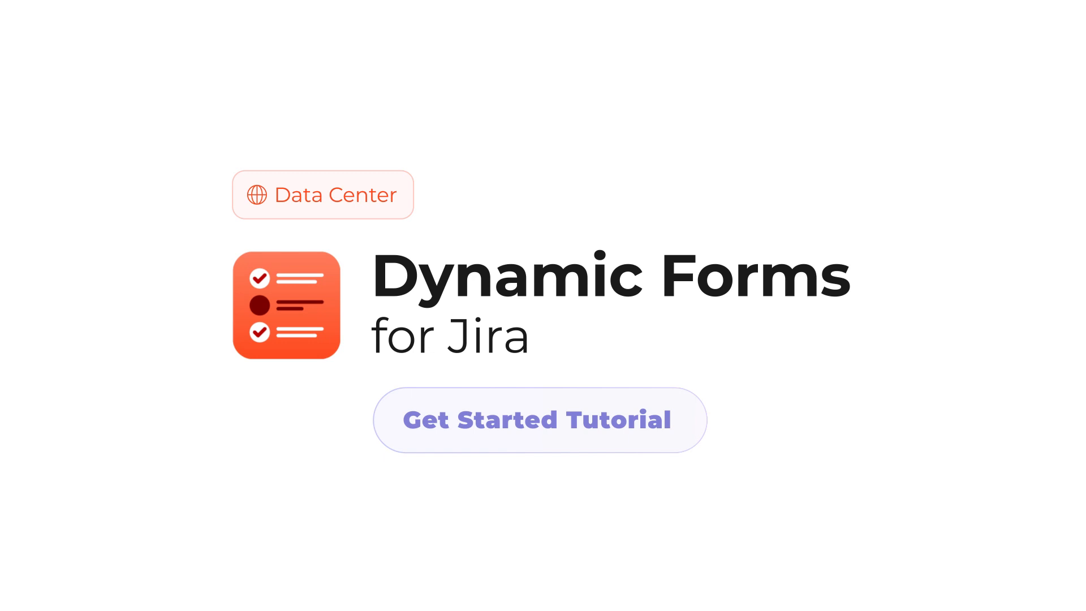
Step: Reach the Custom fields administration page and start adding a new custom field
click(539, 420)
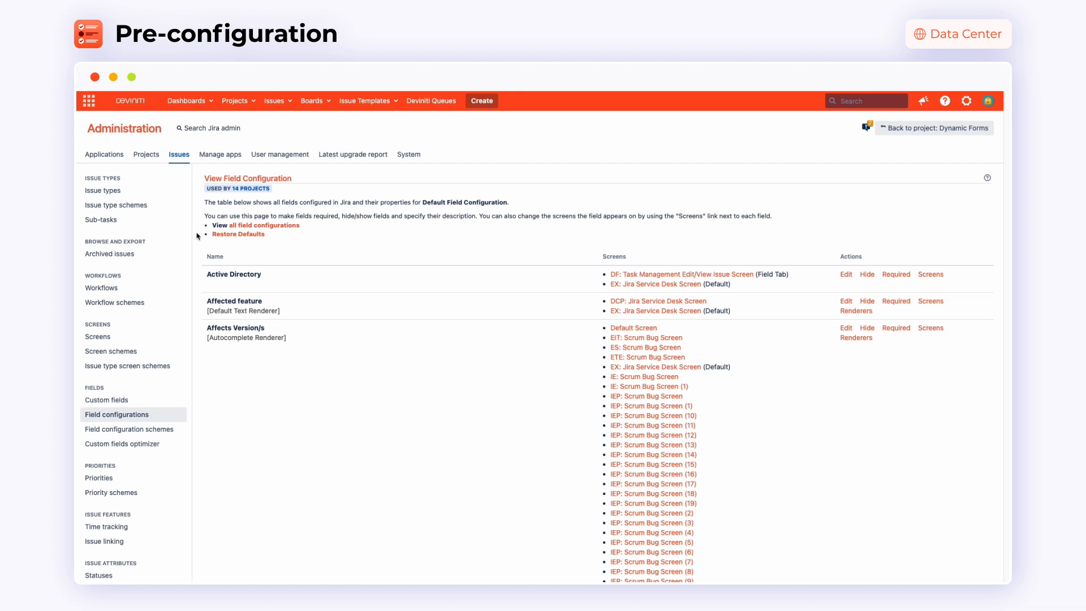
mouse_move(184, 173)
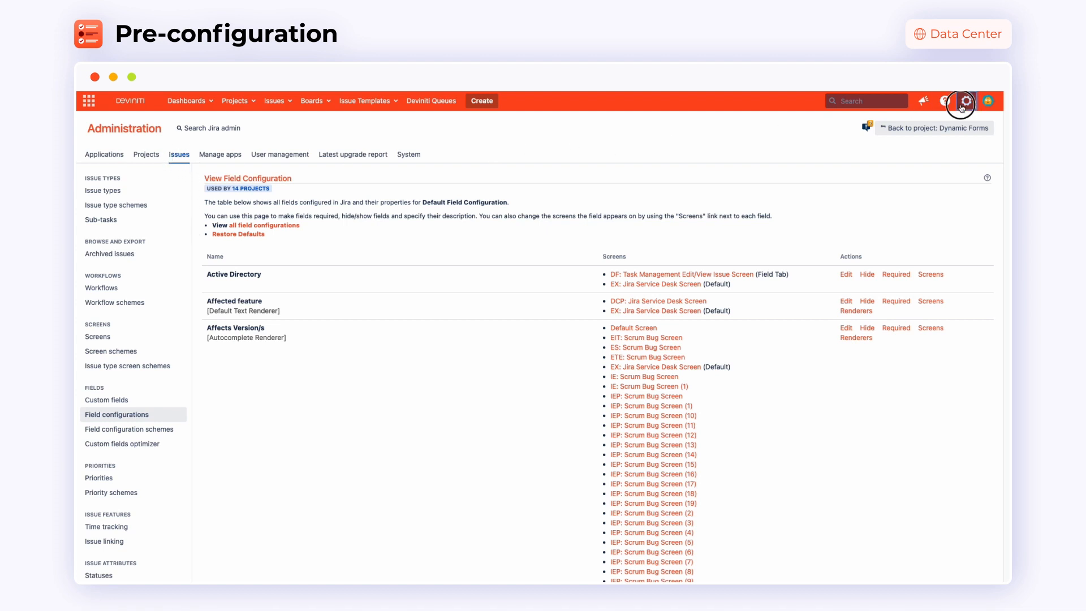
click(103, 190)
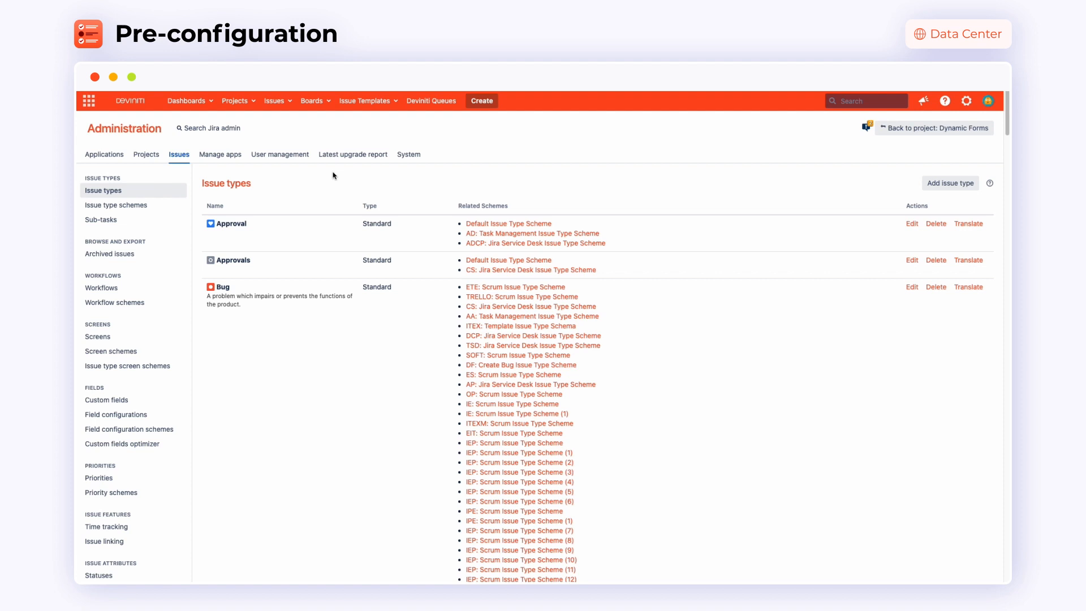
mouse_move(116, 393)
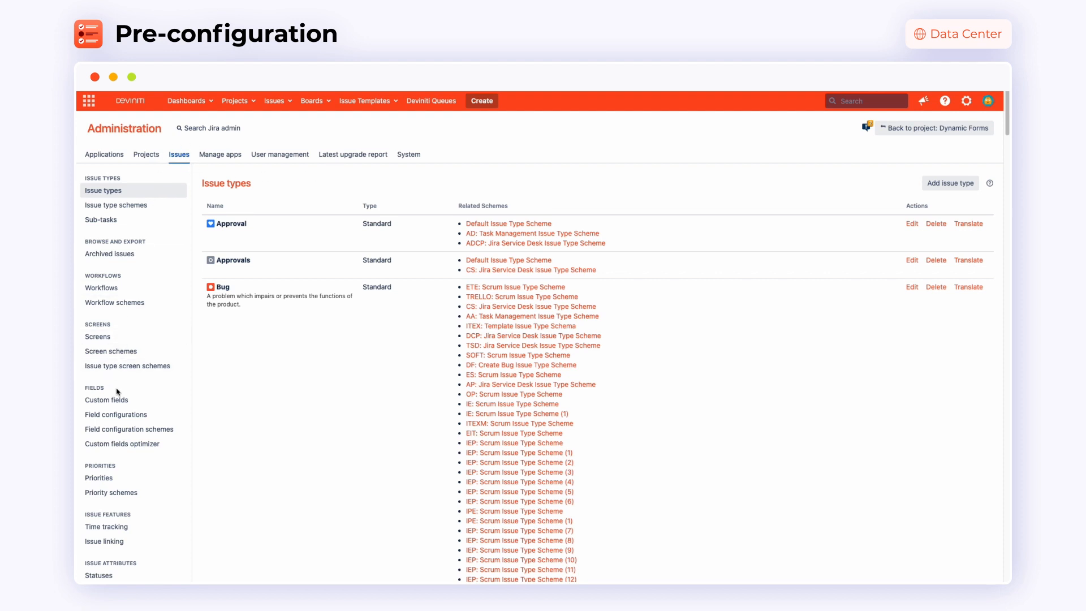
click(106, 399)
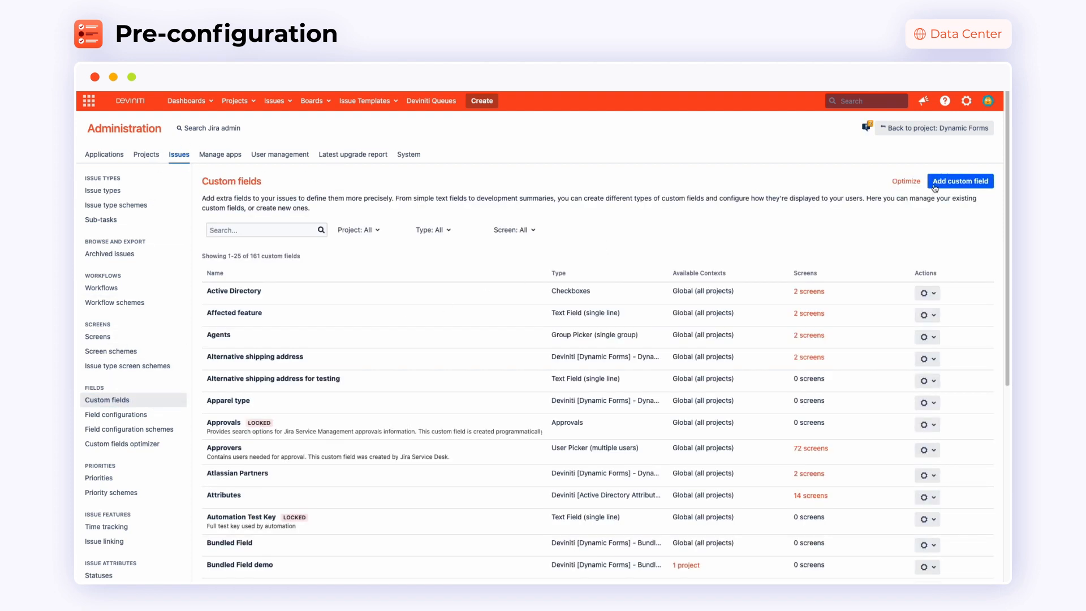
click(960, 181)
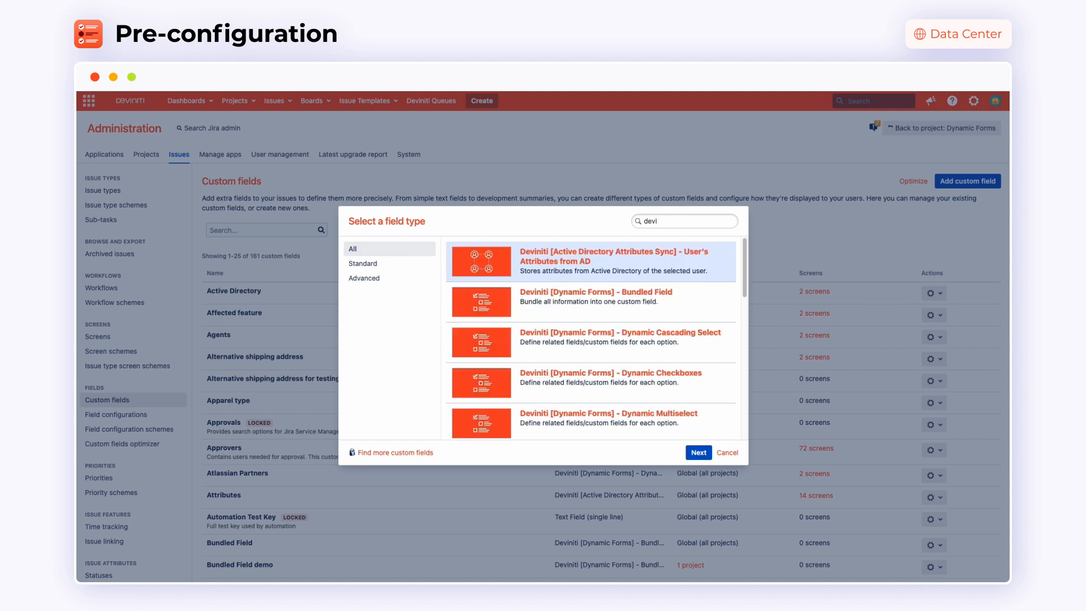
Step: Create a Dynamic Select field 'New select' with First and Second options for the Dynamic Forms project
scroll(down, 3)
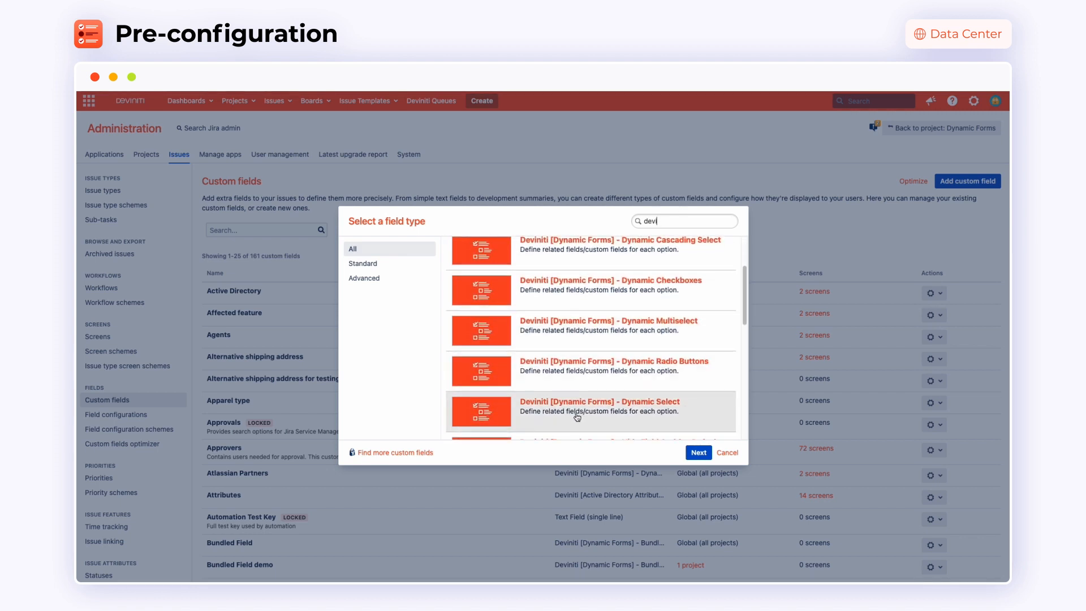
click(698, 453)
text(Second)
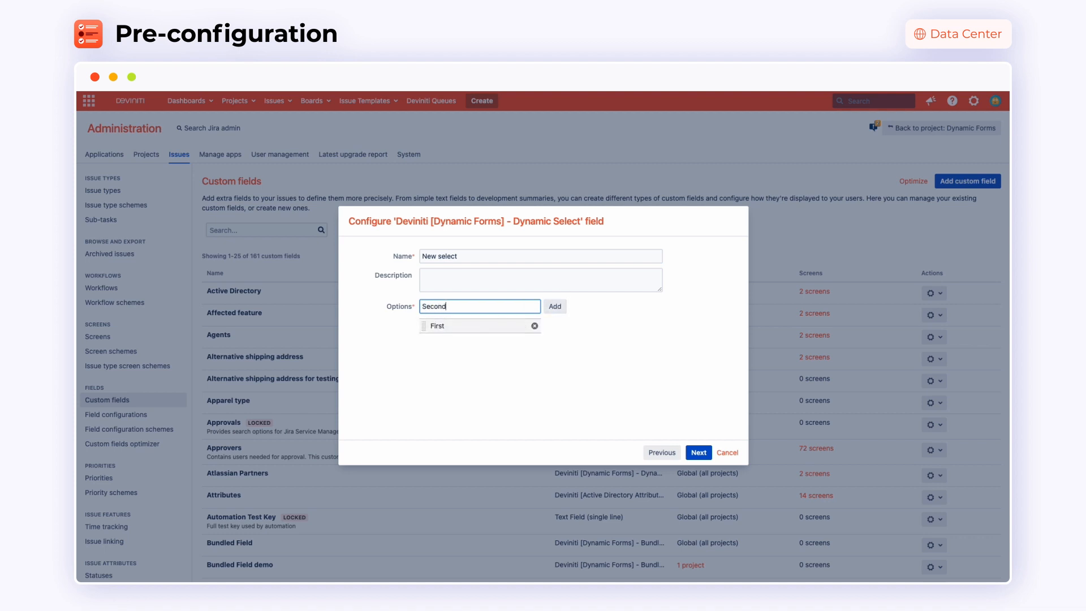
click(698, 453)
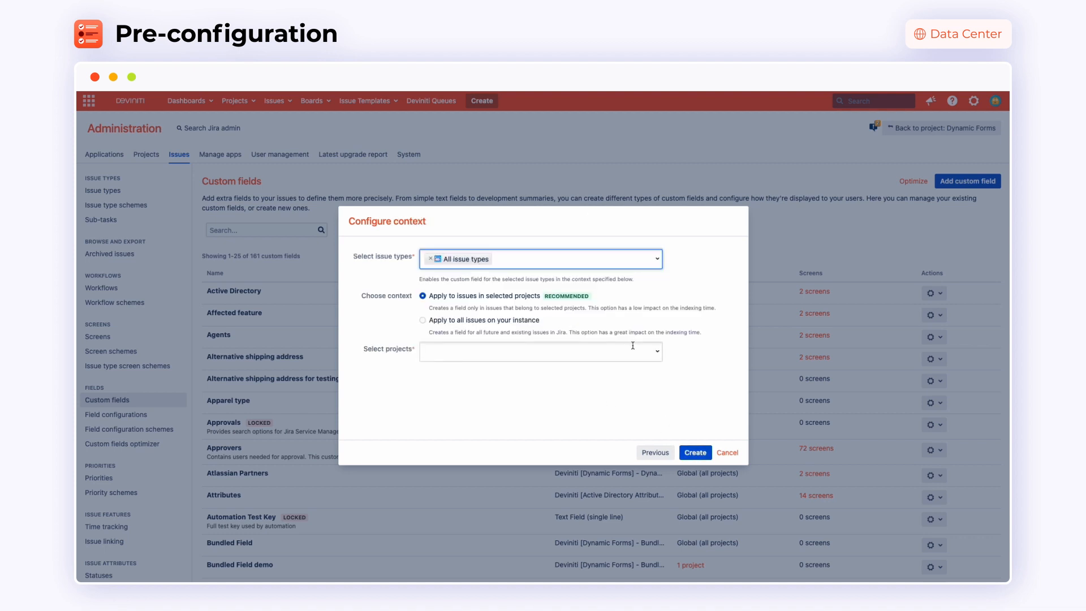
click(541, 351)
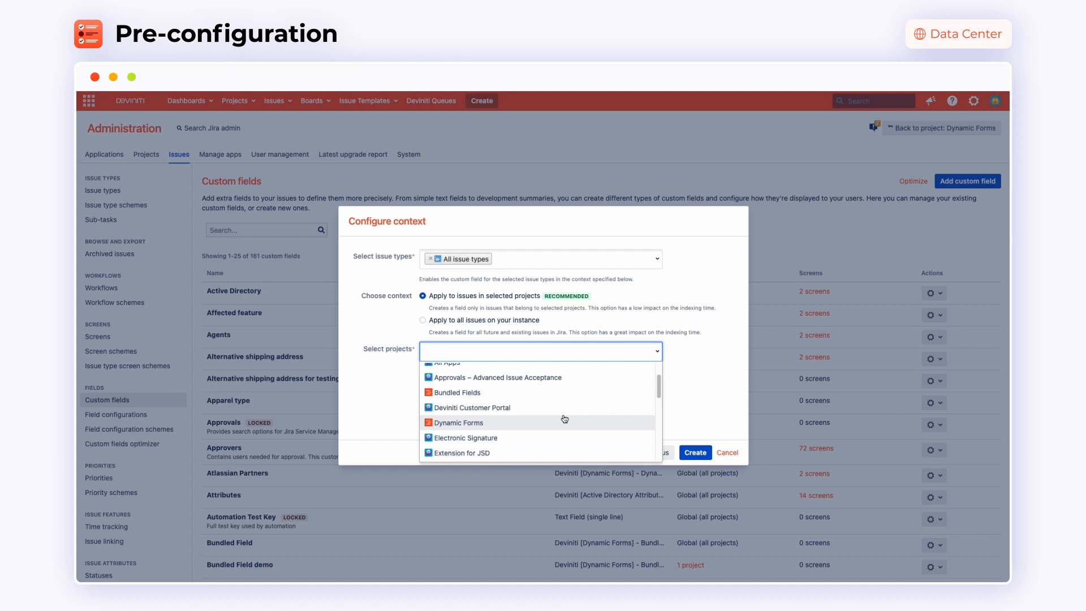
click(695, 452)
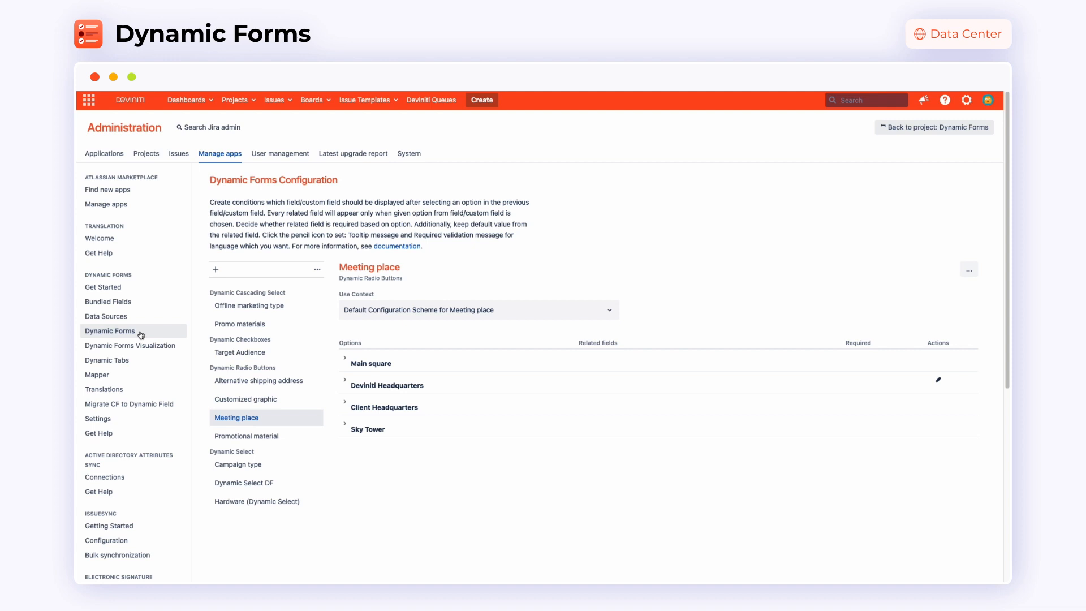
Step: Add the Tool field to the dynamic forms configuration and expand its Zoom option
click(215, 269)
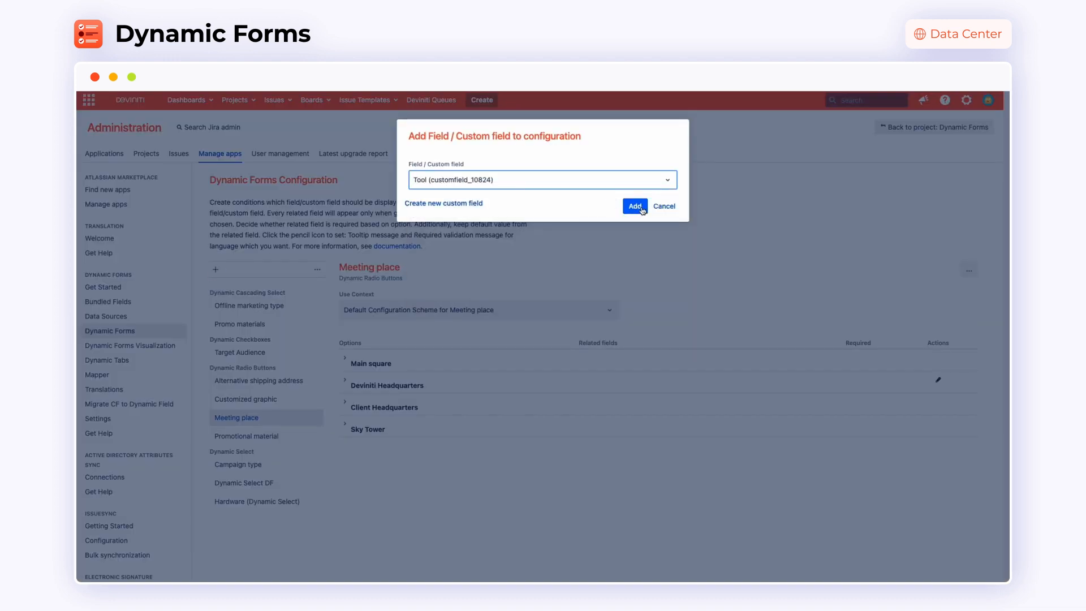
click(634, 206)
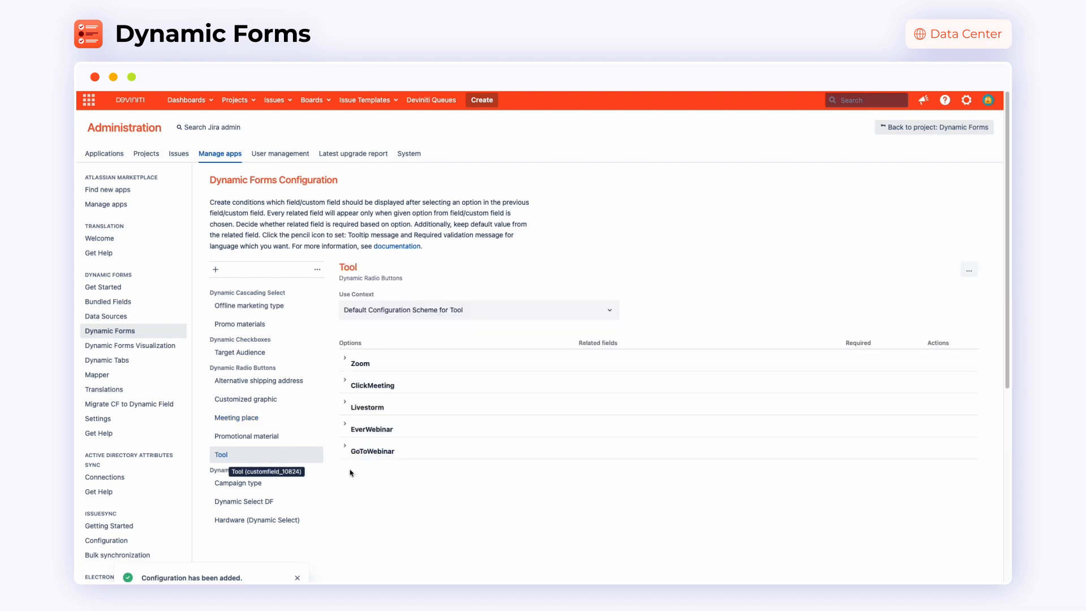
click(344, 358)
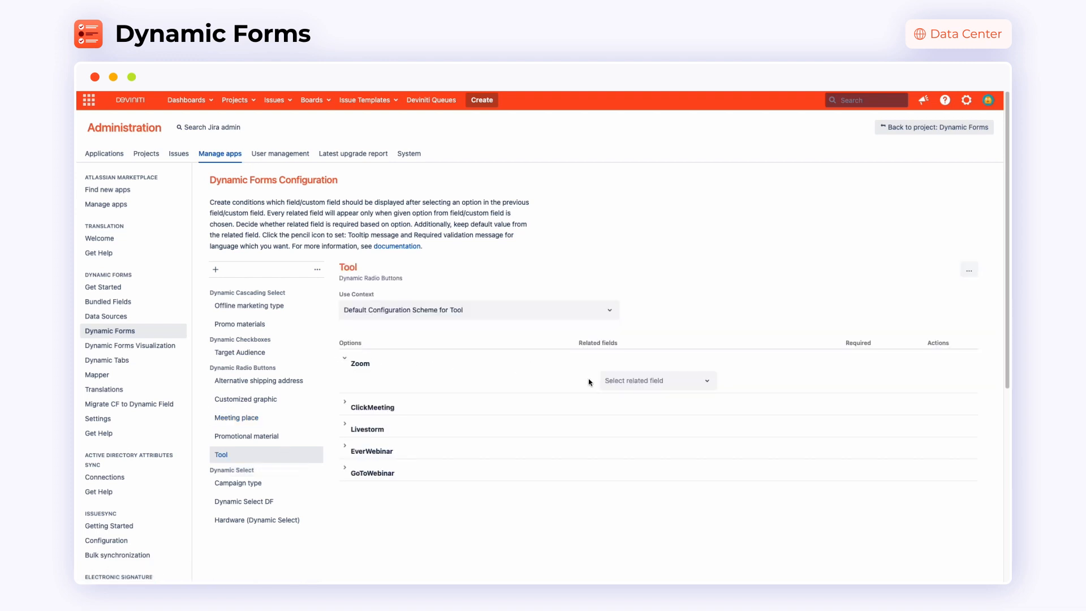
Step: Make URL address a required related field of the Zoom option
text(url)
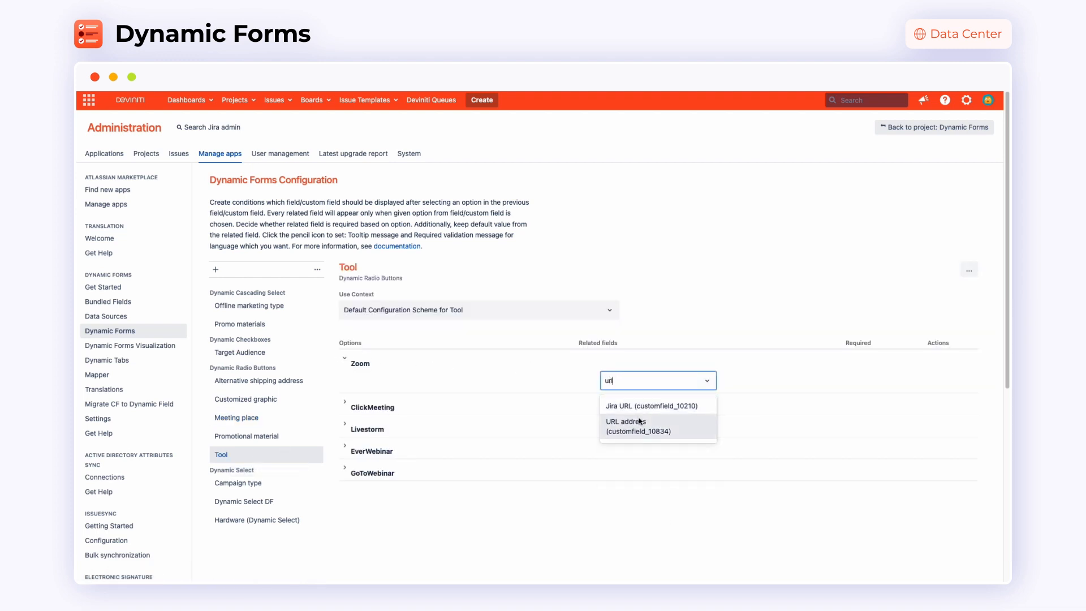
click(635, 427)
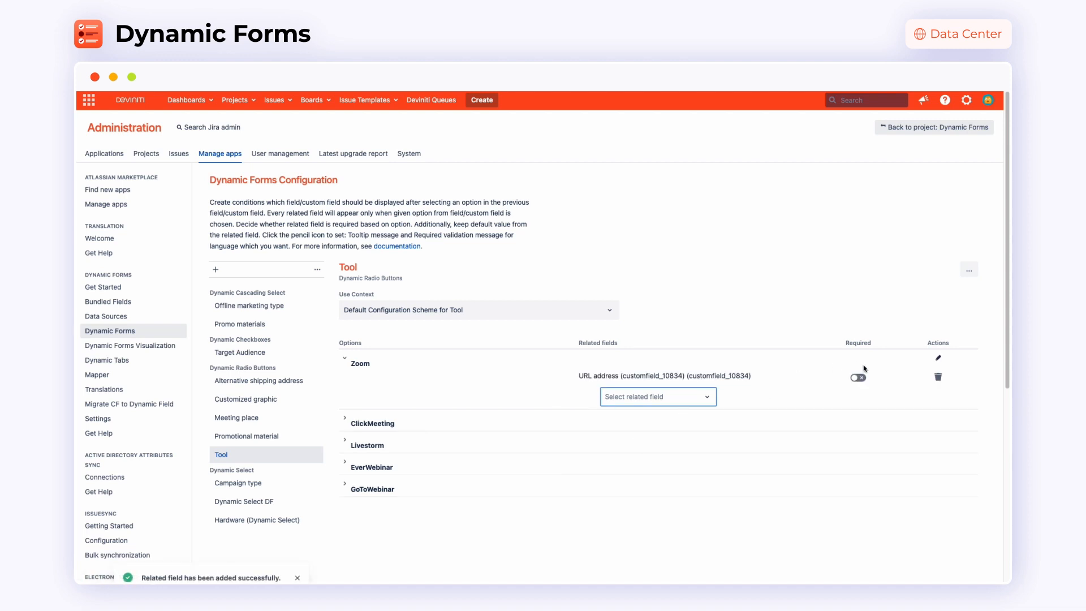
click(858, 377)
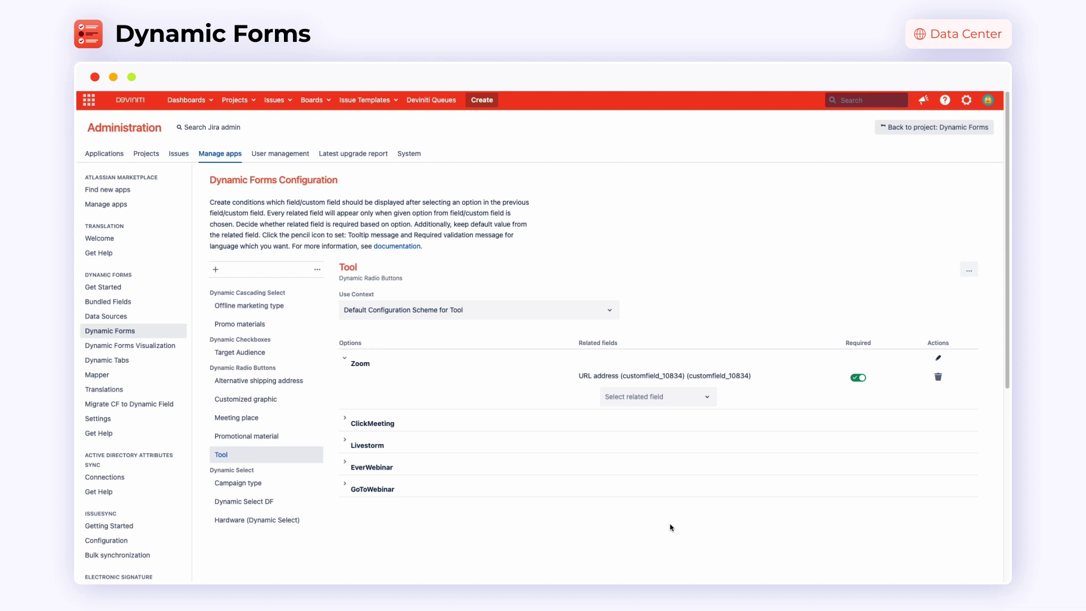
mouse_move(474, 487)
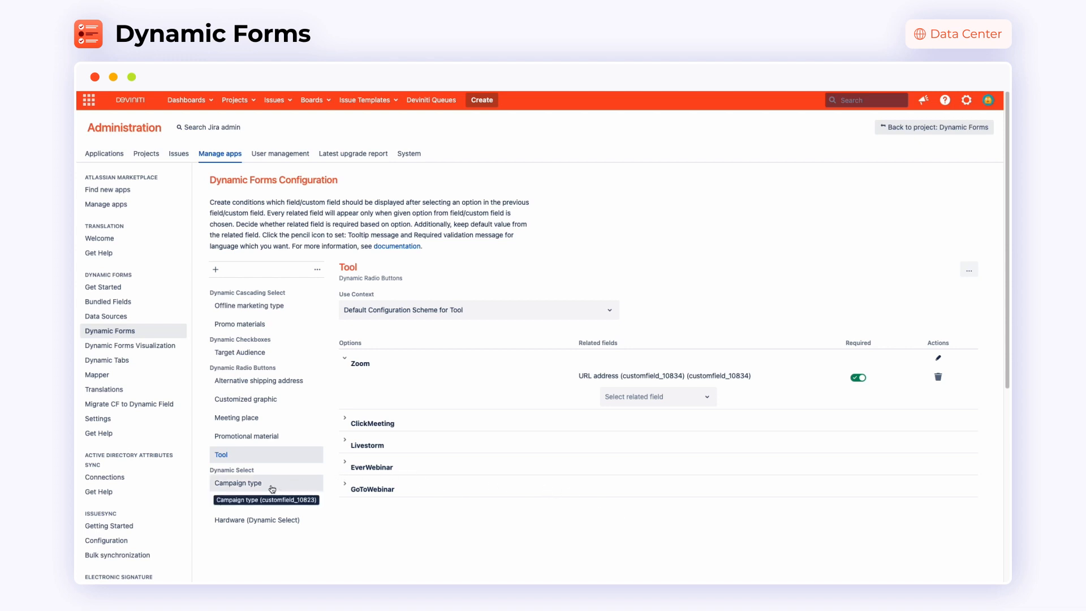
mouse_move(251, 351)
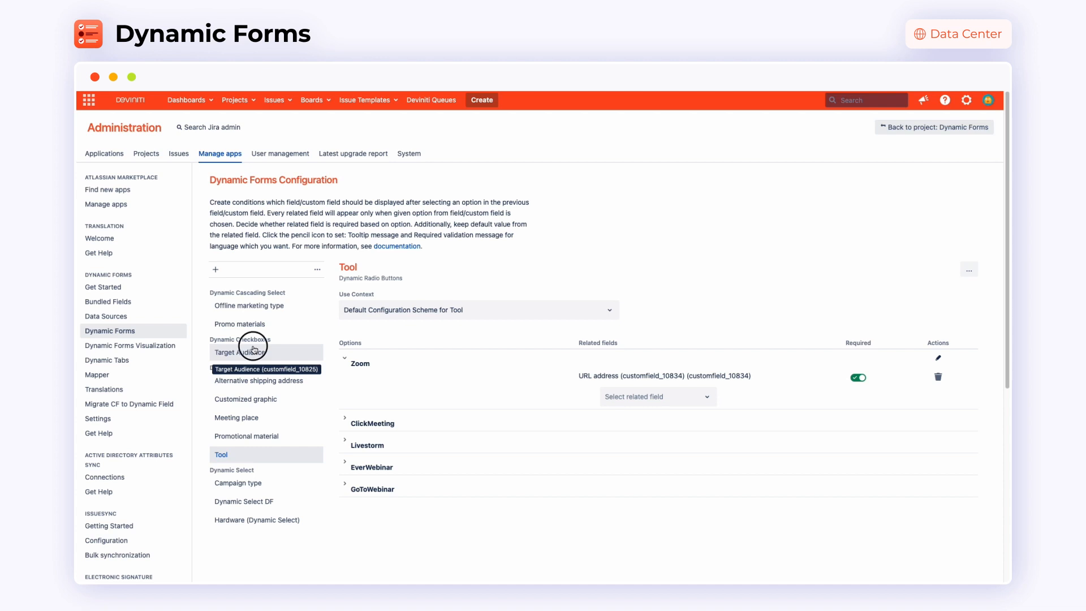
Step: Add Atlassian Partners as a related field of Target Audience's Partners option
click(238, 352)
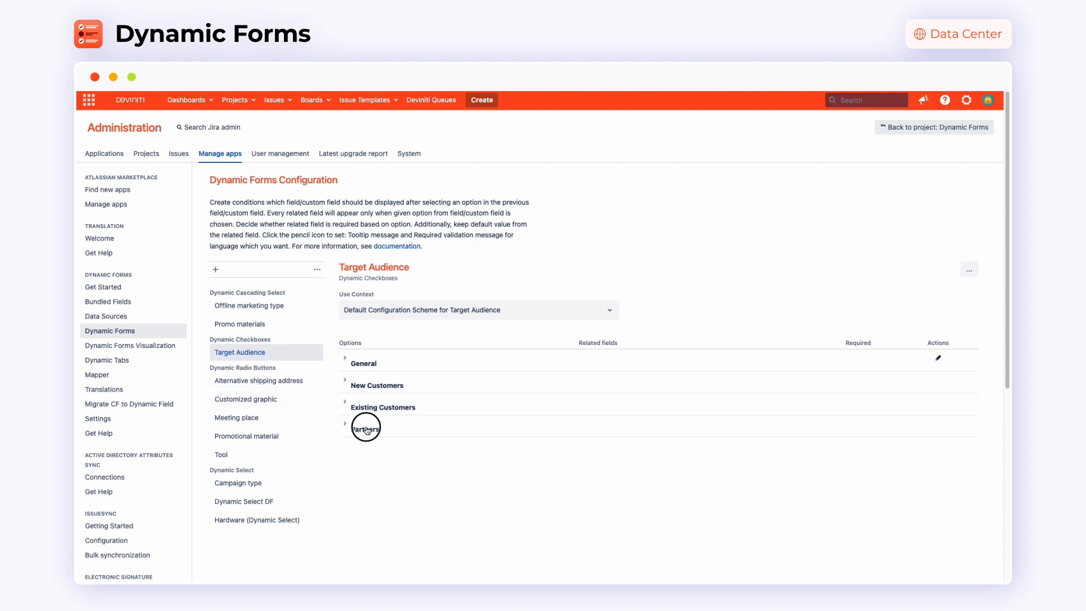
click(346, 423)
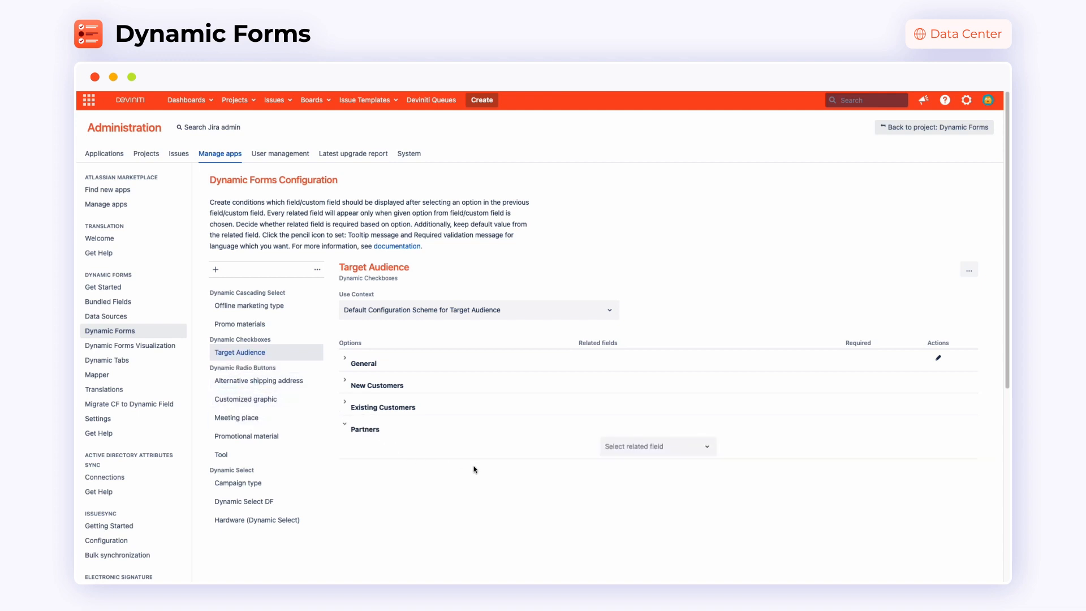
text(atlass)
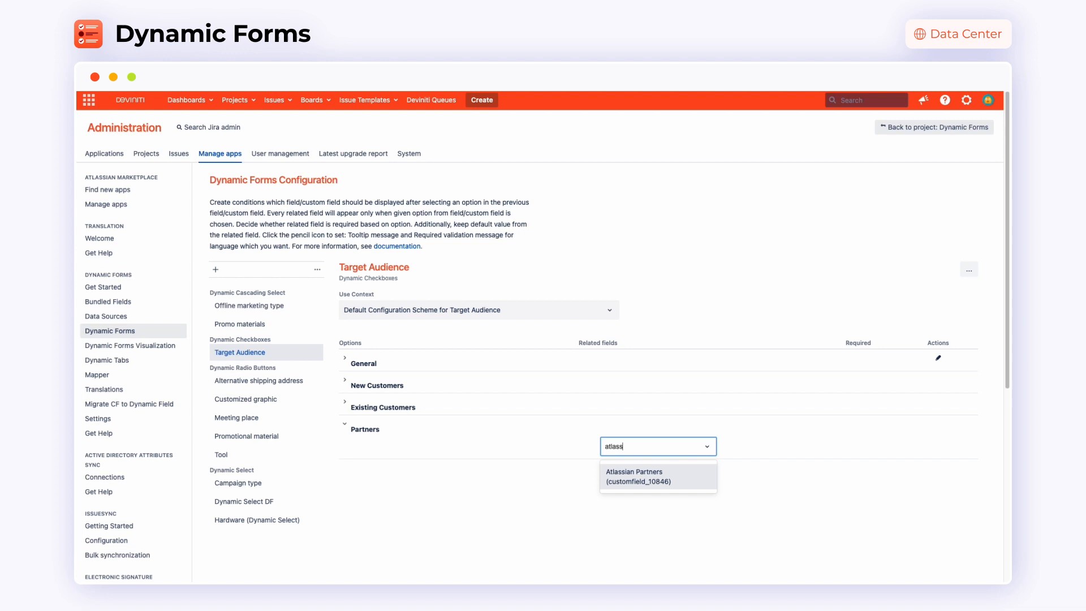
click(634, 477)
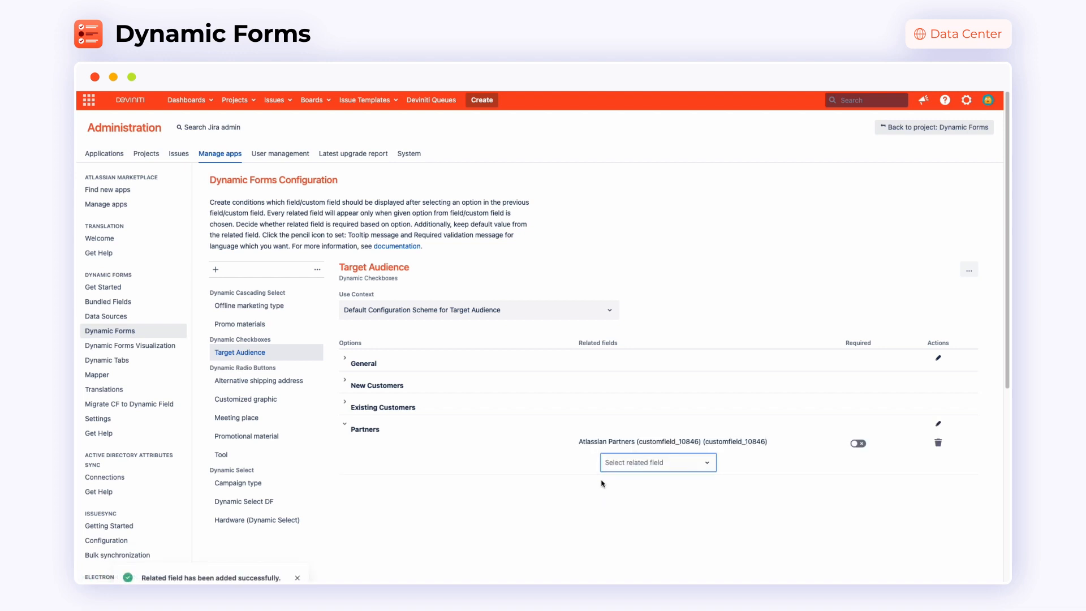
mouse_move(237, 483)
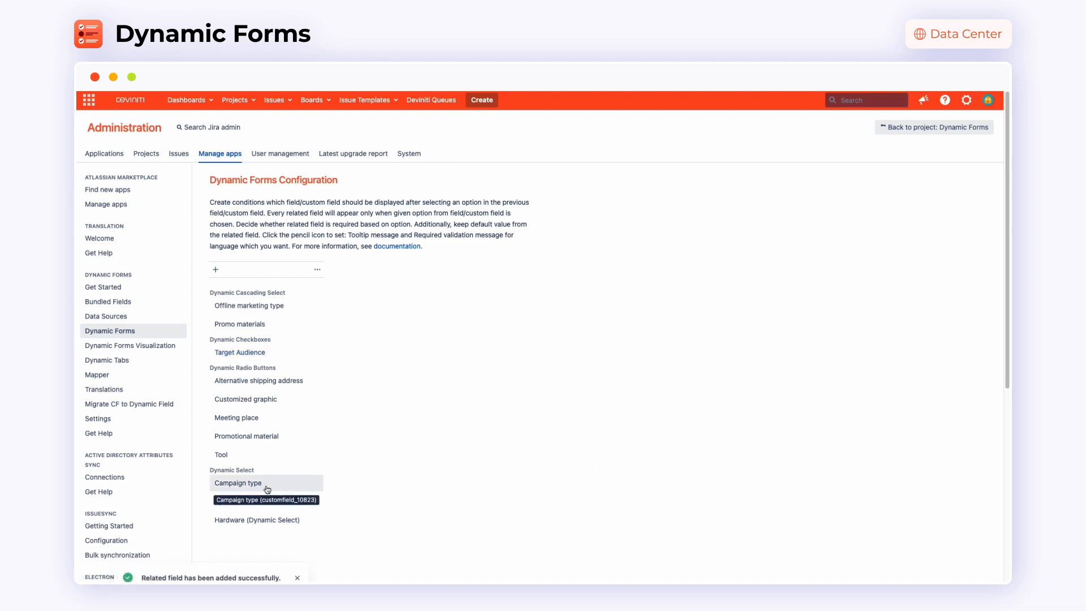
Step: Give Webinar Marketing the Presenter, Target Audience, Webinar Date and Tool related fields, Tool required
click(238, 483)
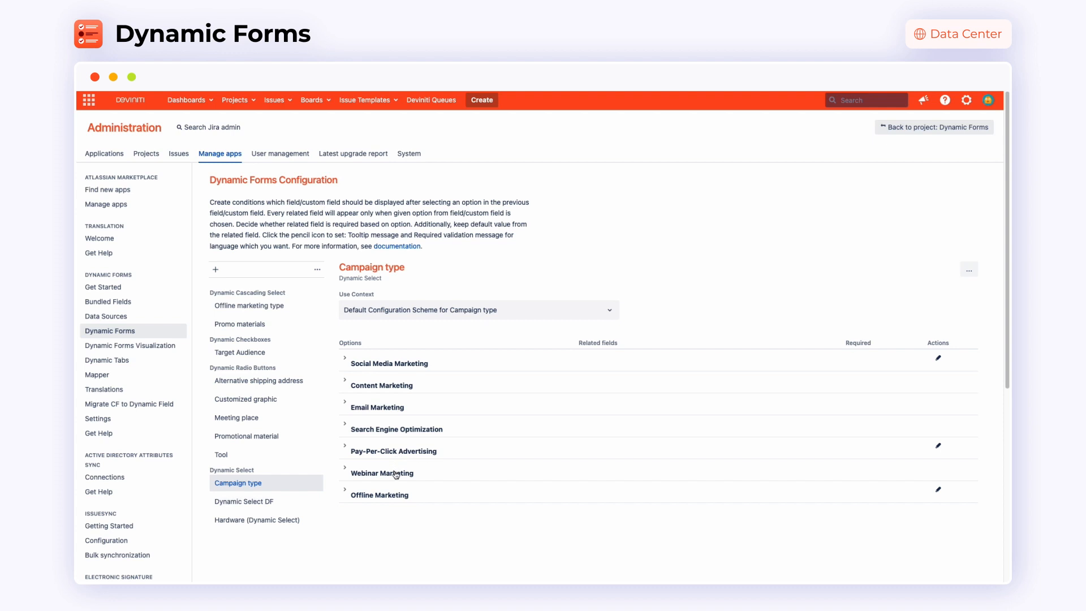
click(344, 473)
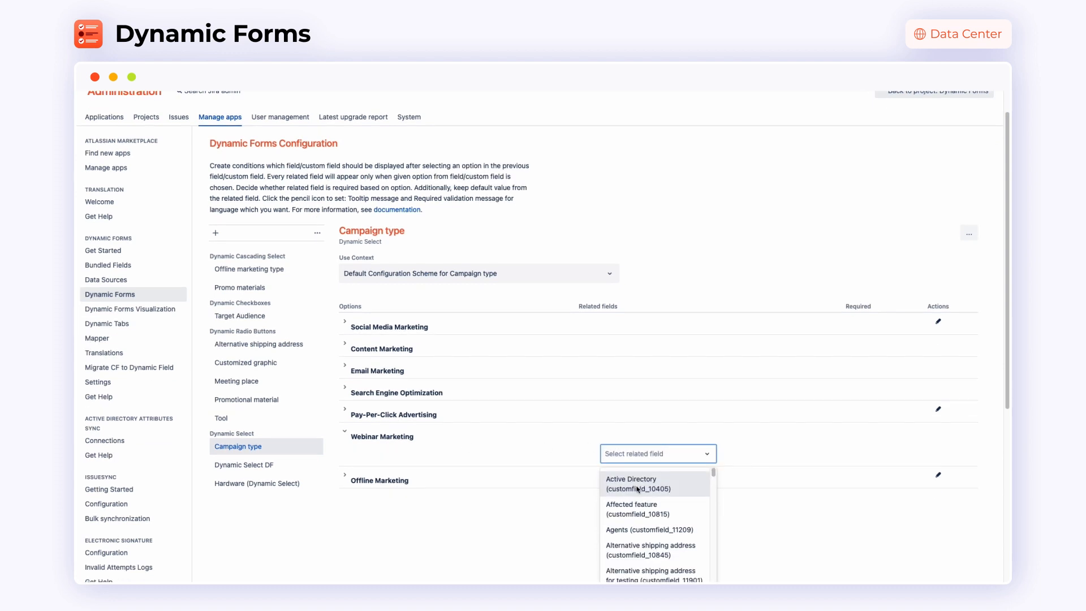
click(631, 483)
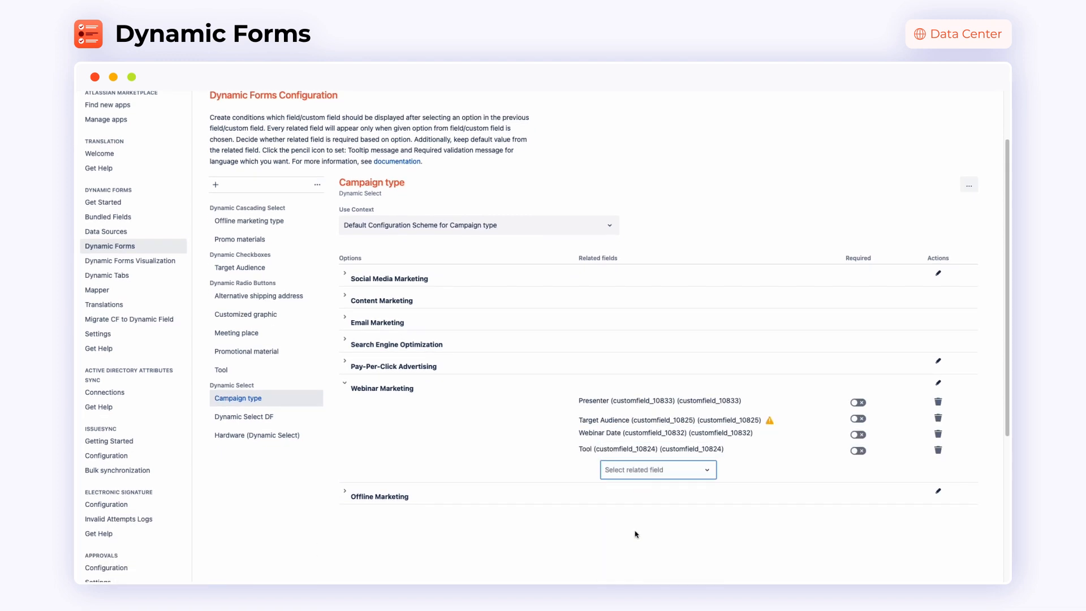
click(856, 450)
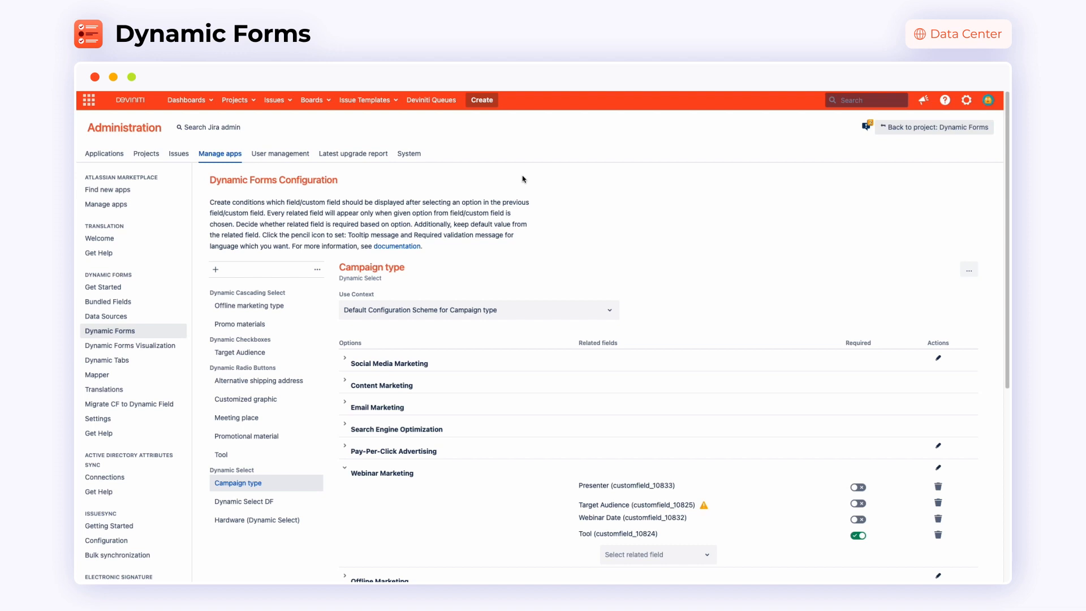
Step: Start a Dynamic Forms Task and set its Campaign type to Webinar Marketing
click(482, 101)
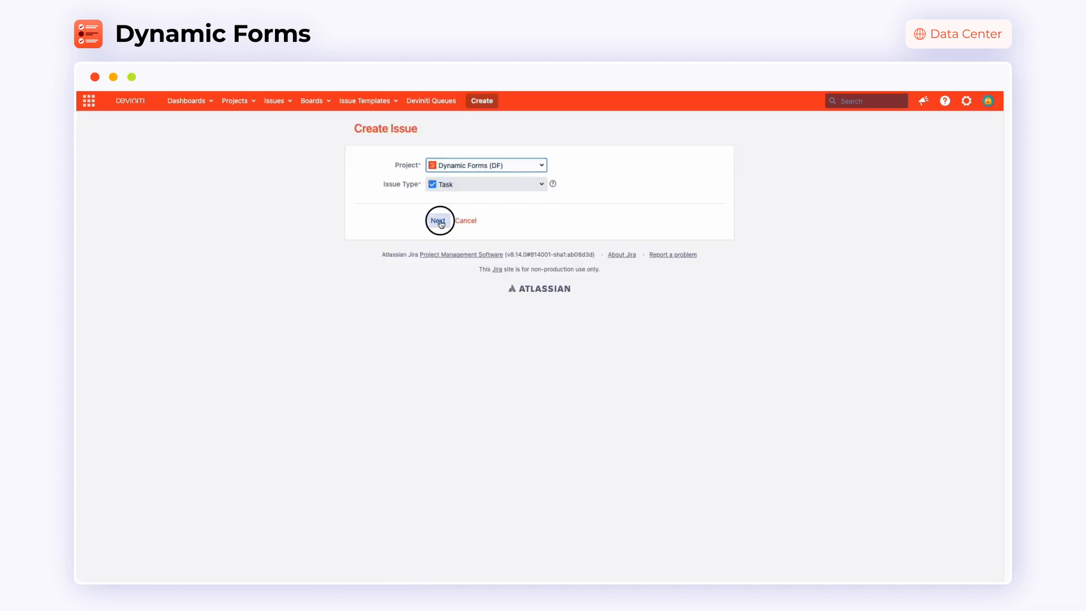
click(439, 221)
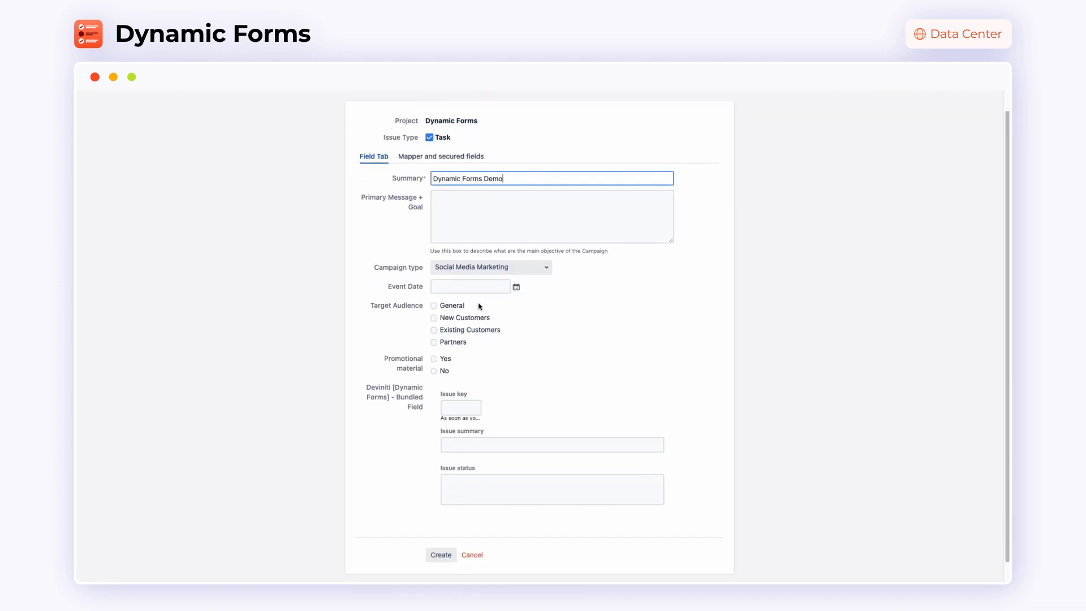
click(490, 267)
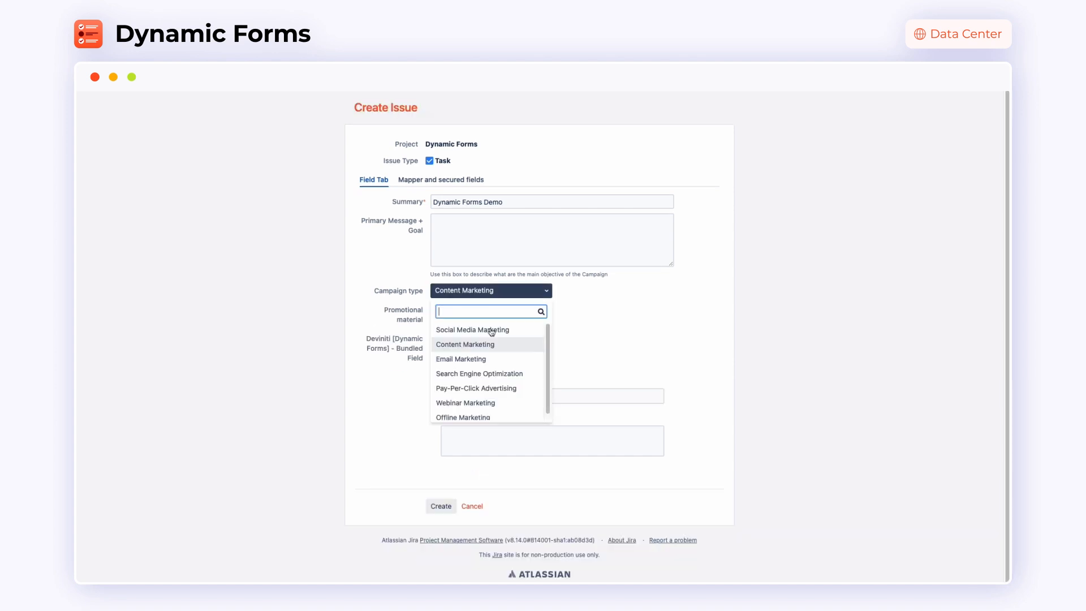
click(461, 359)
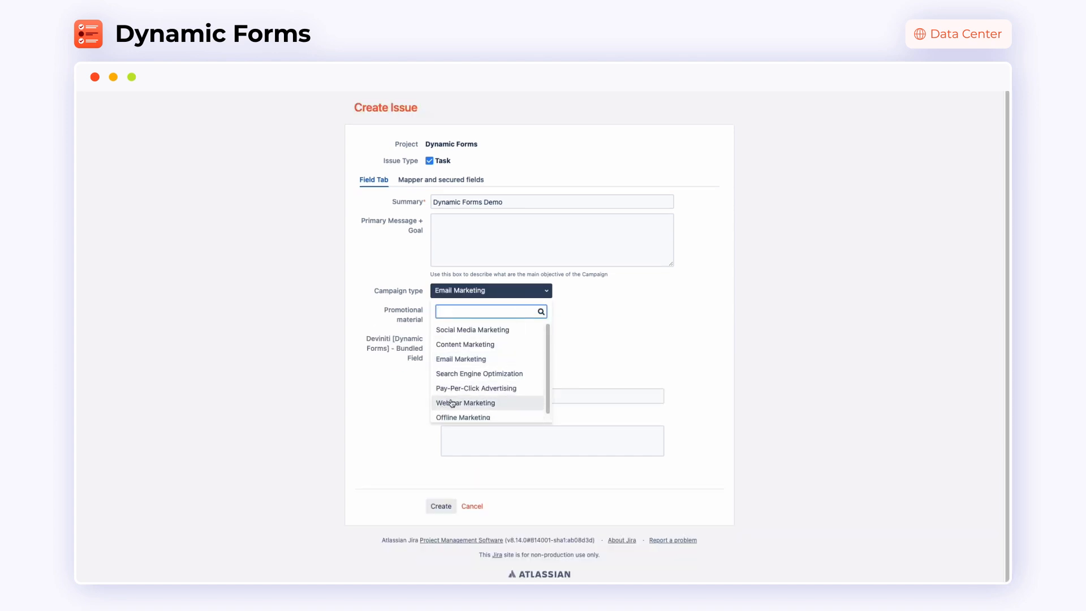
click(465, 402)
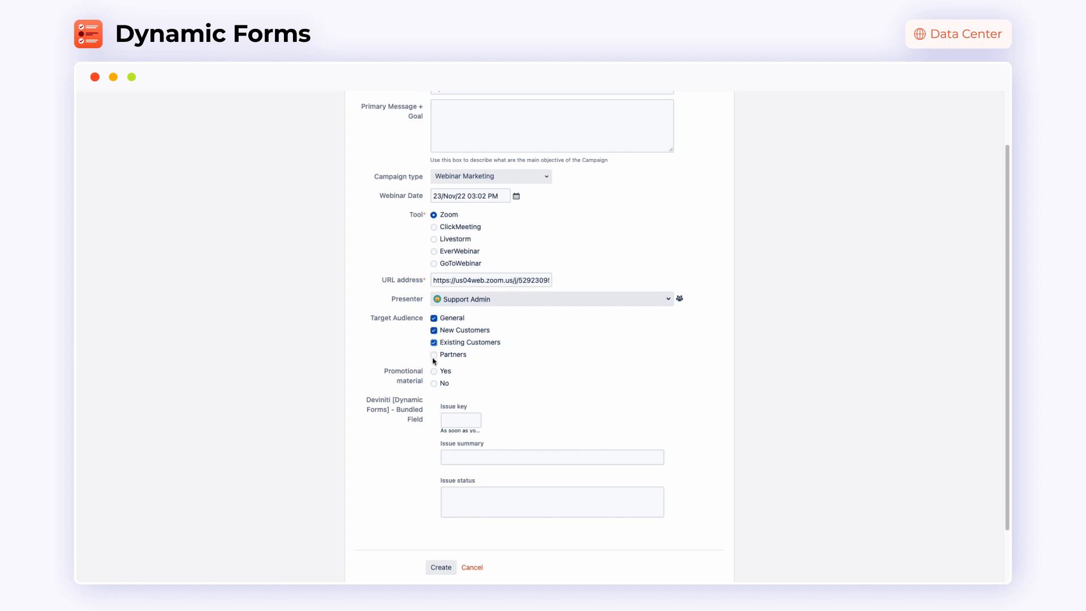
Step: Tick Partners among the target audiences and create the issue
click(433, 355)
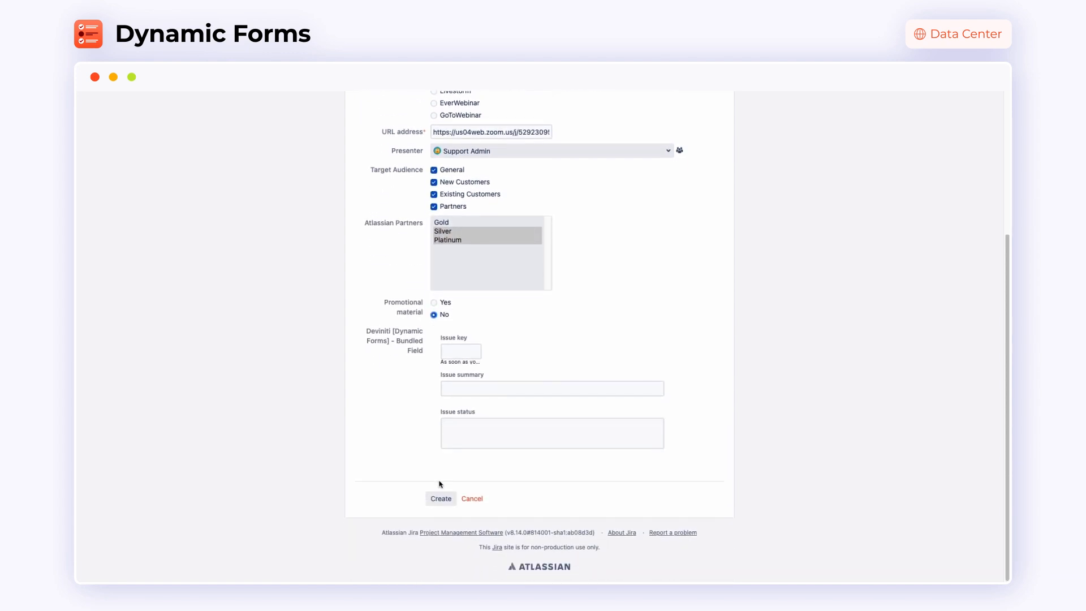
click(440, 498)
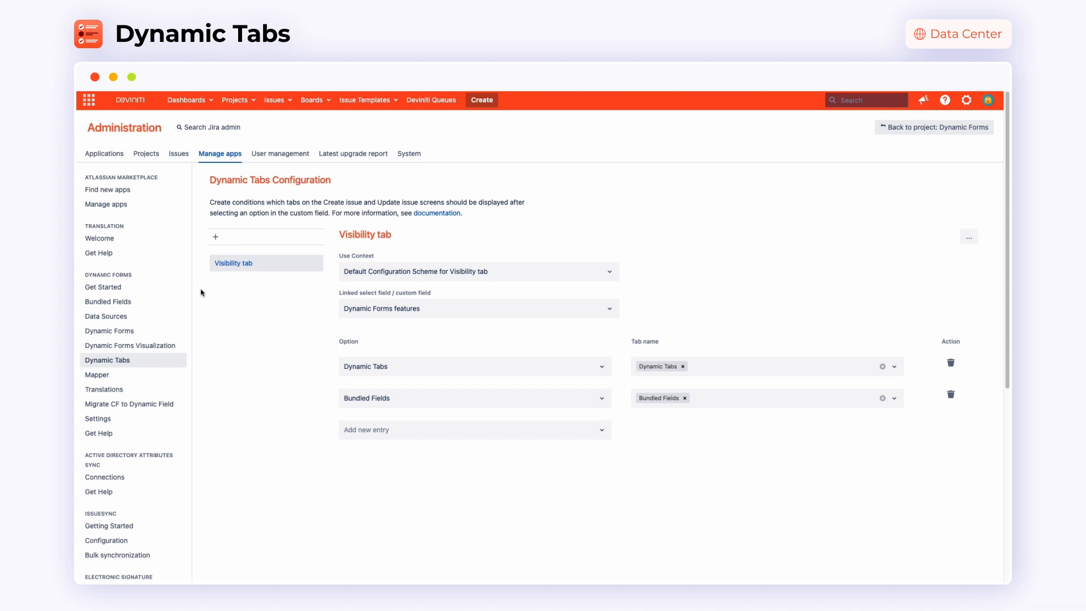
Step: Add a Tabs Visibility Control configuration linked to the Promotional material field
click(215, 237)
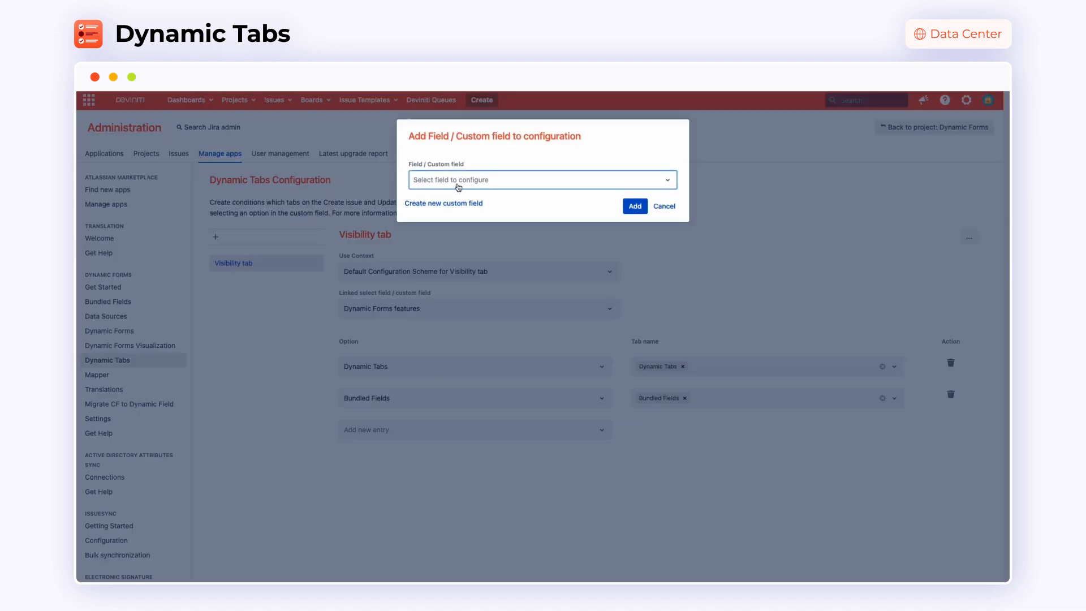
click(634, 206)
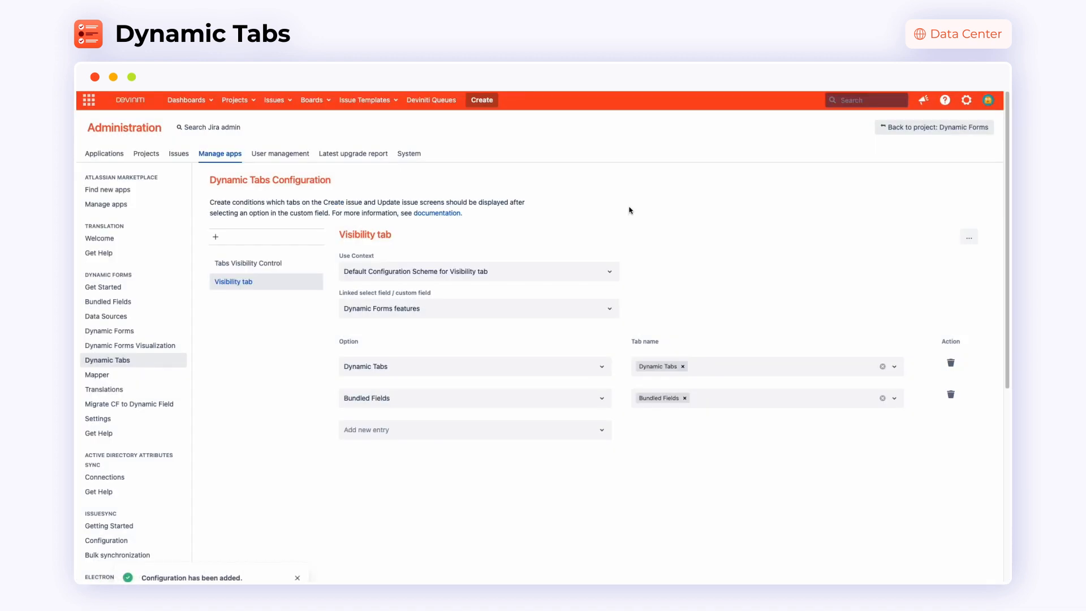
click(248, 263)
text(pro)
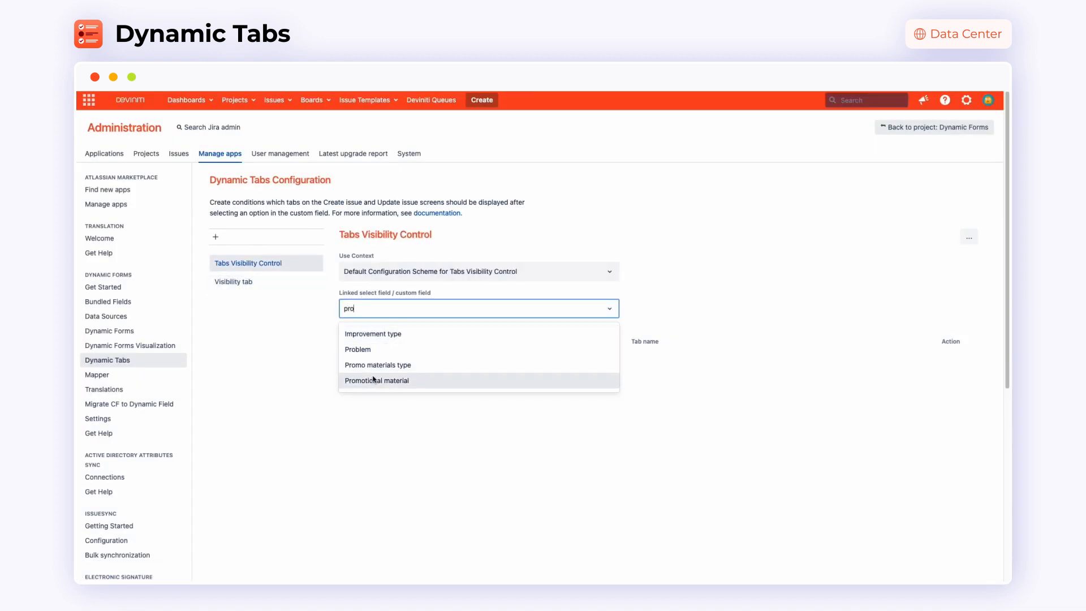
click(376, 380)
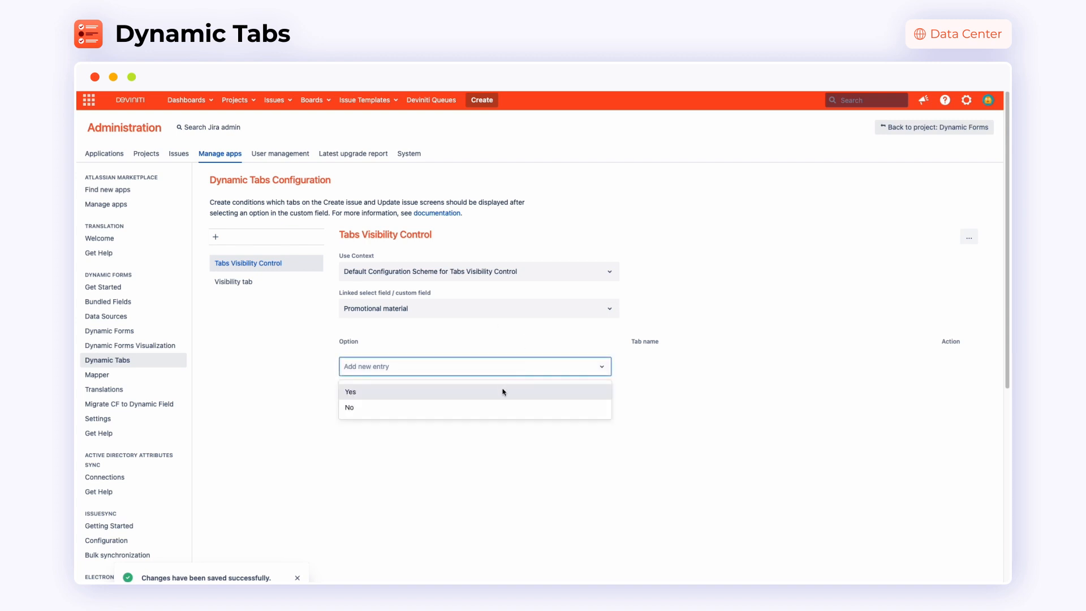
Step: Add Yes and No entries, mapping Yes to show the Promotional materials tab
click(351, 392)
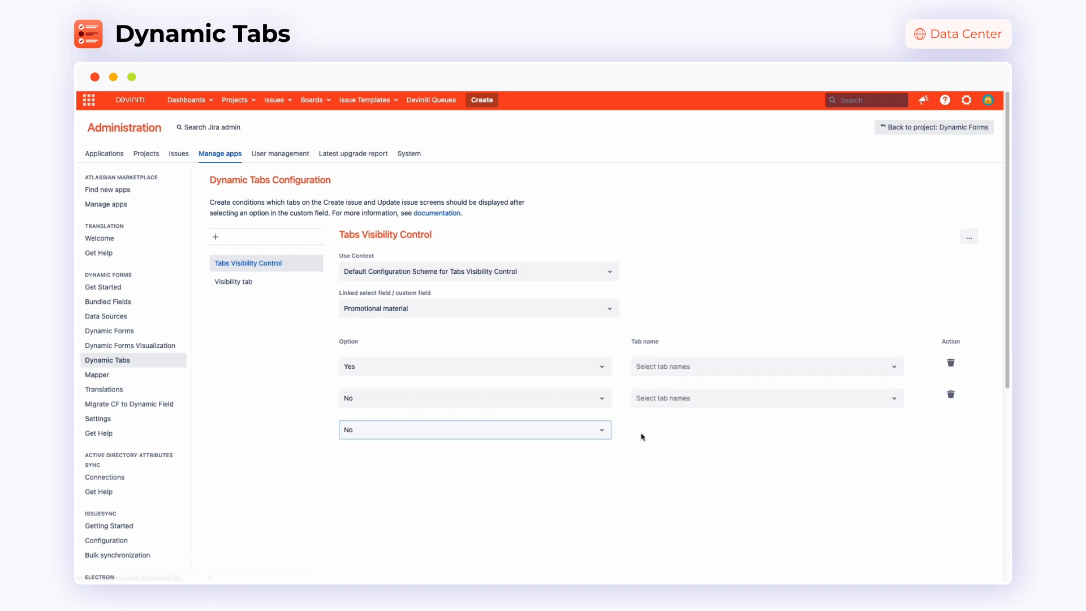
click(761, 367)
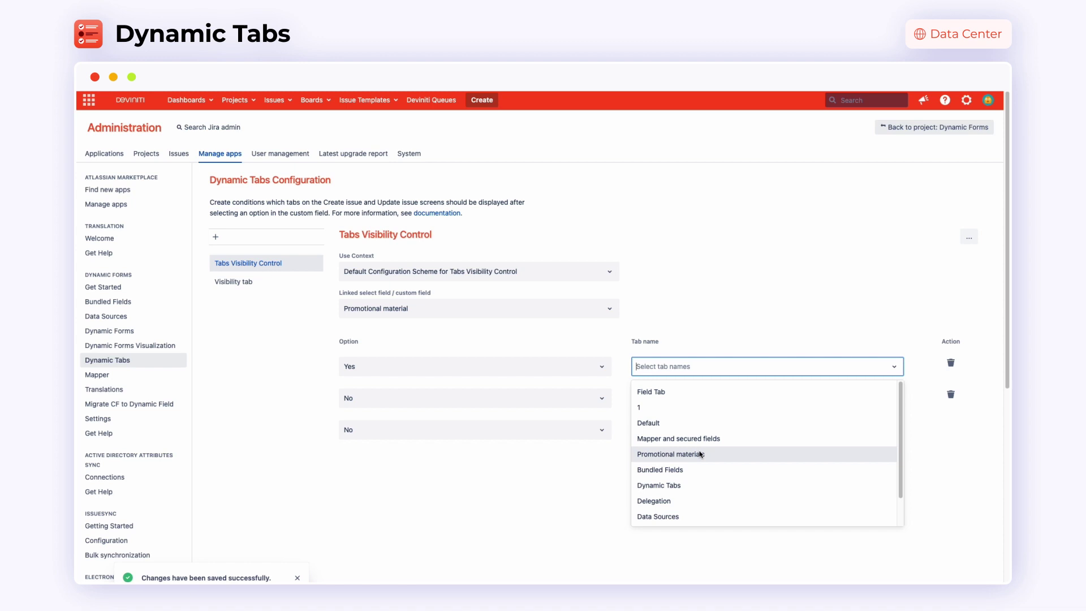
click(669, 453)
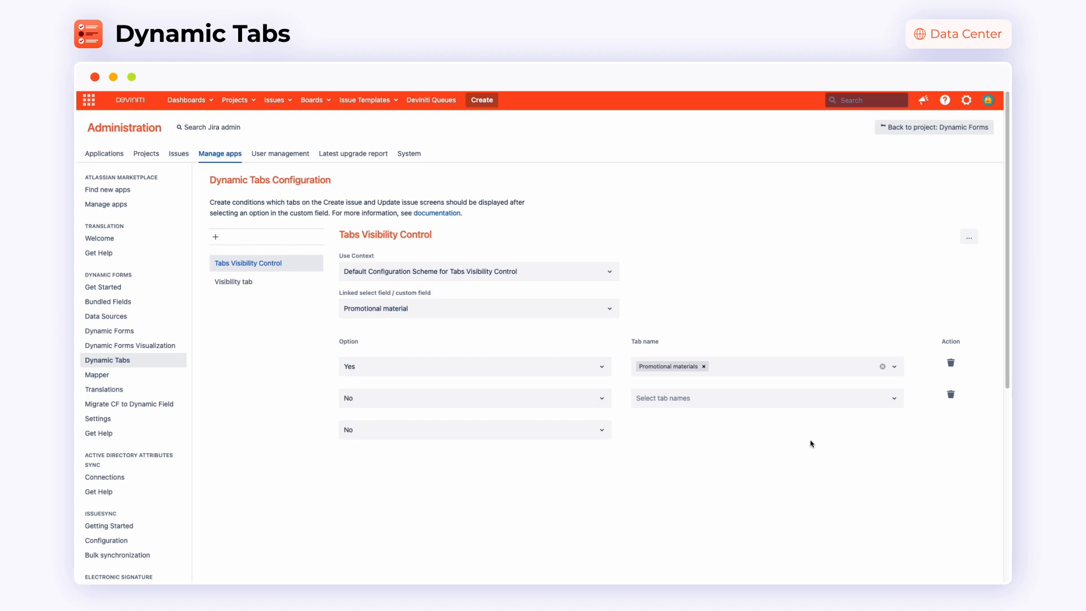
mouse_move(687, 310)
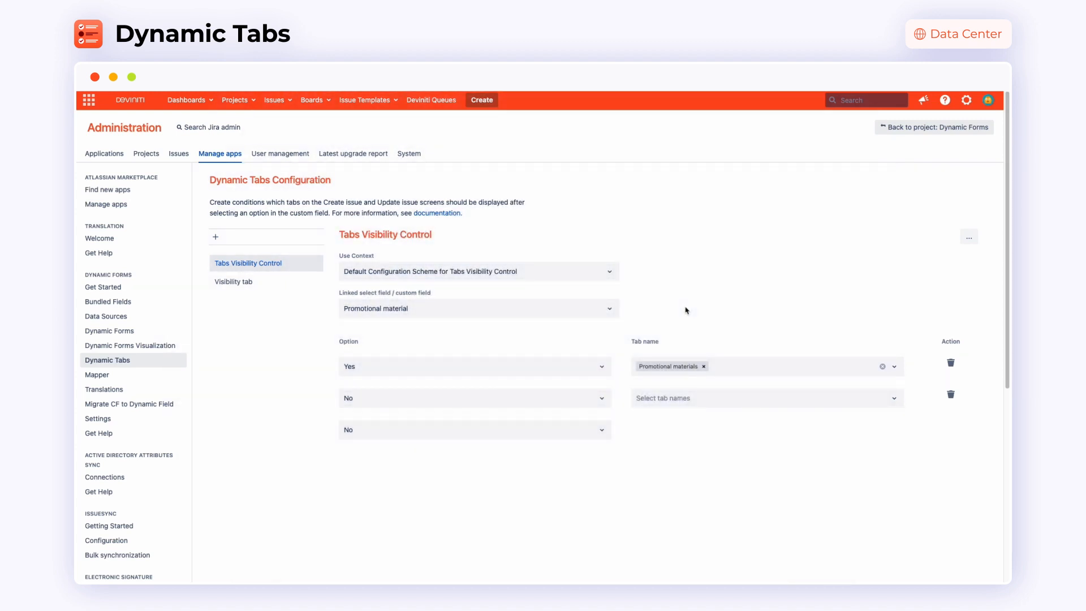
Step: Start a Dynamic Tabs Task with 'Demo' as the summary
click(482, 99)
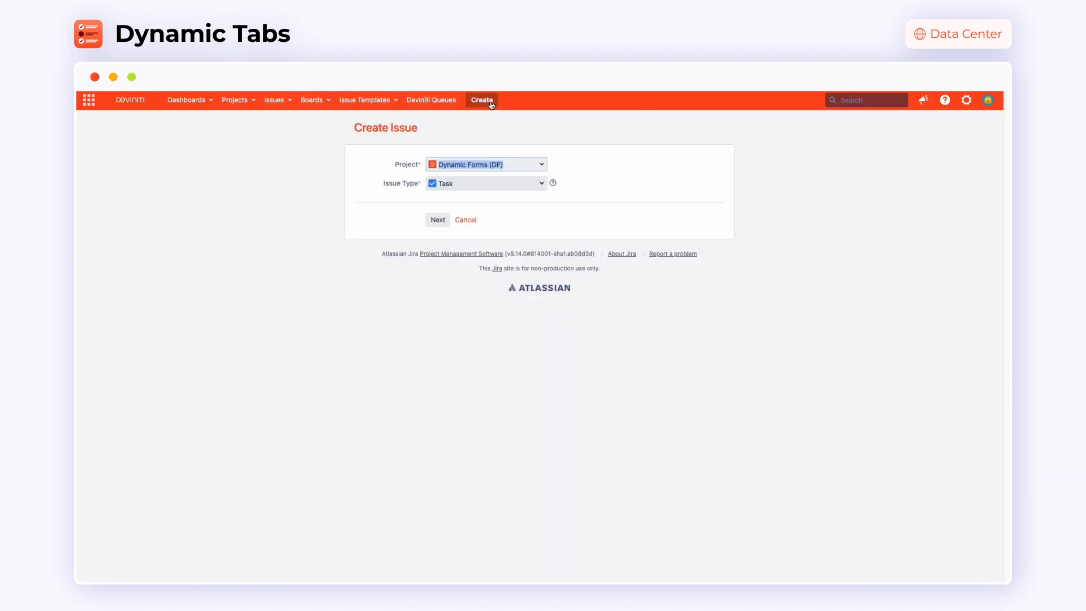
click(437, 220)
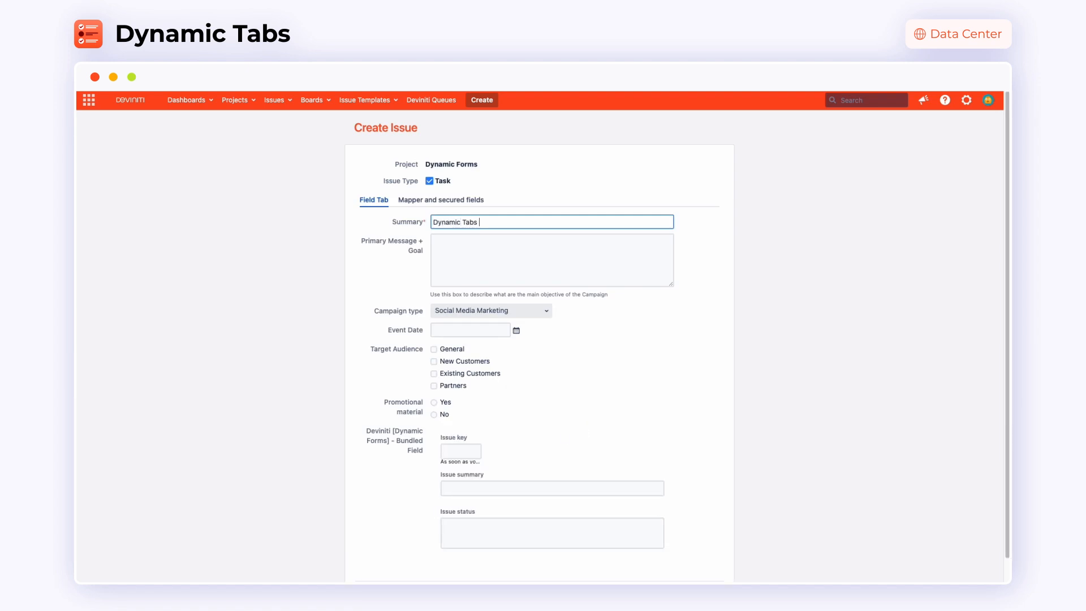
text(Demo)
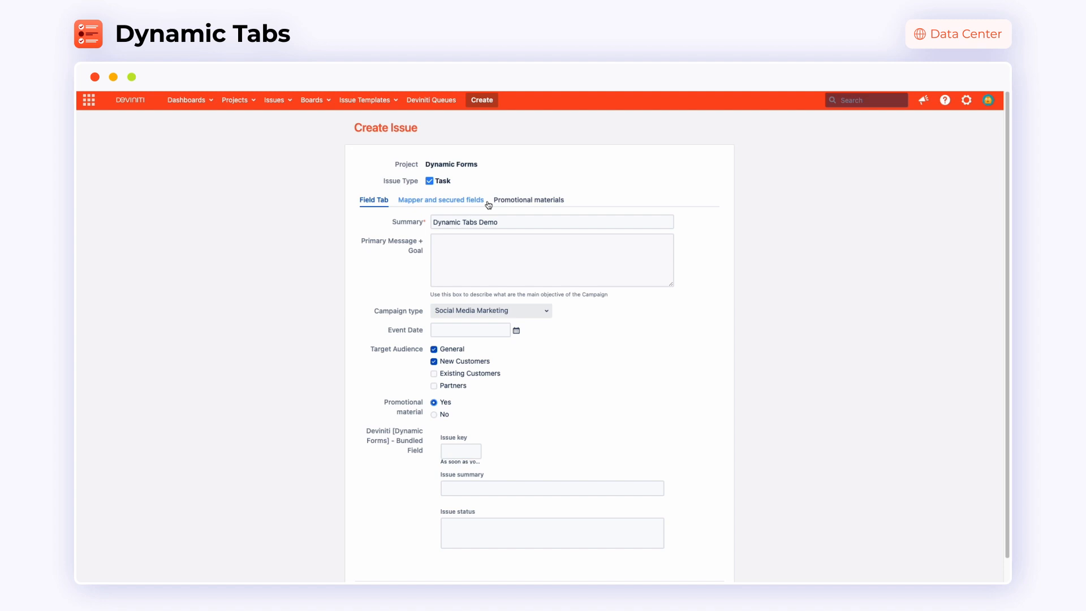
mouse_move(469, 381)
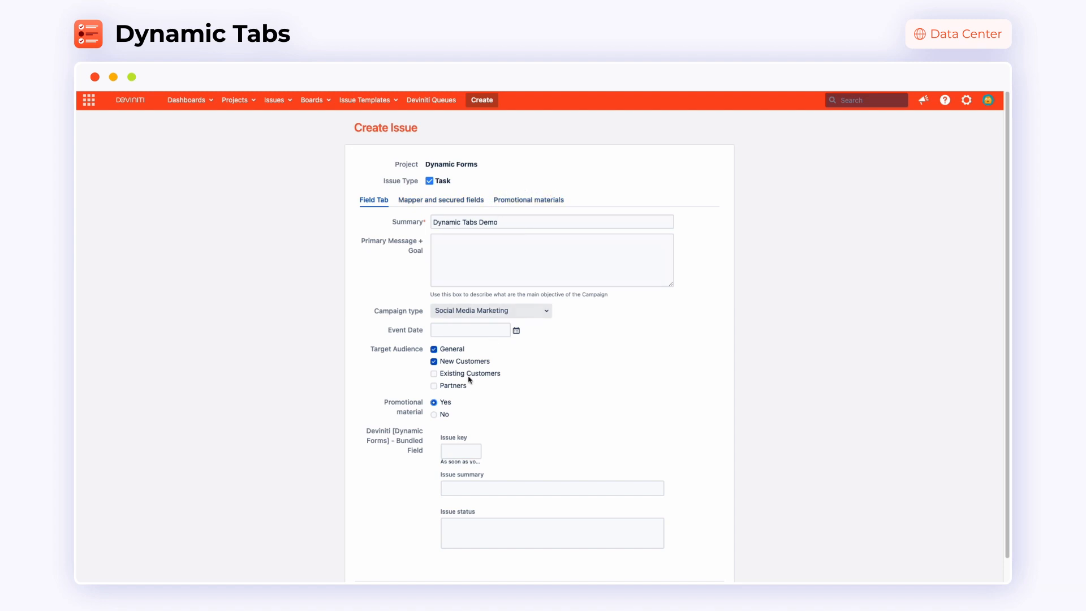
Step: Set Promotional material to Yes and choose Office supplies on the Promotional materials tab
click(434, 414)
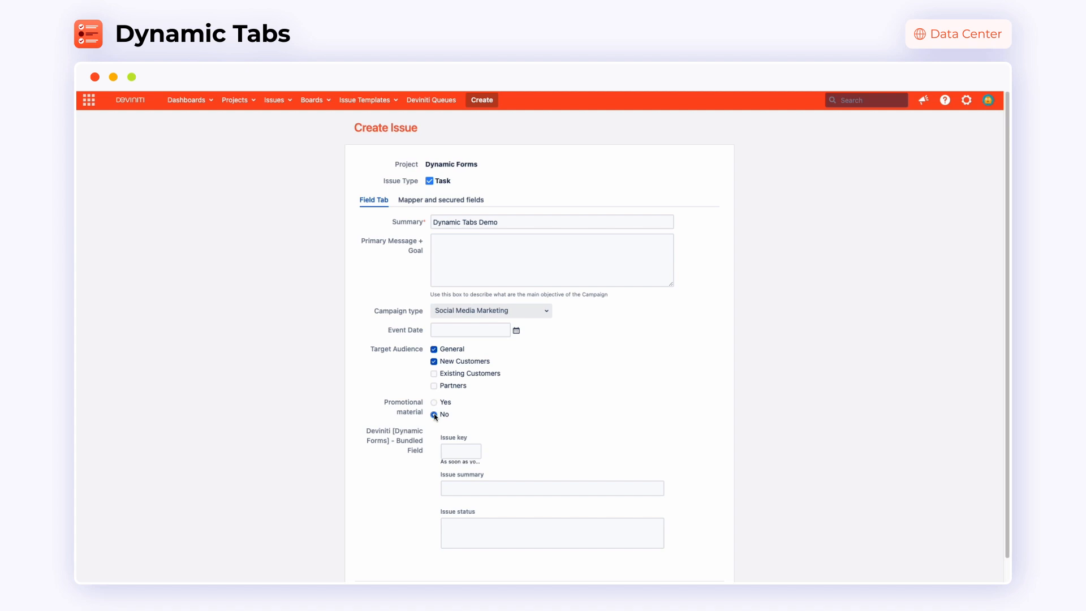
click(434, 415)
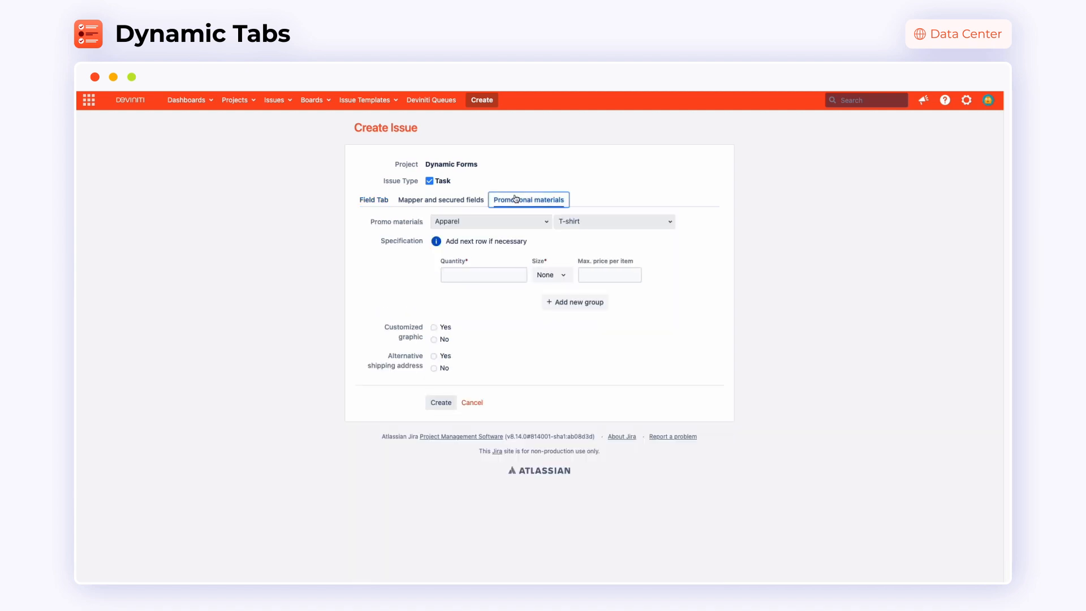
click(490, 221)
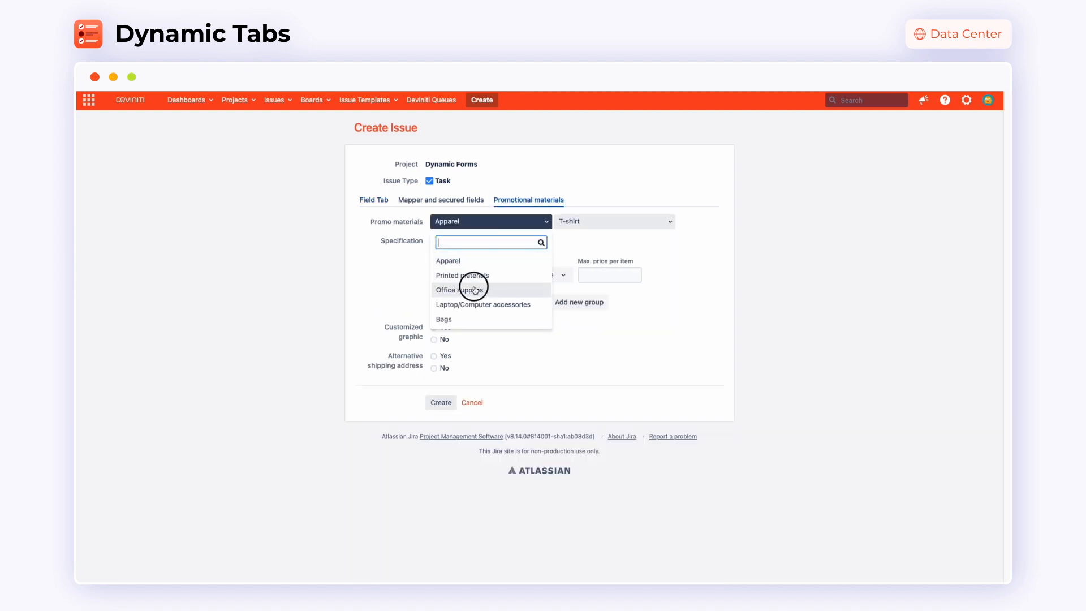
click(462, 289)
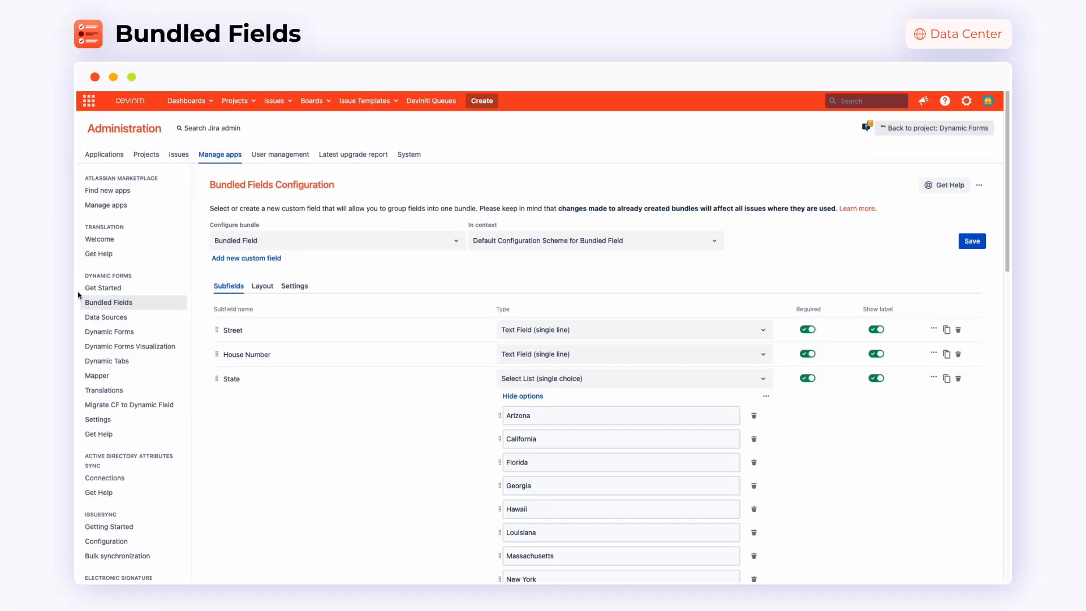
mouse_move(140, 306)
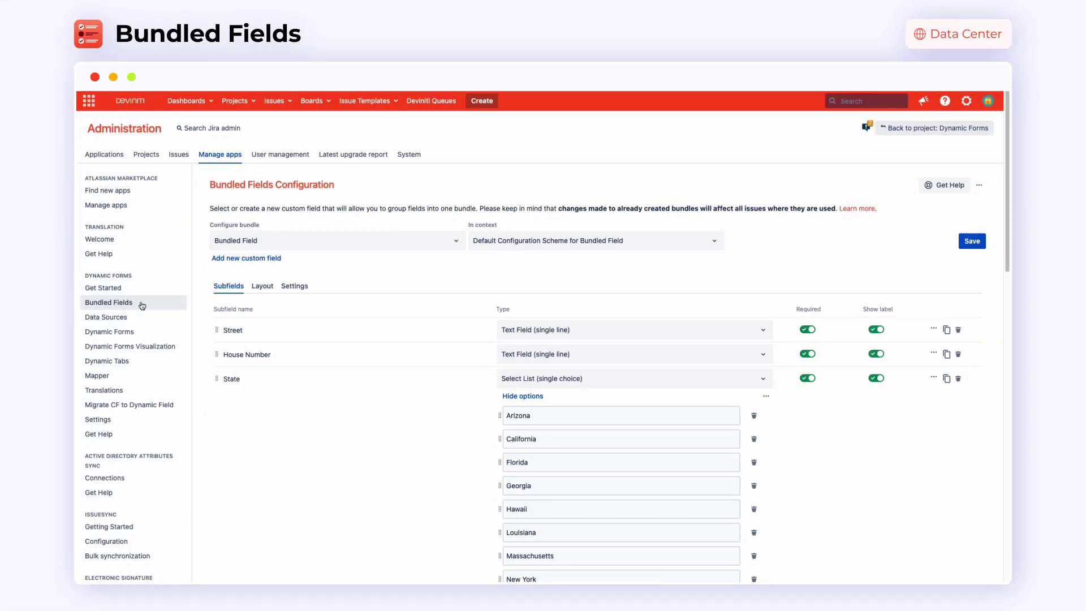
Step: Select the Specification bundle and add a Quantity subfield
text(sp)
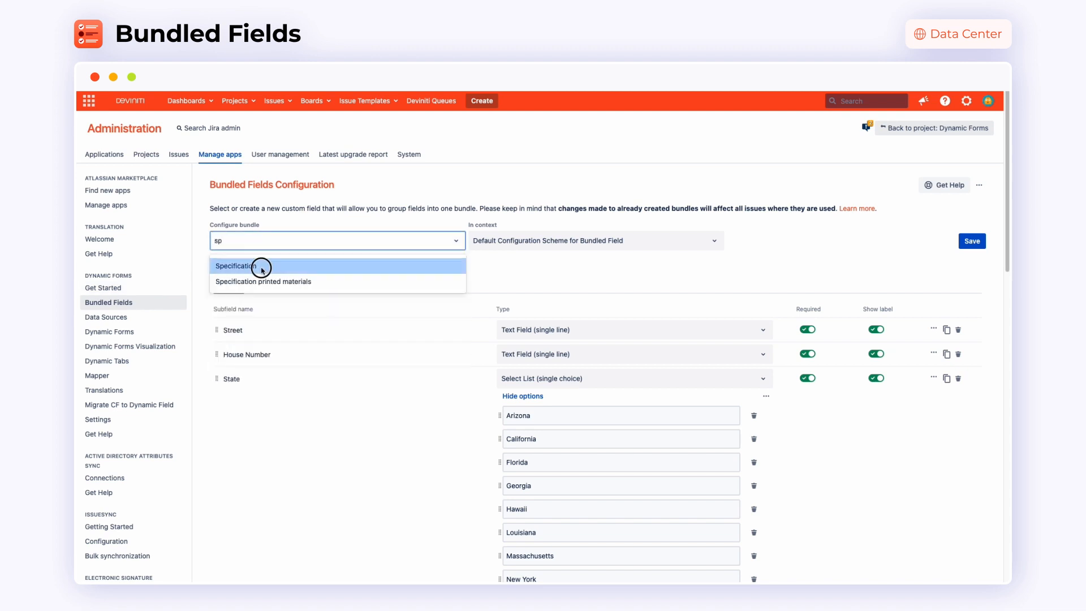
click(237, 266)
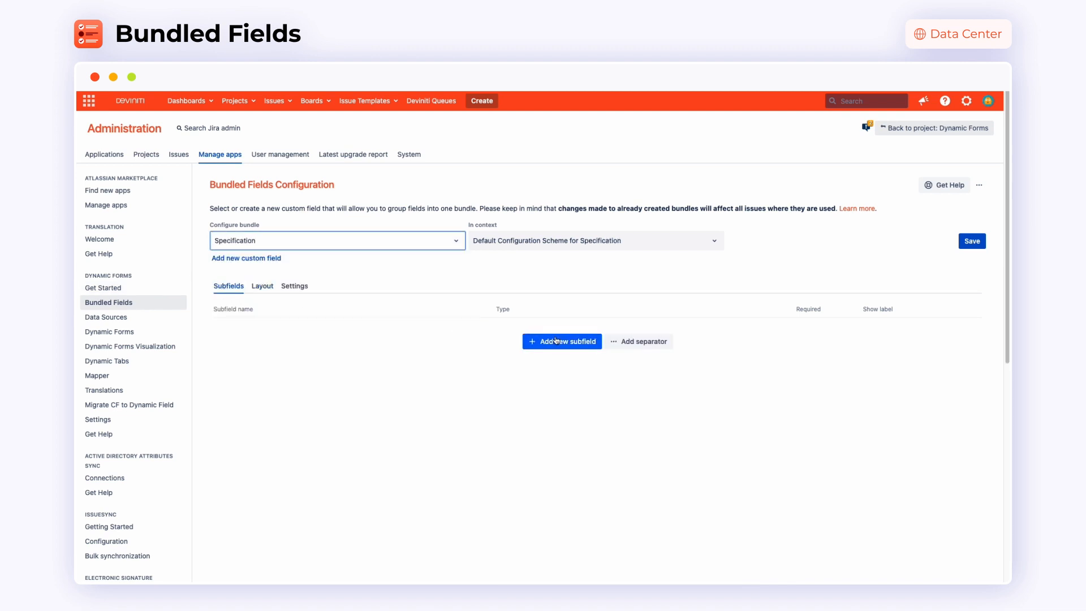
click(563, 340)
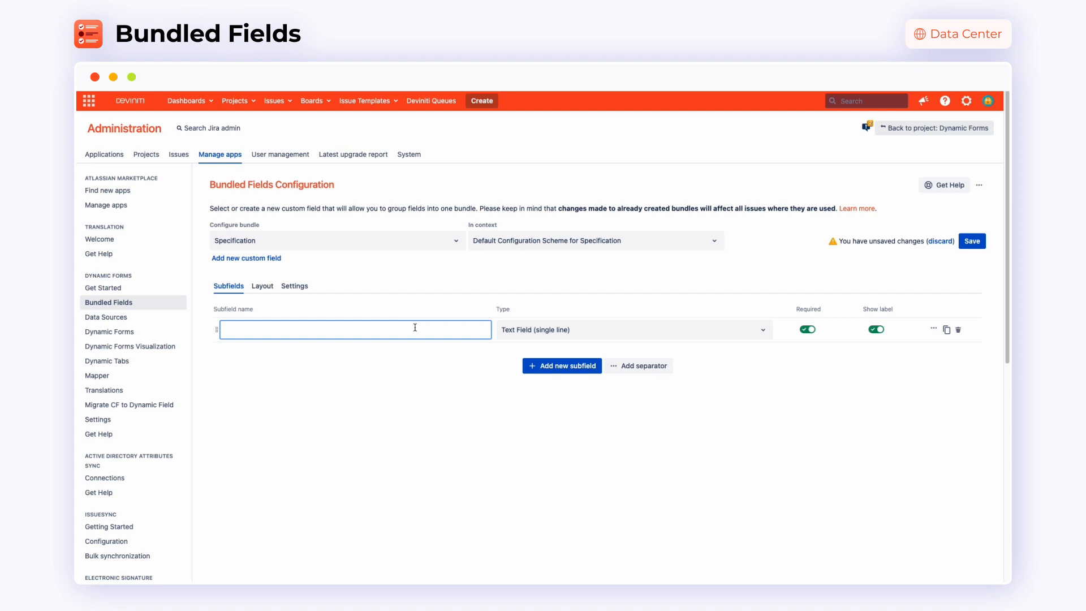
text(Quantity)
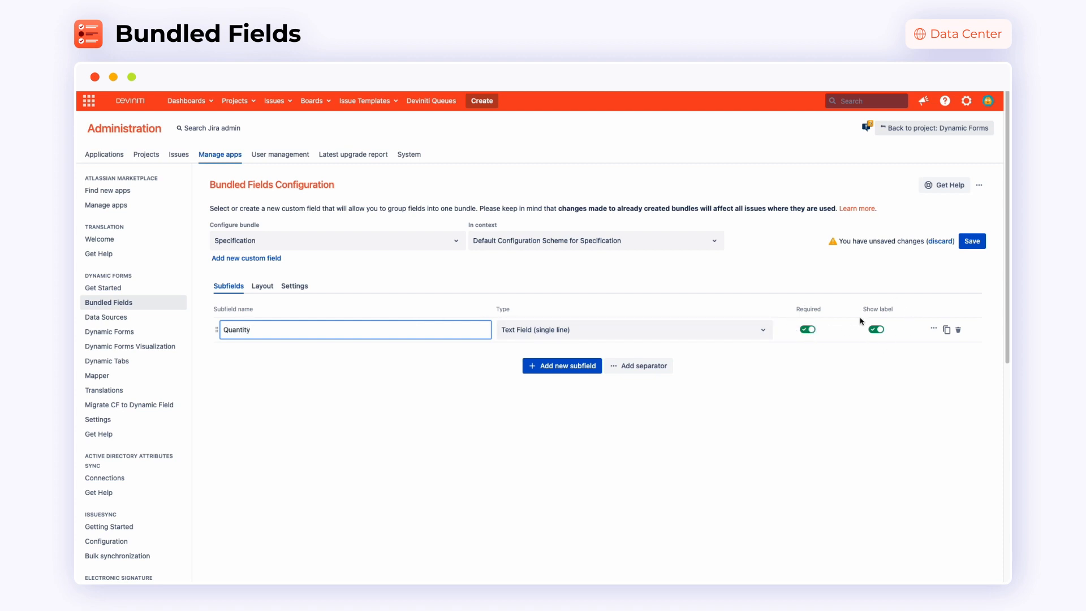
Step: Add a Size subfield as a single-choice select list
click(562, 365)
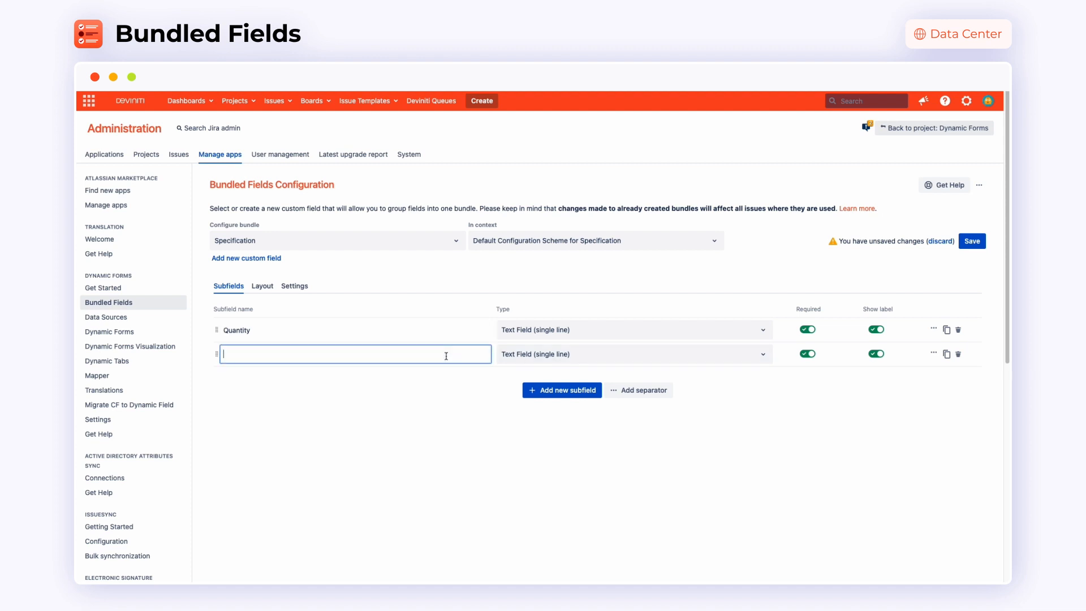
click(633, 355)
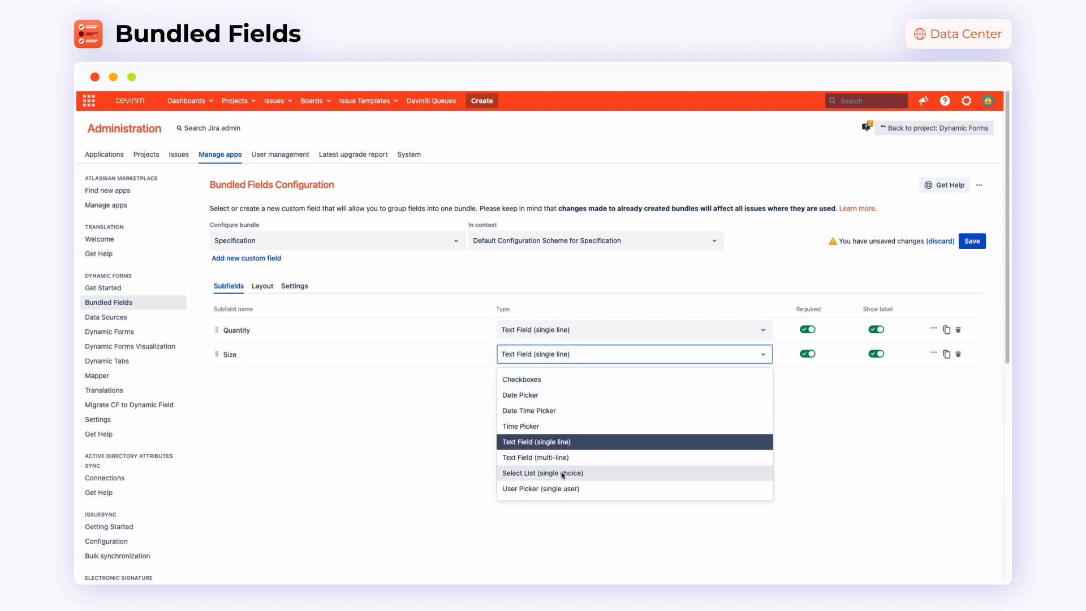
click(542, 473)
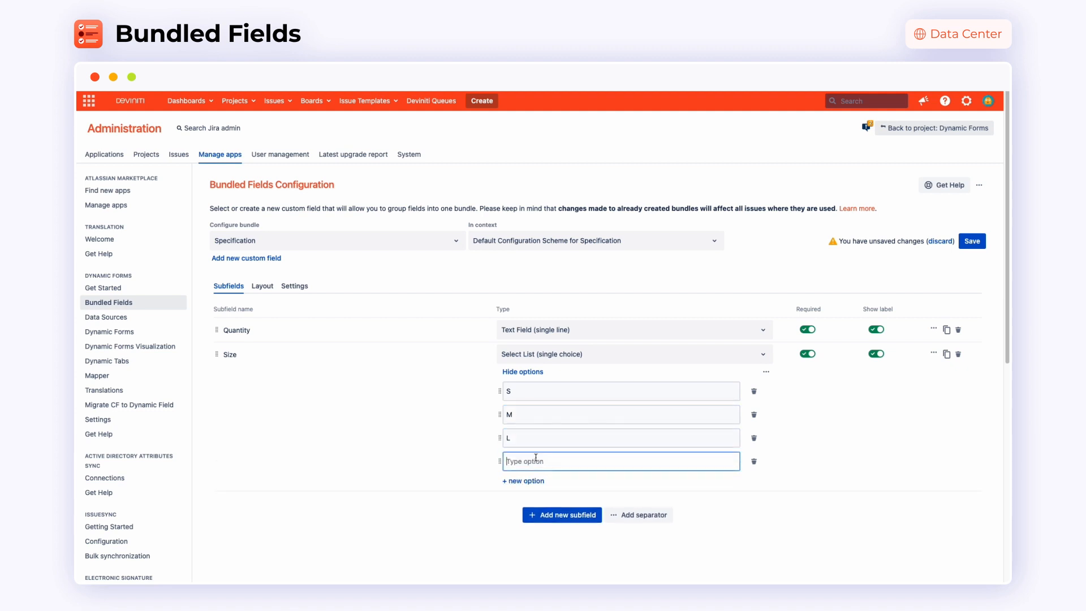
Step: Add an optional 'Max. price per item' text subfield
click(562, 513)
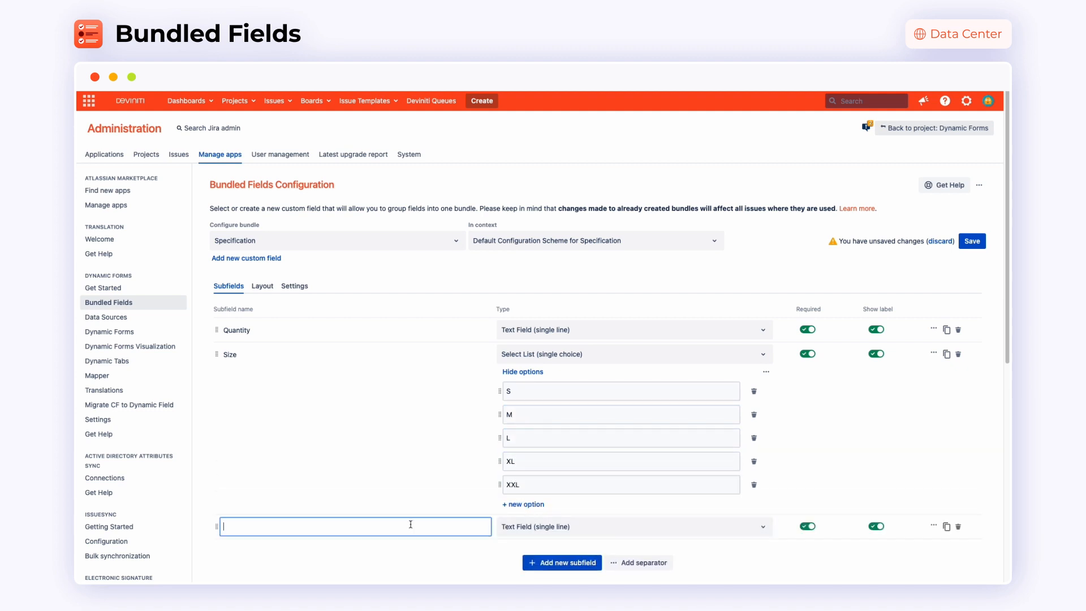
text(Max. price per item)
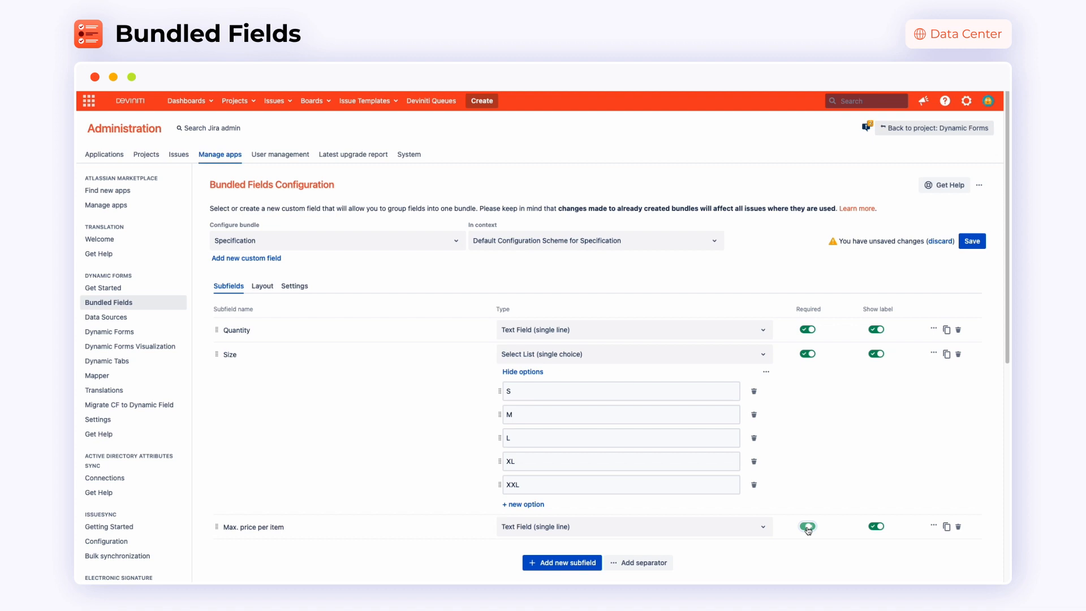
click(806, 526)
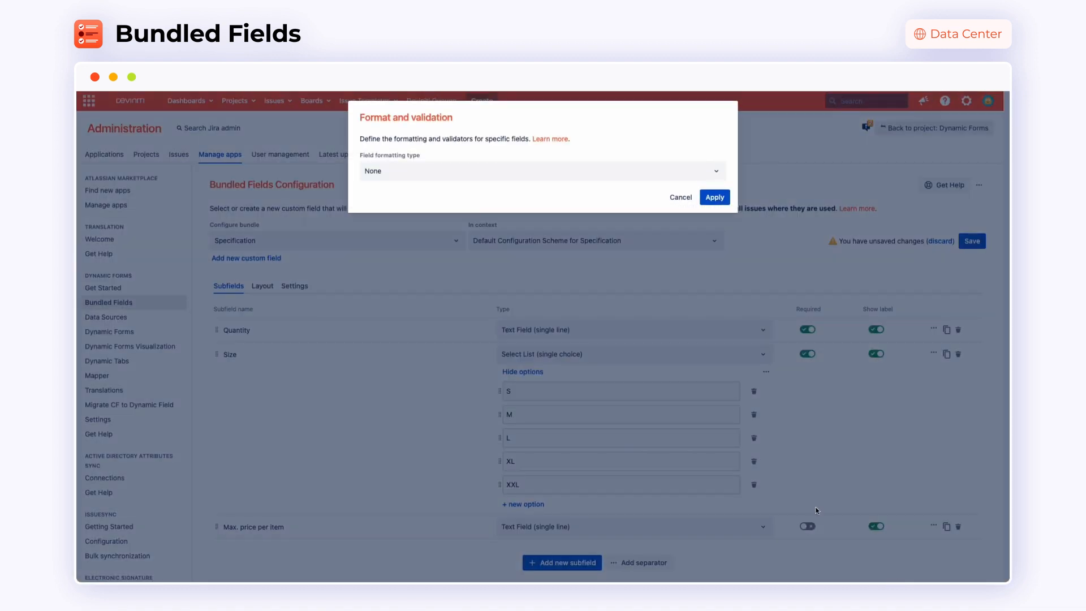
Step: Format Max. price per item as US English currency with pattern 10.0$
click(542, 171)
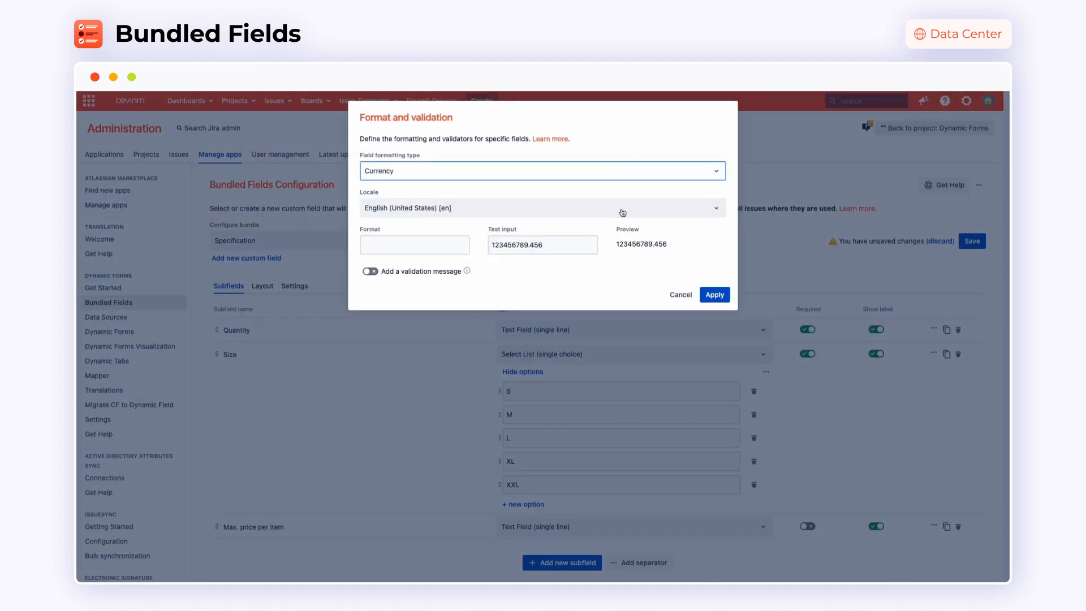
text(1)
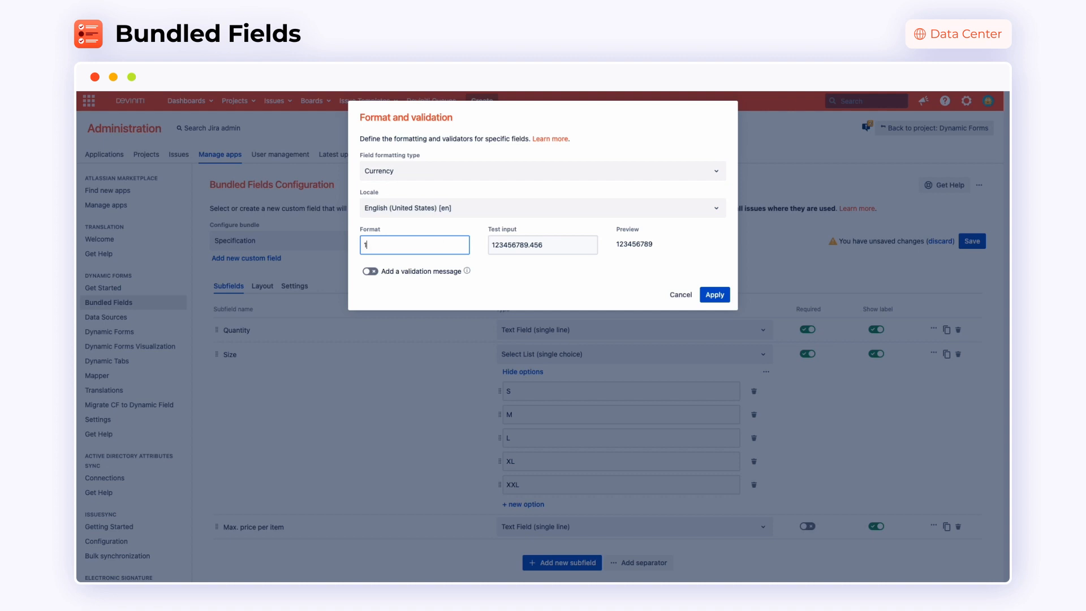
text(0.0)
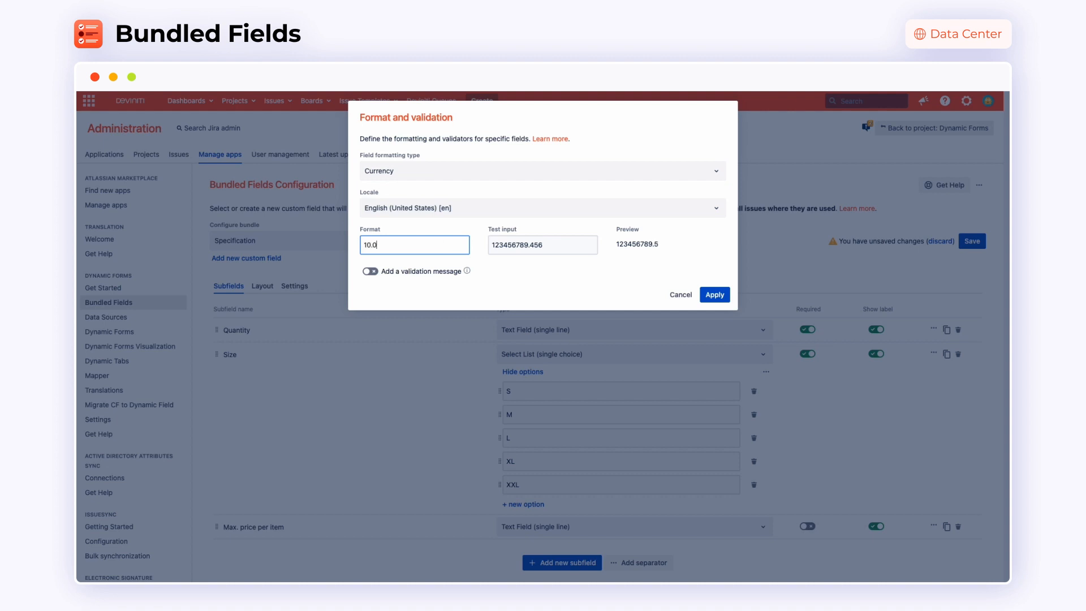
text($)
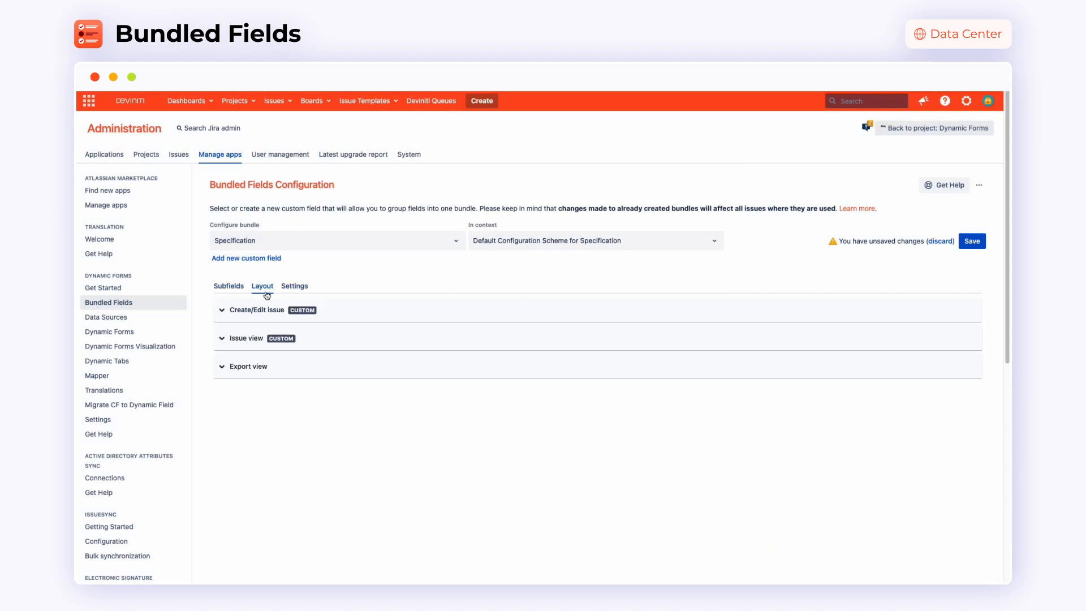
Step: Arrange the three Specification subfields side by side in the Create/Edit issue layout
click(258, 310)
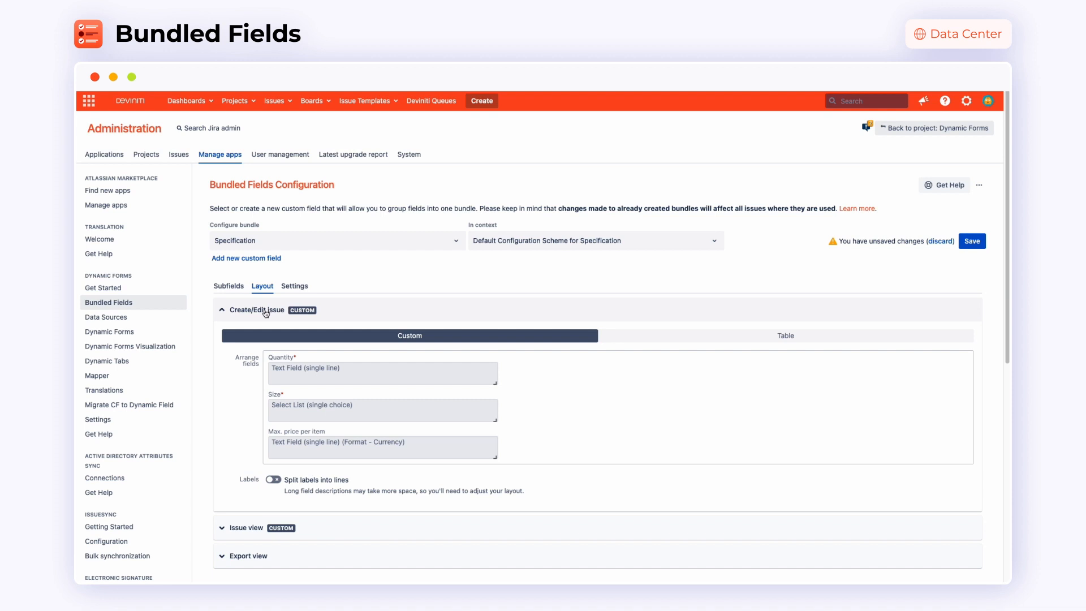
click(785, 336)
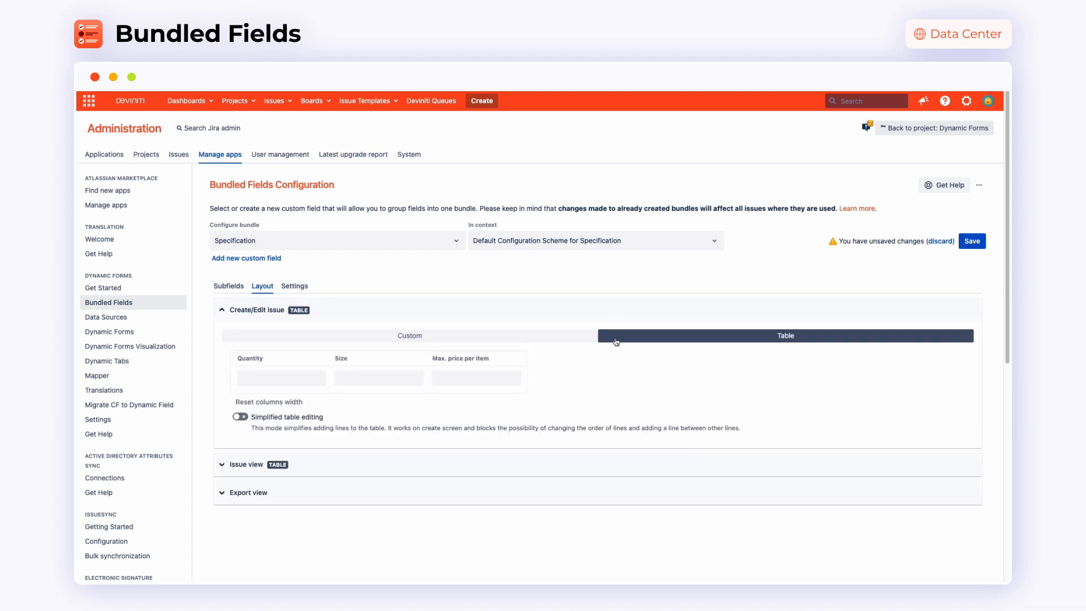
click(409, 336)
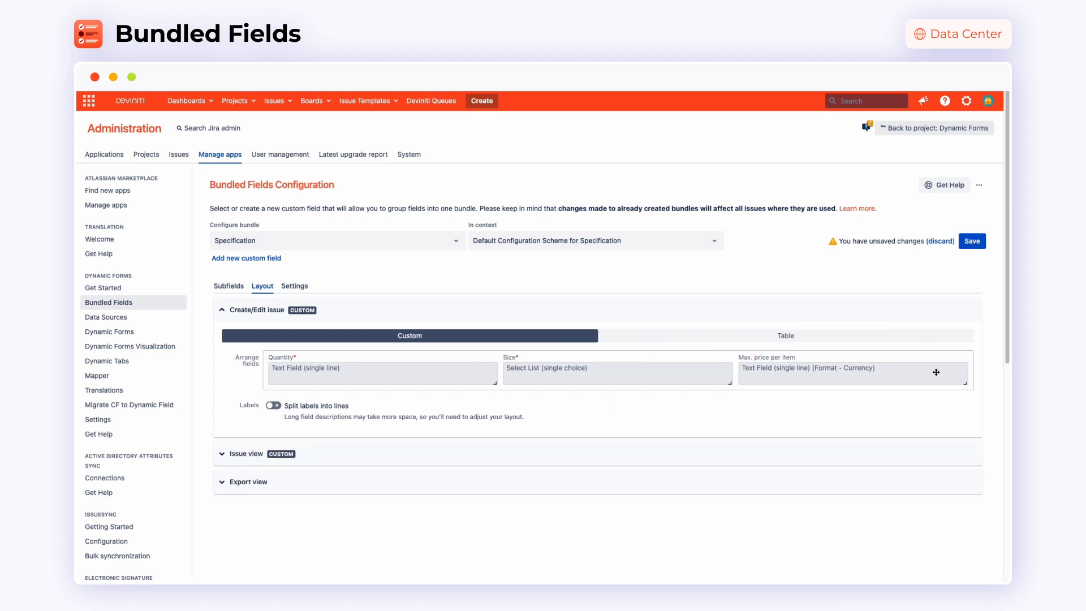
Step: Set the bundle description and a maximum of 24 groups, then save the configuration
click(294, 286)
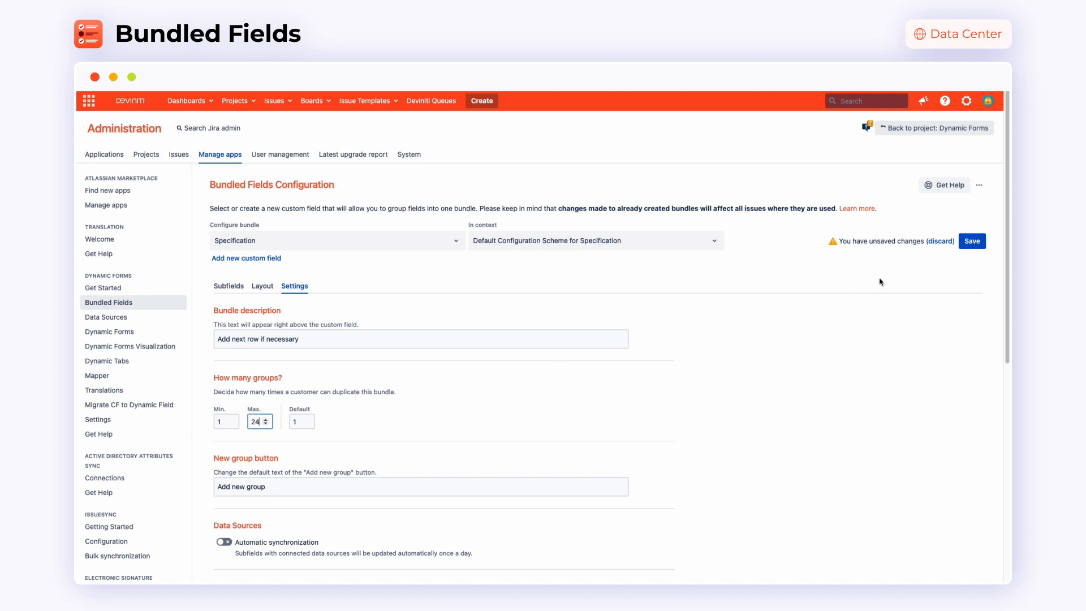
click(971, 240)
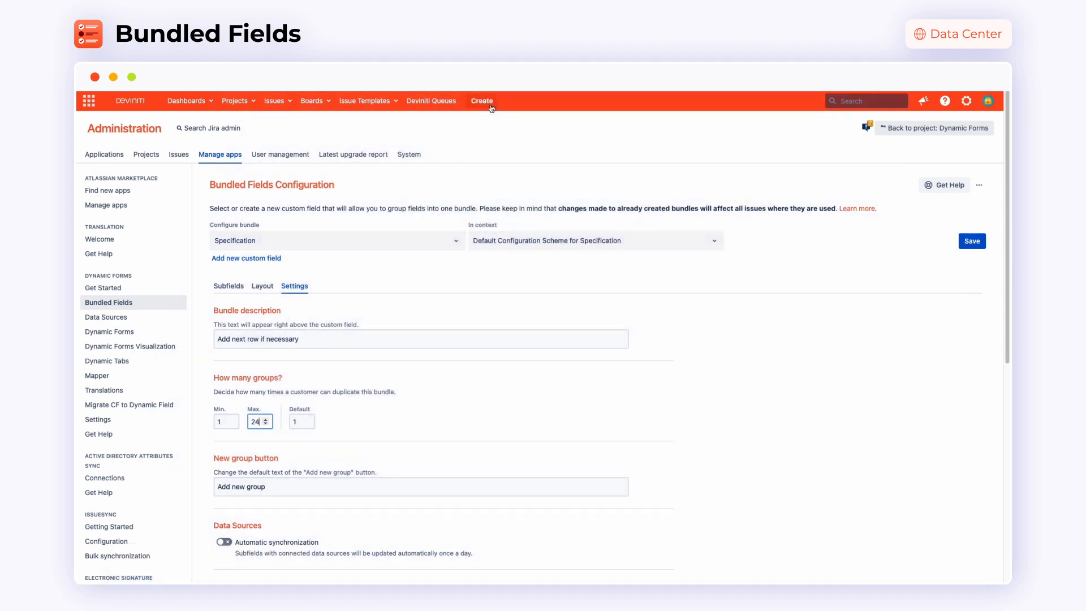
Step: Start a Dynamic Forms Task and enter the summary 'Bundled Fields Demo'
click(481, 101)
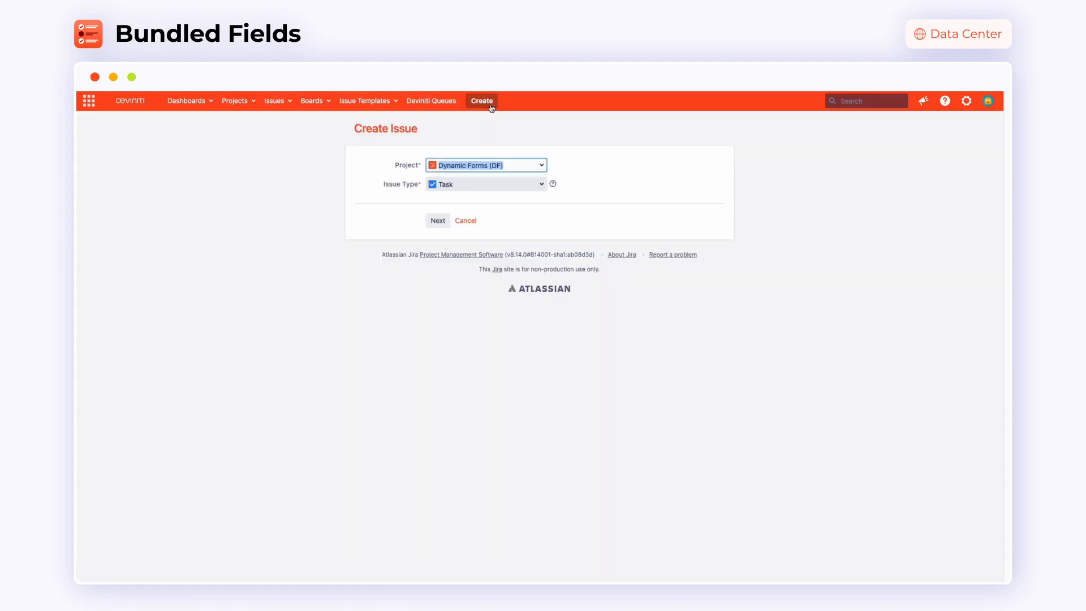
click(438, 220)
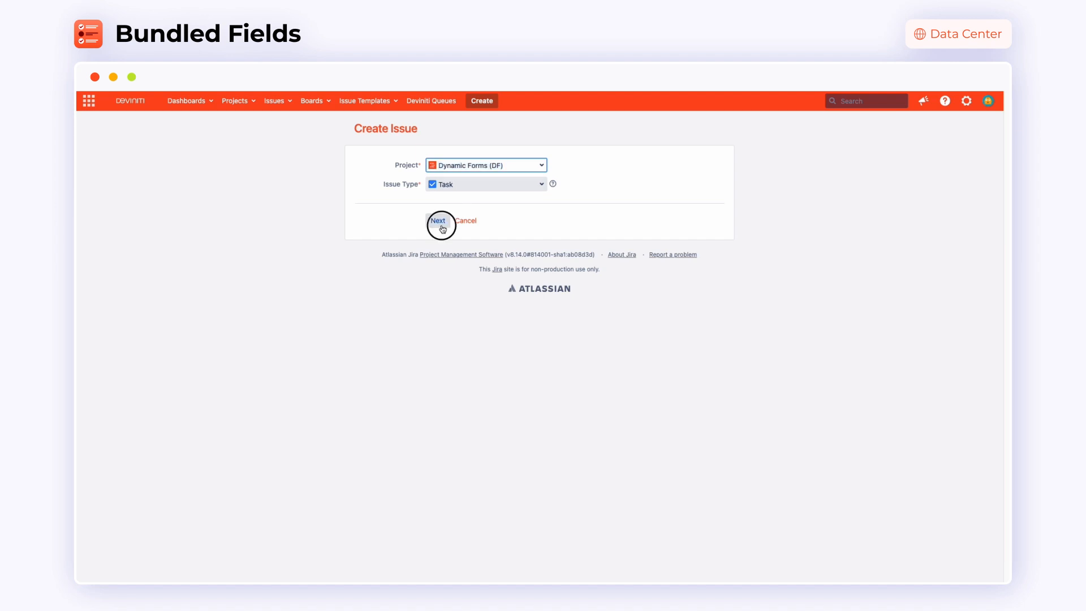
click(439, 221)
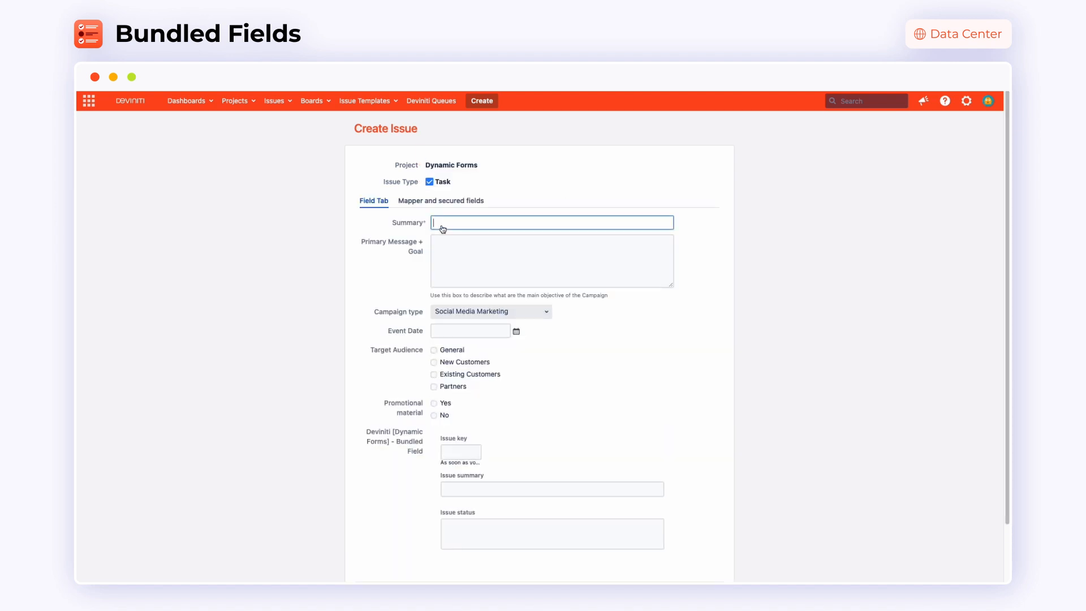
text(Bundled Fields)
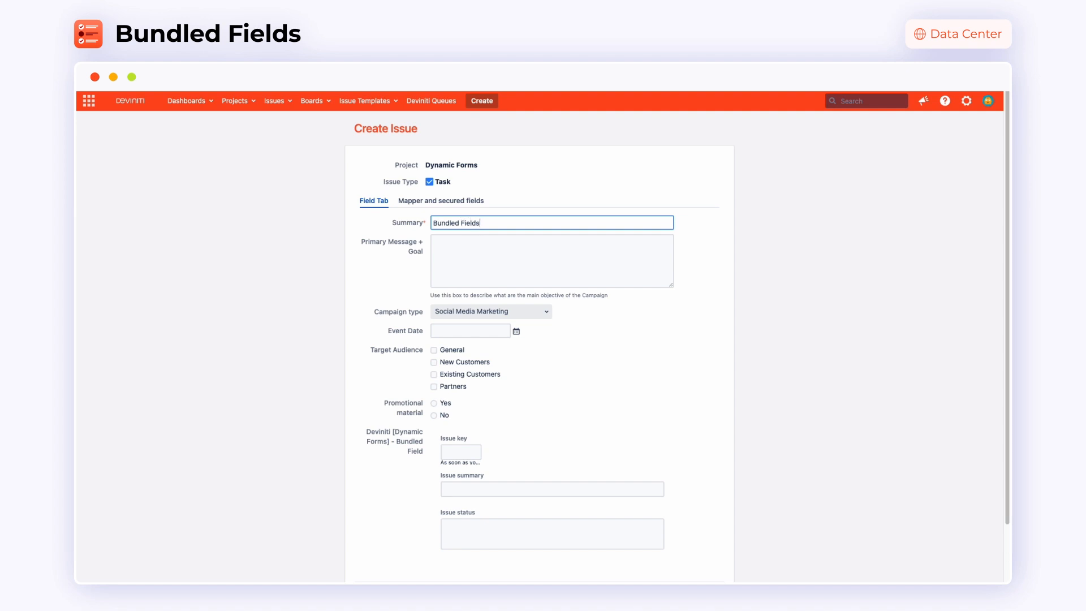
text(Demo)
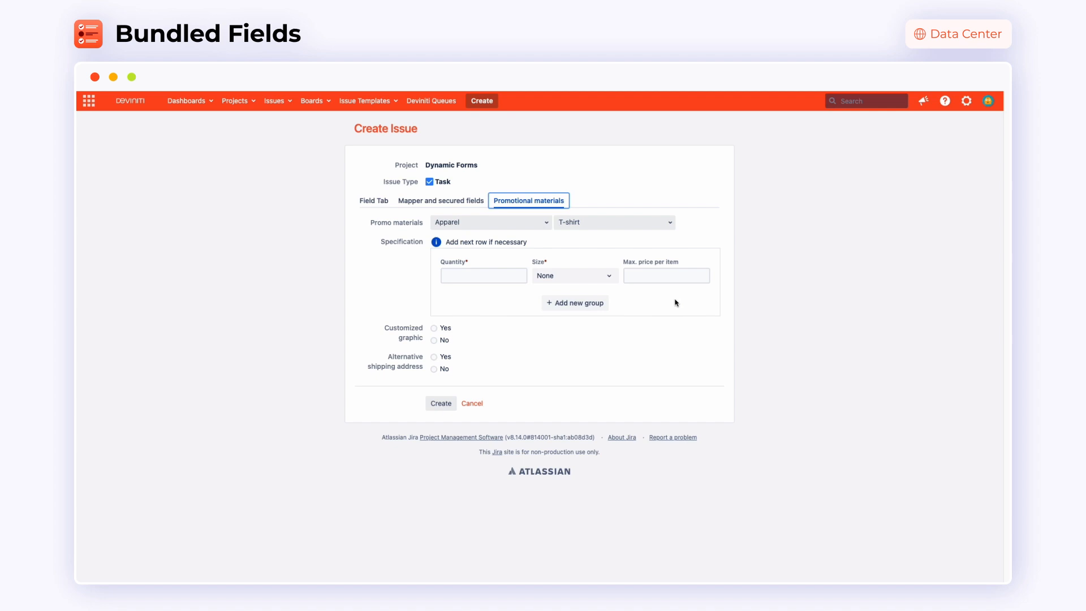
Step: Fill Polo shirt specification rows with sizes S through XL and create the issue
click(573, 276)
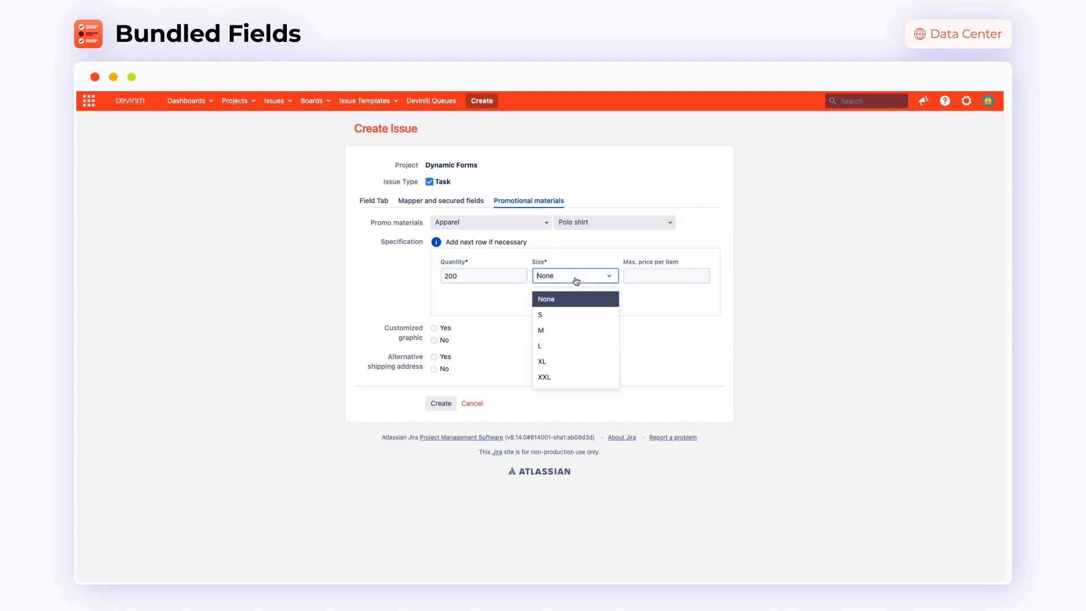
click(540, 314)
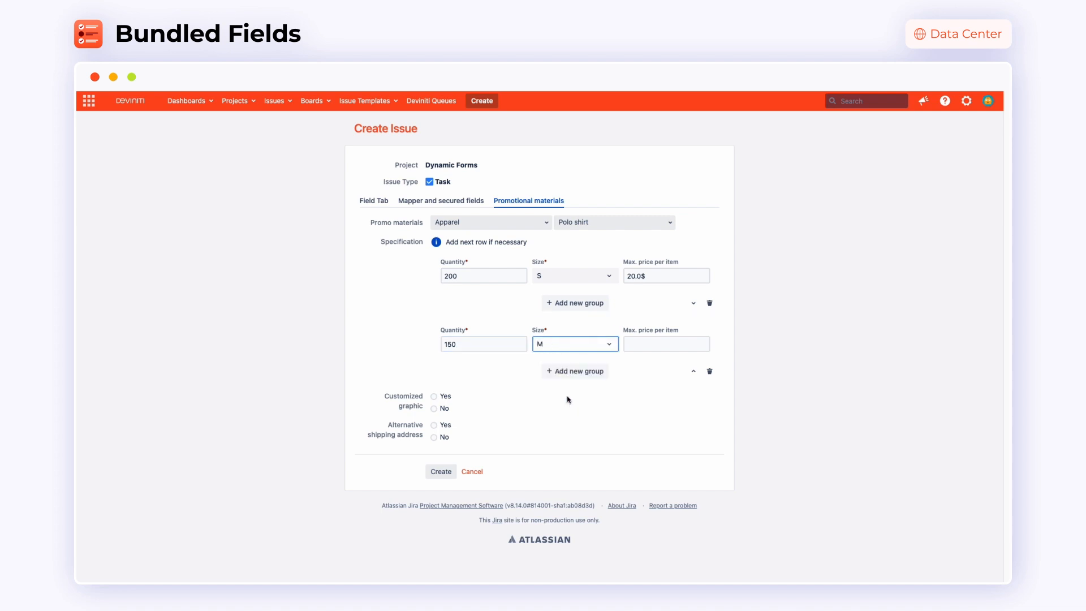
click(575, 371)
text(100)
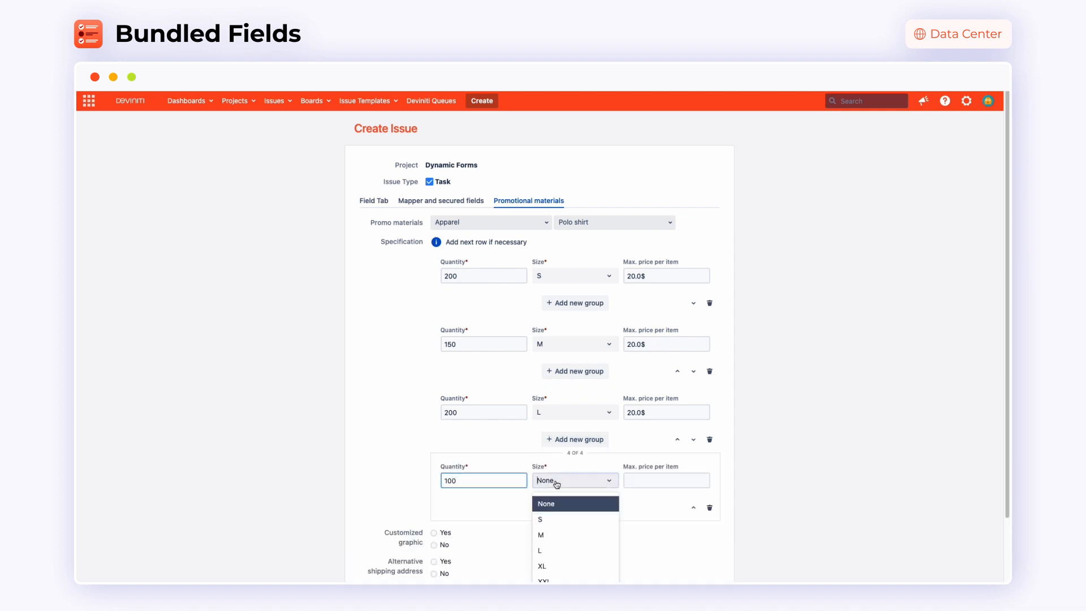
click(541, 566)
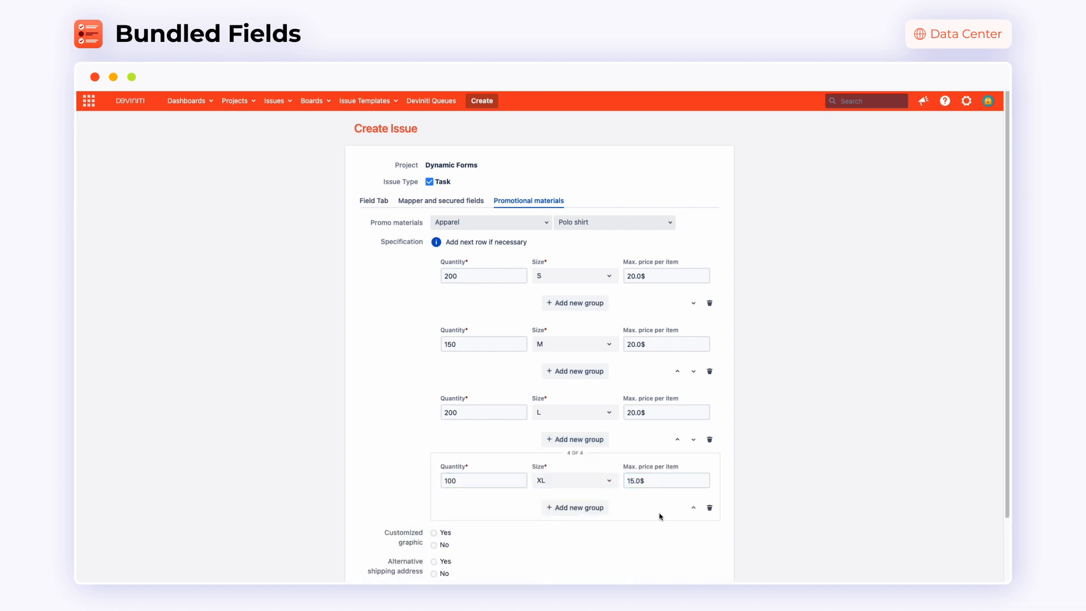
scroll(down, 3)
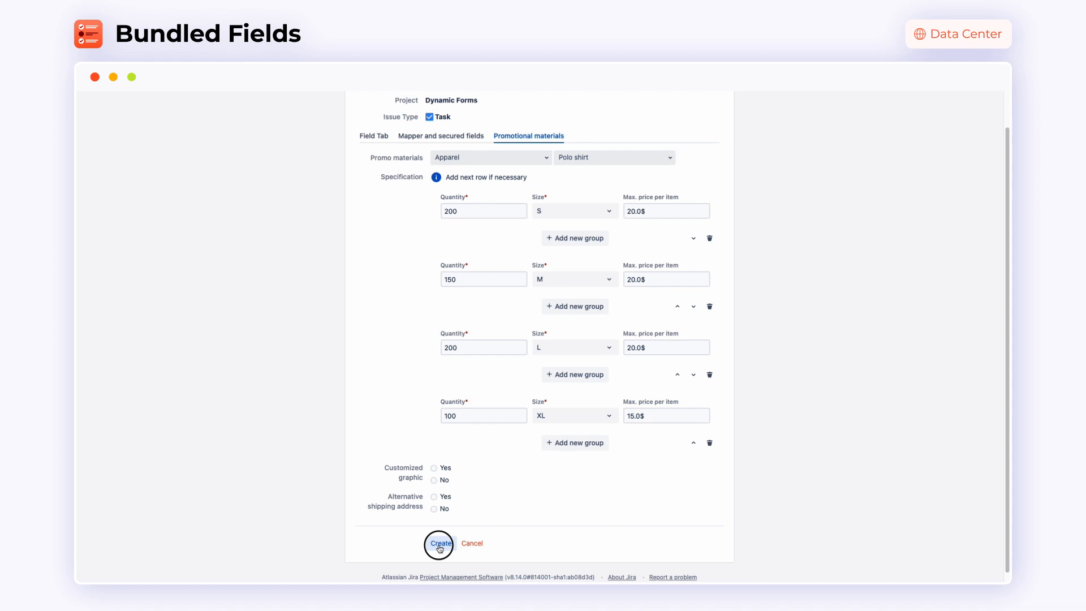
click(439, 543)
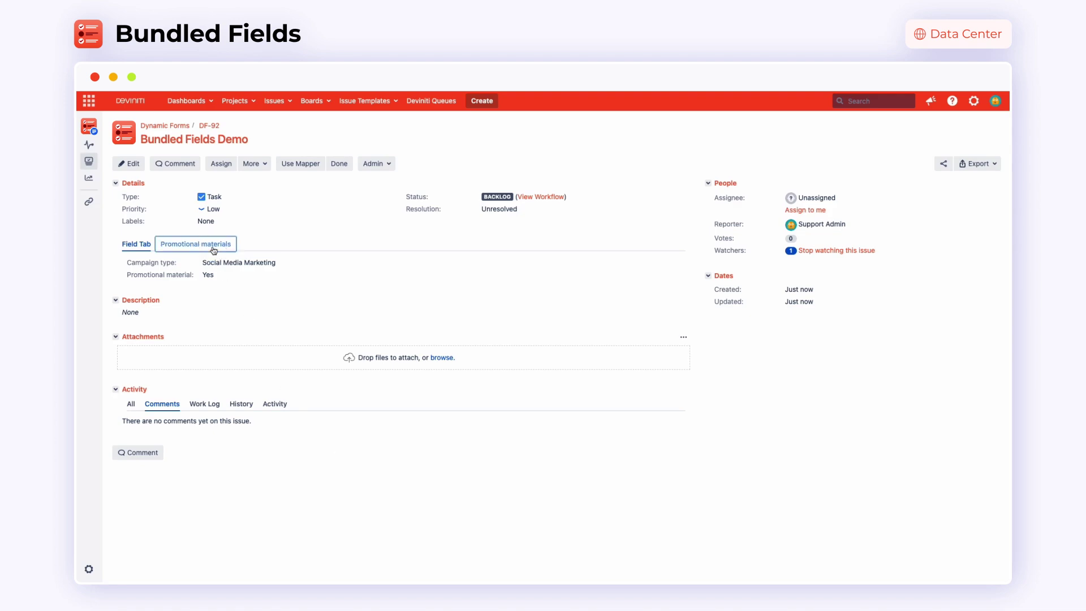
Step: View the issue's Promotional materials tab, then go to the Mapper configuration page
click(196, 244)
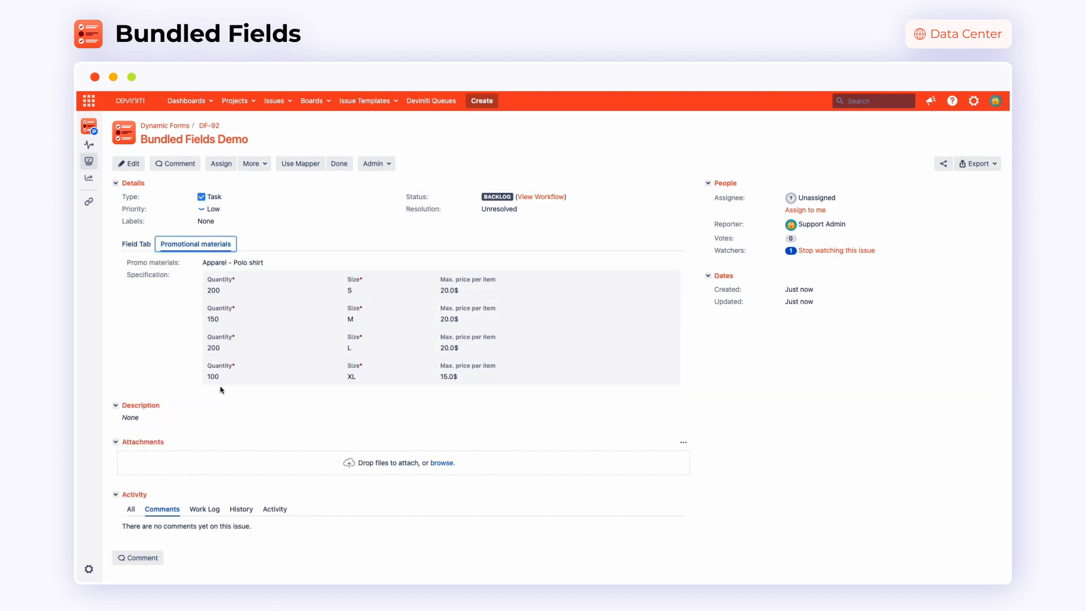
mouse_move(222, 405)
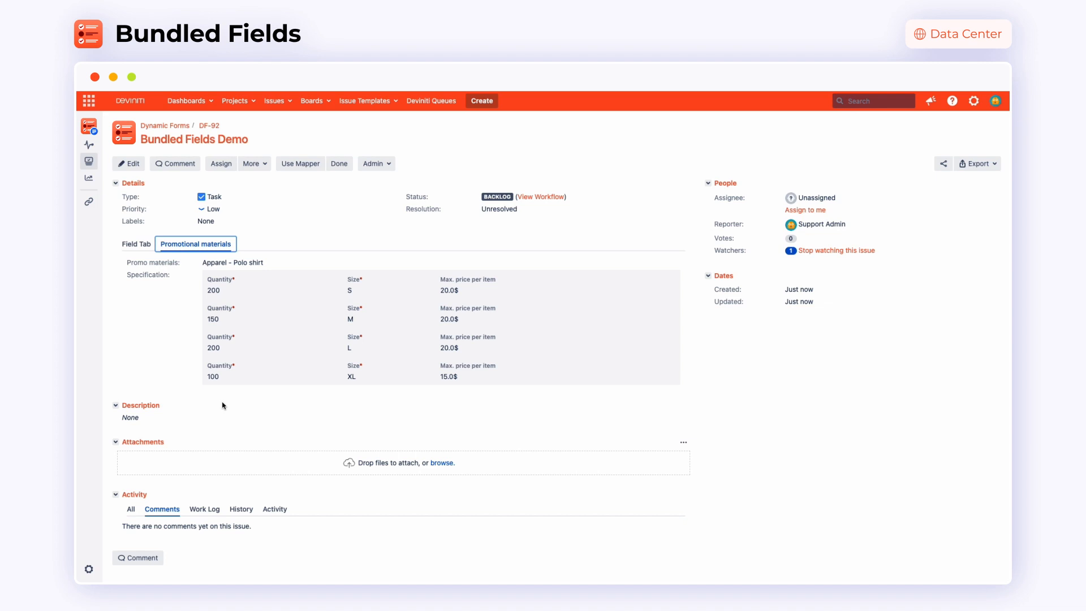
click(300, 163)
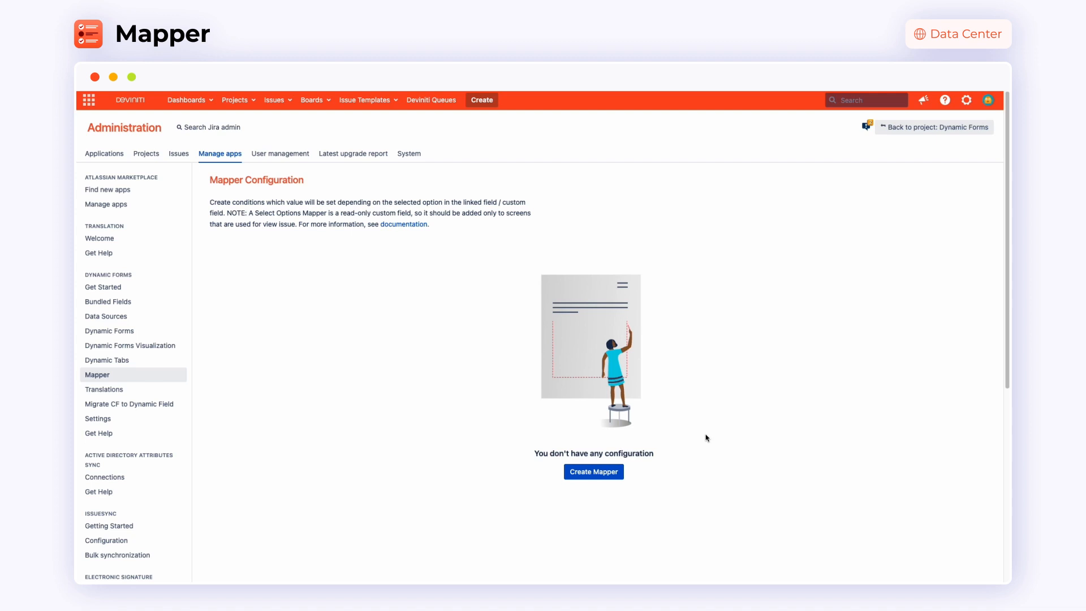
mouse_move(577, 516)
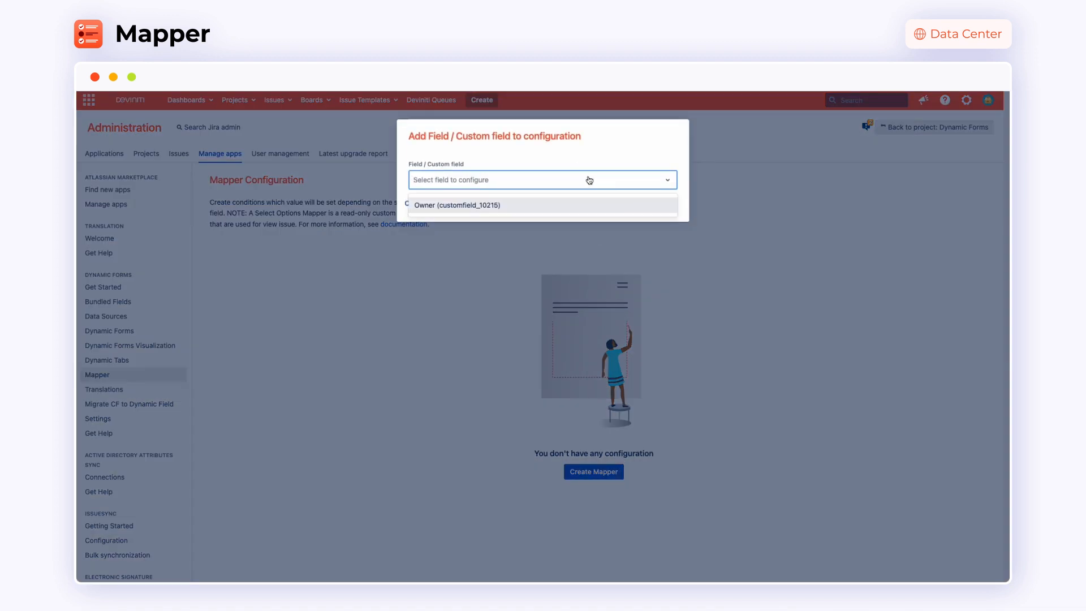
Step: Add an Owner mapper linked to Deviniti server apps with a user per app option
click(456, 204)
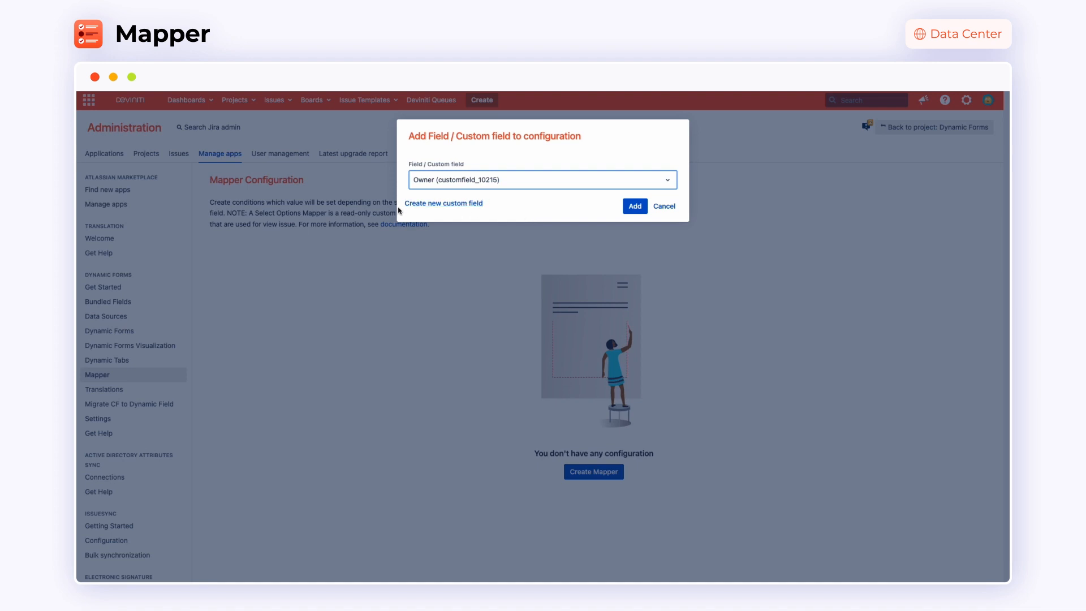
click(633, 206)
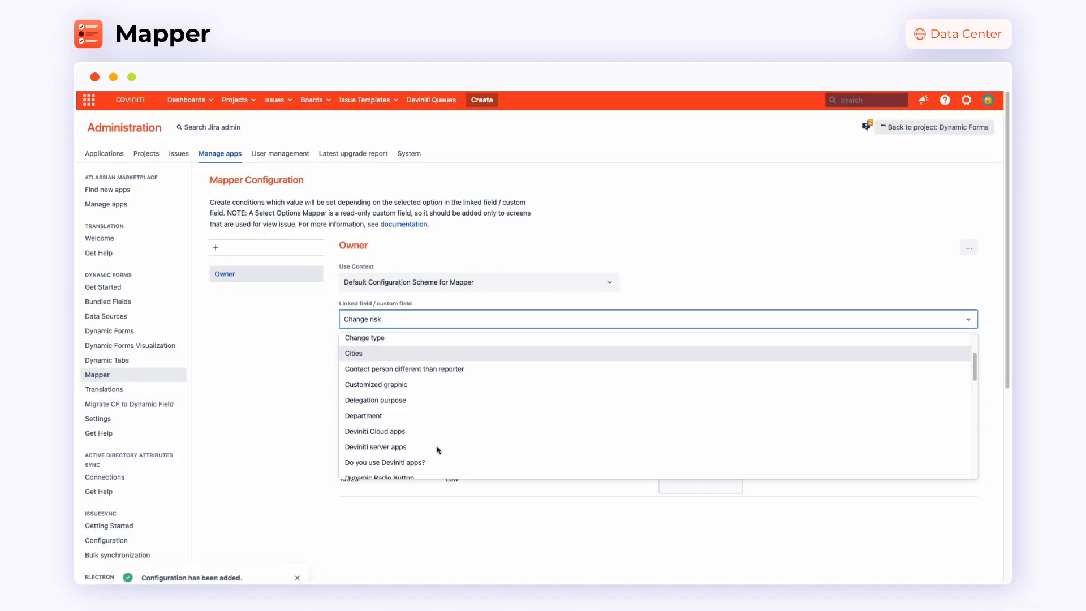
click(376, 446)
text(a)
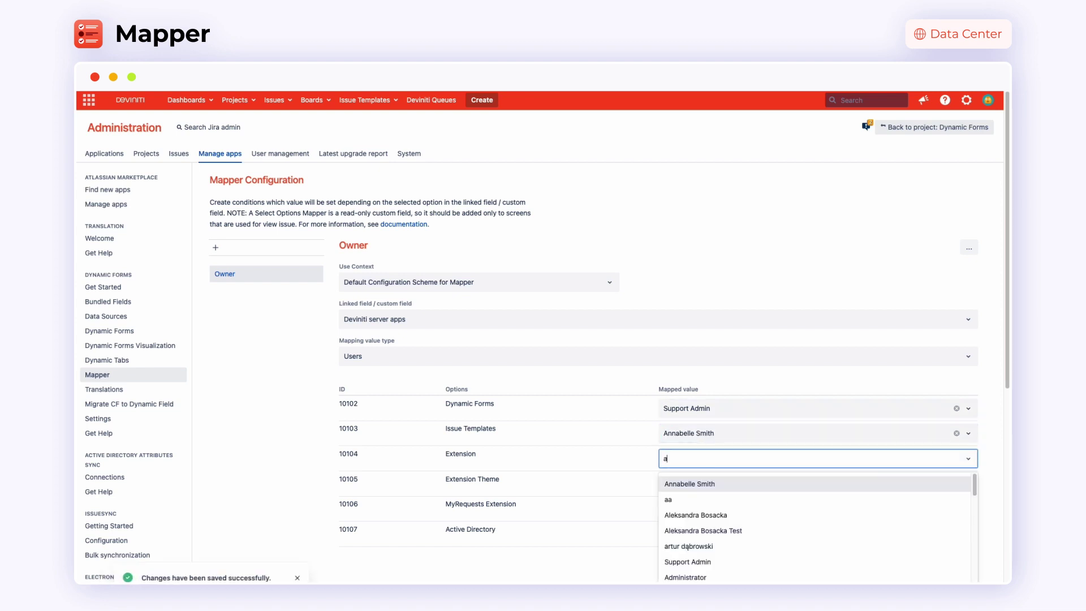
click(685, 577)
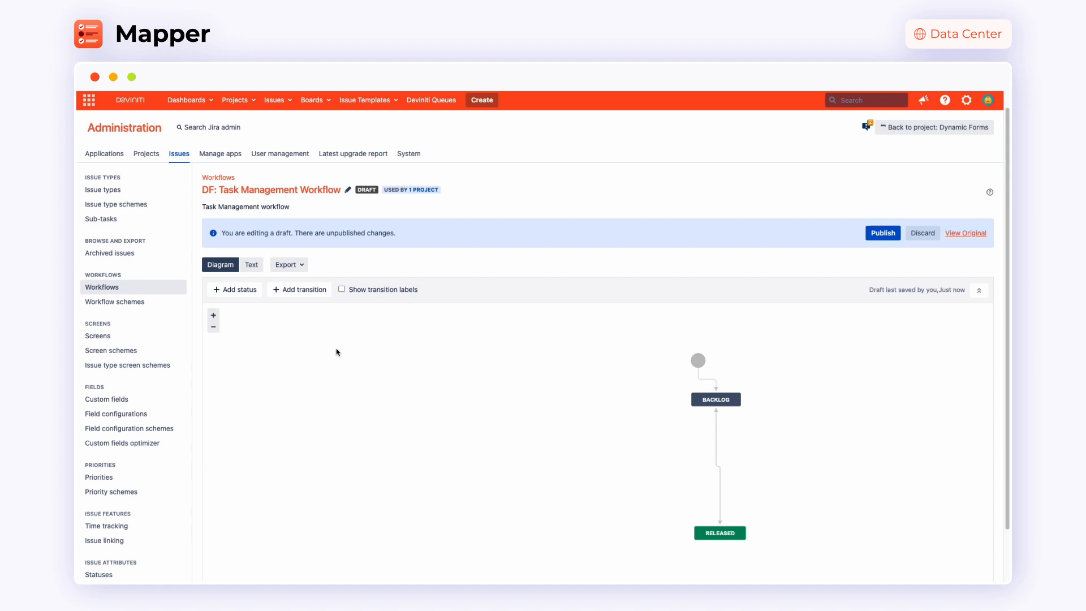
mouse_move(317, 322)
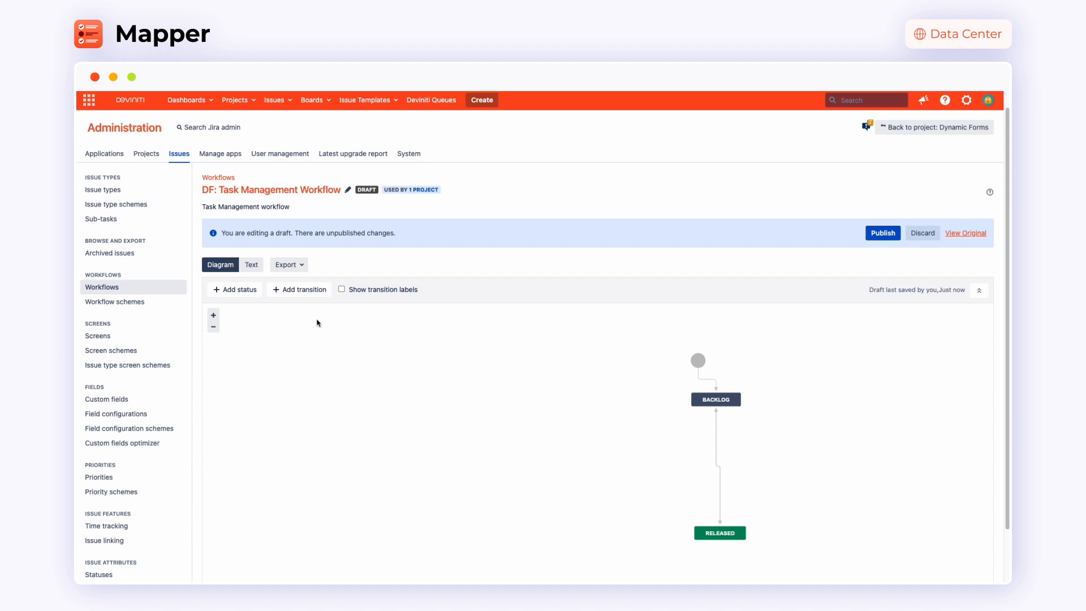
Step: Add a 'Use mapper' transition from Any status to Itself
click(297, 289)
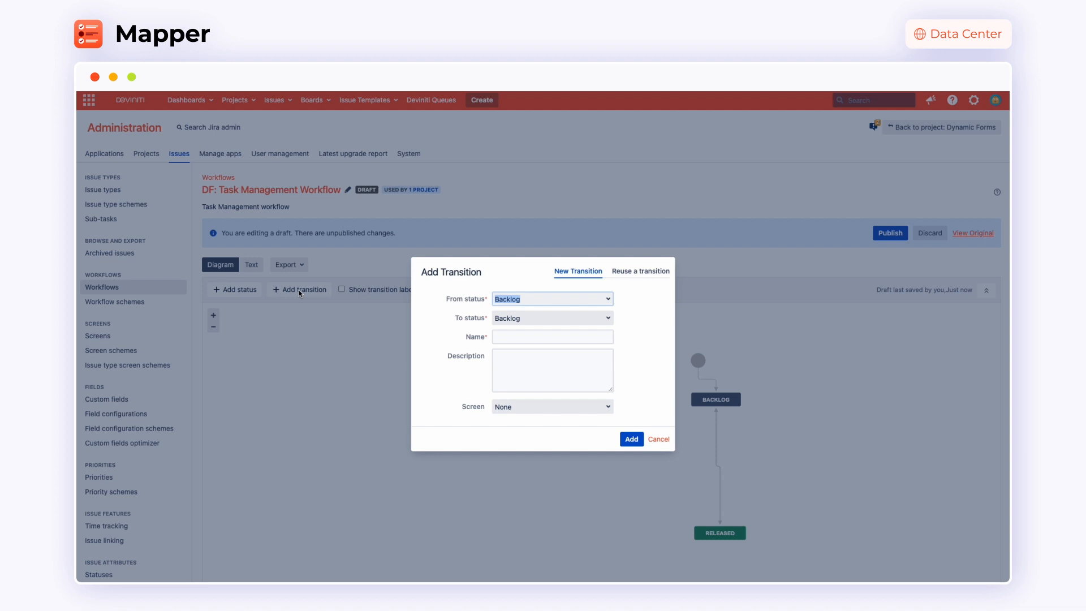
click(552, 299)
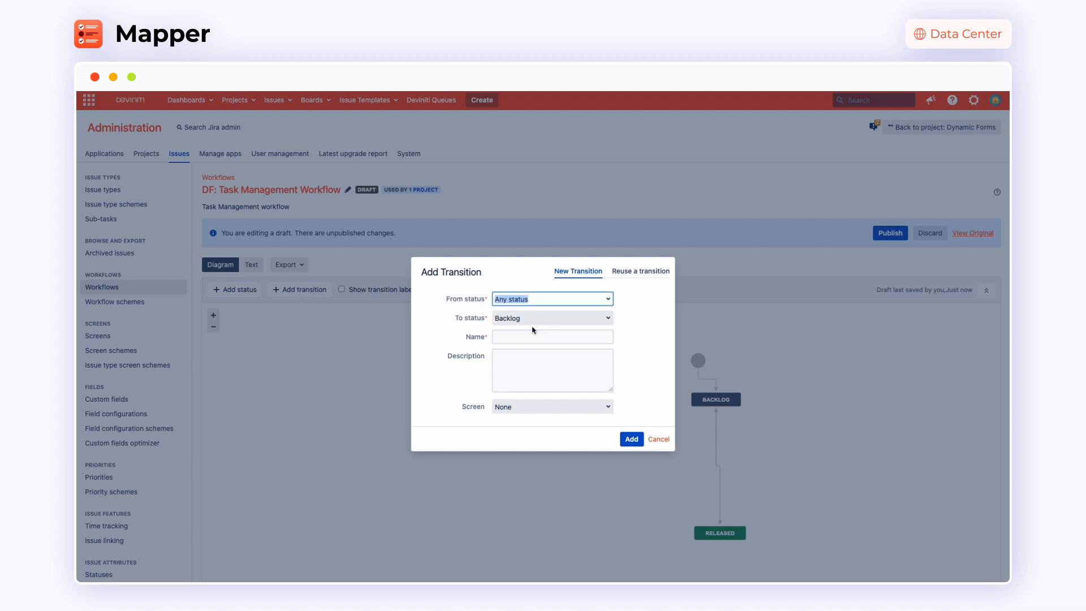
text(Us)
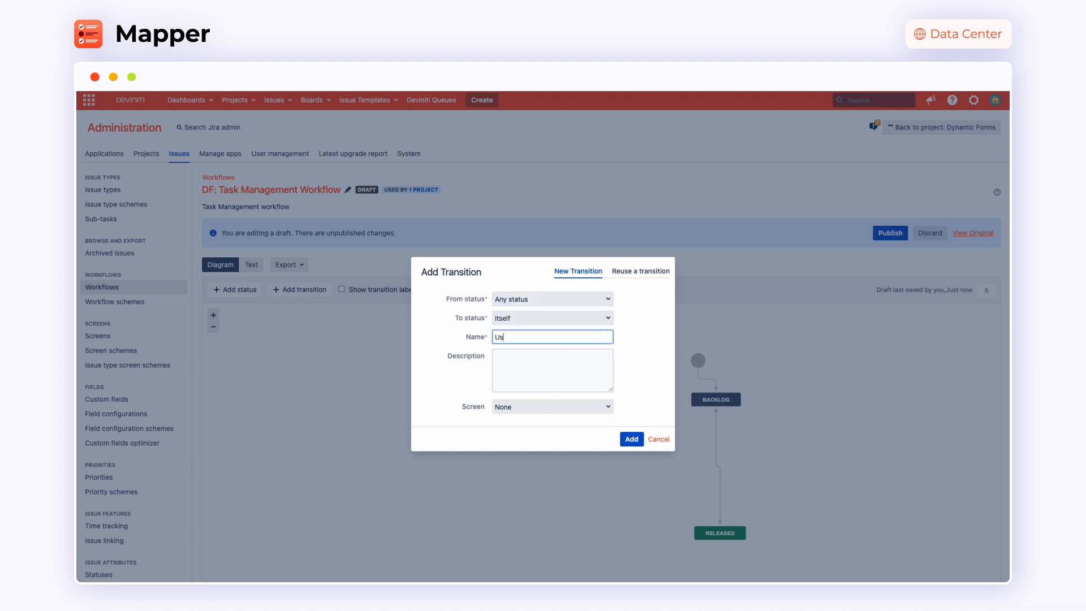
text(e mapper)
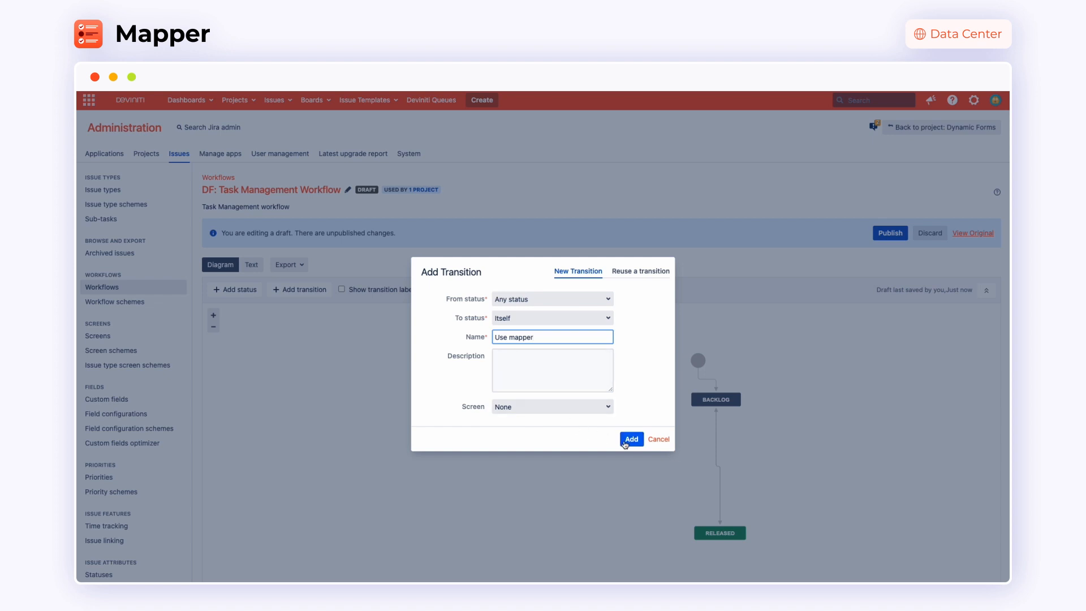
click(631, 439)
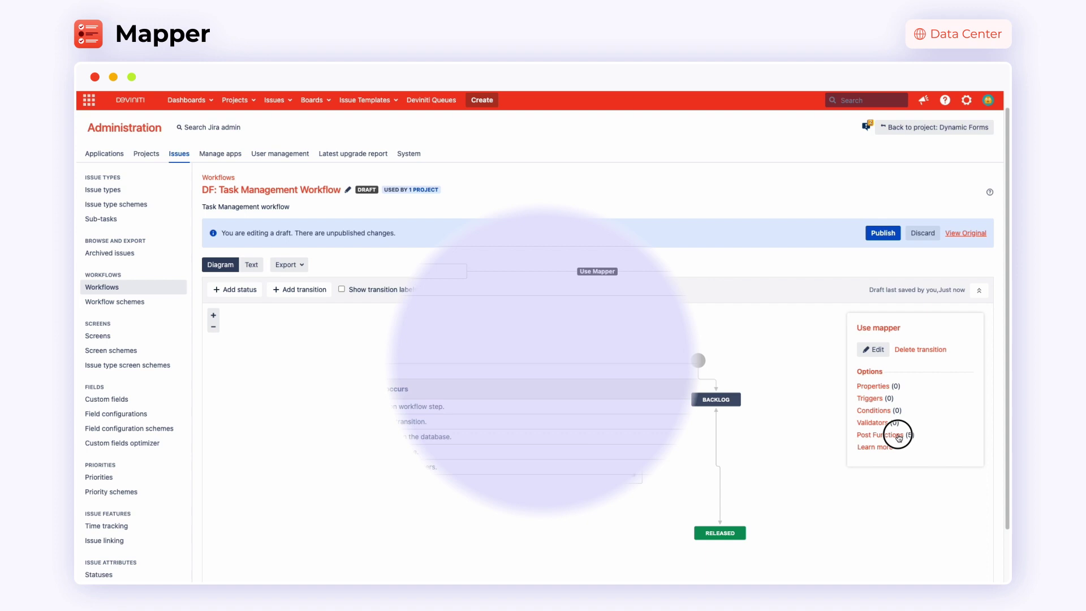
Step: Add a Set Assignee from Mapping Select post function using the Owner field
click(880, 434)
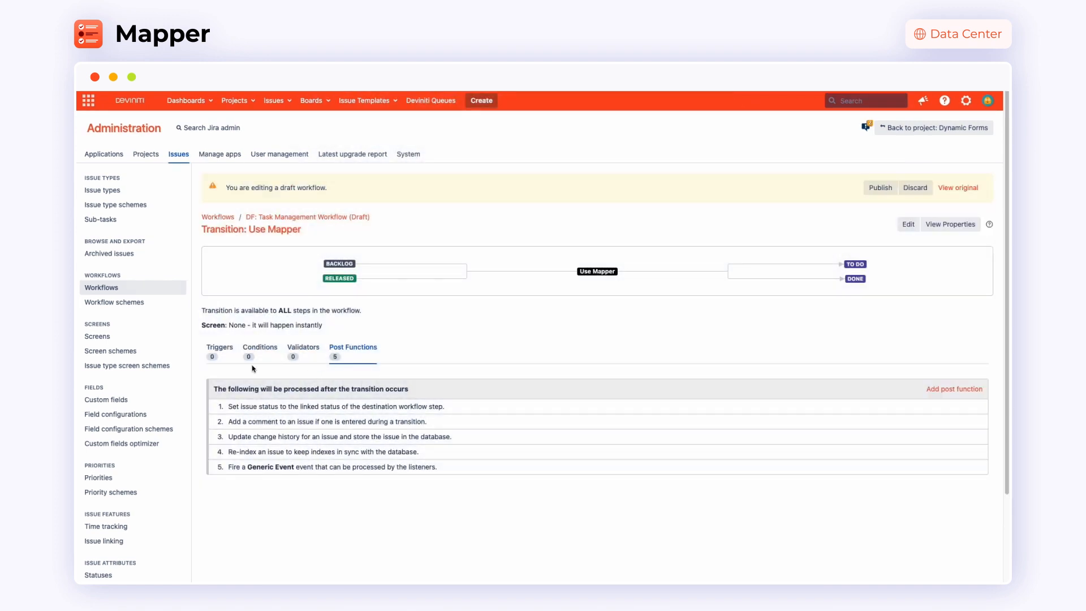
mouse_move(644, 359)
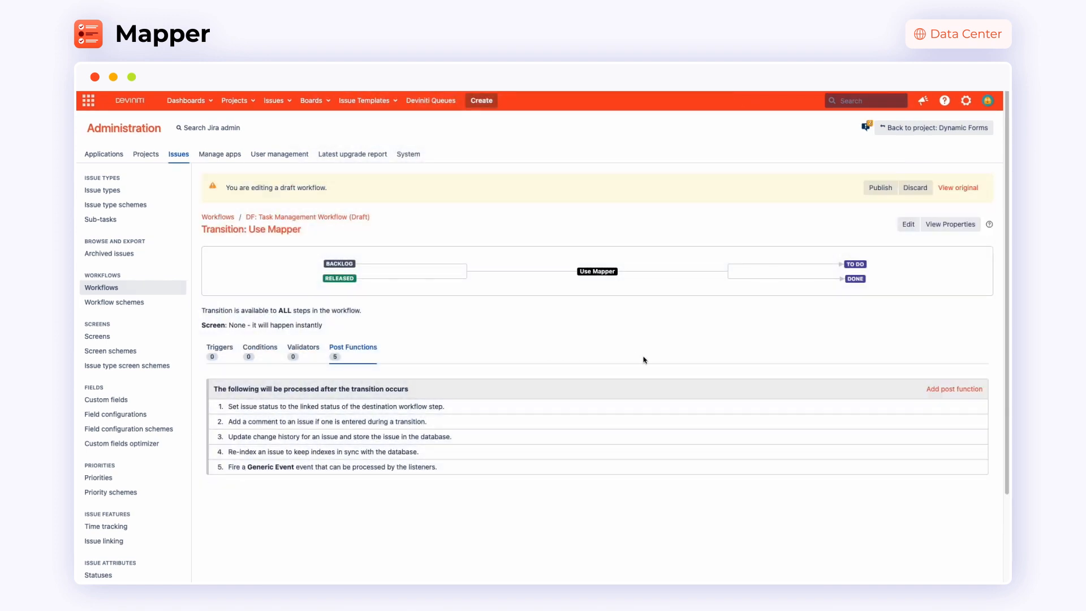
click(953, 388)
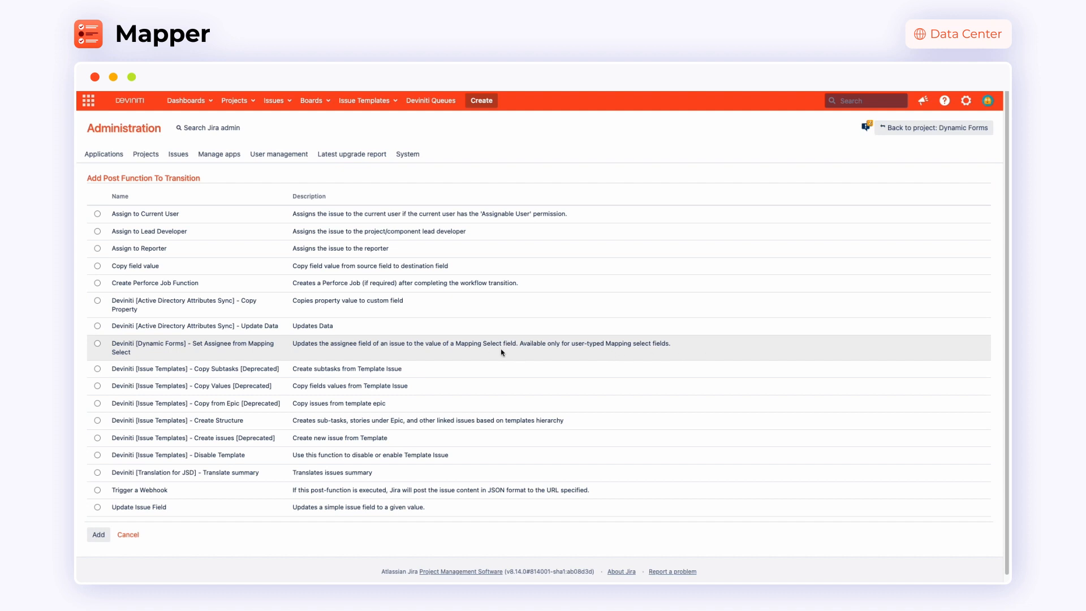
click(98, 344)
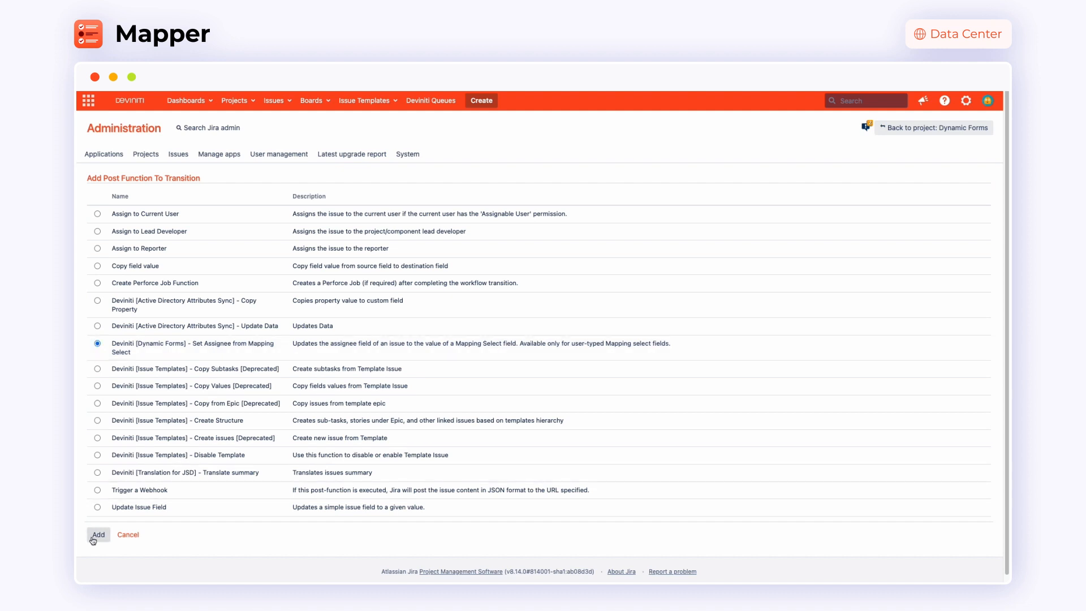
click(97, 534)
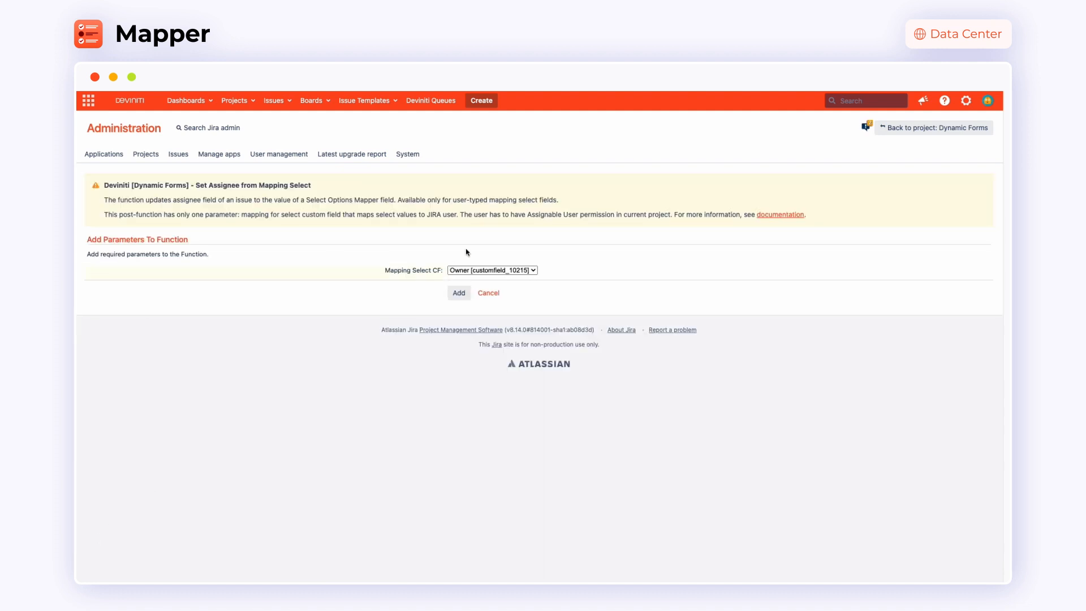
click(459, 291)
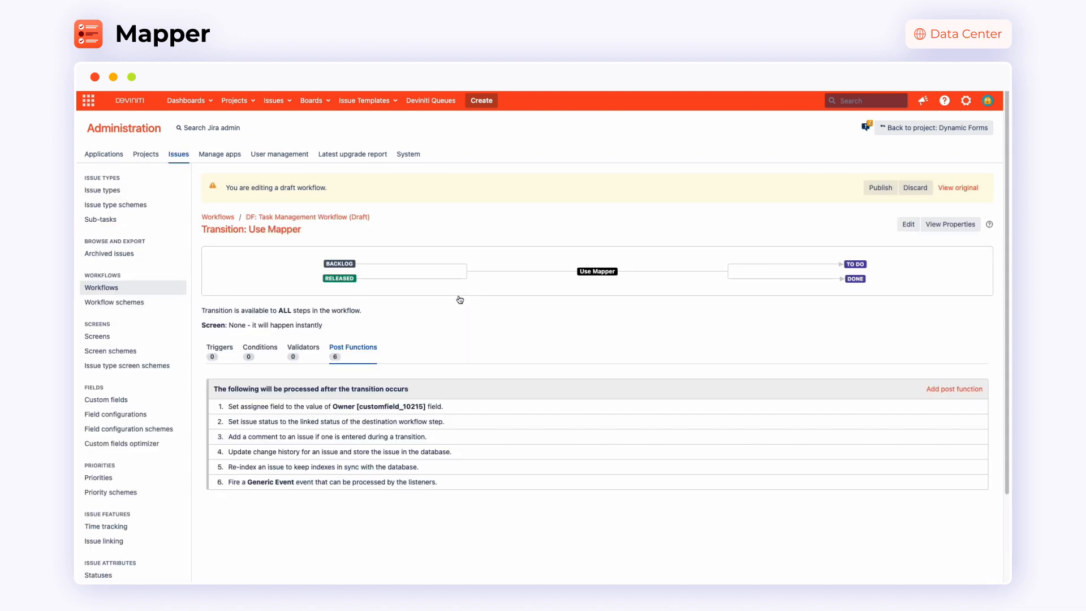
mouse_move(439, 406)
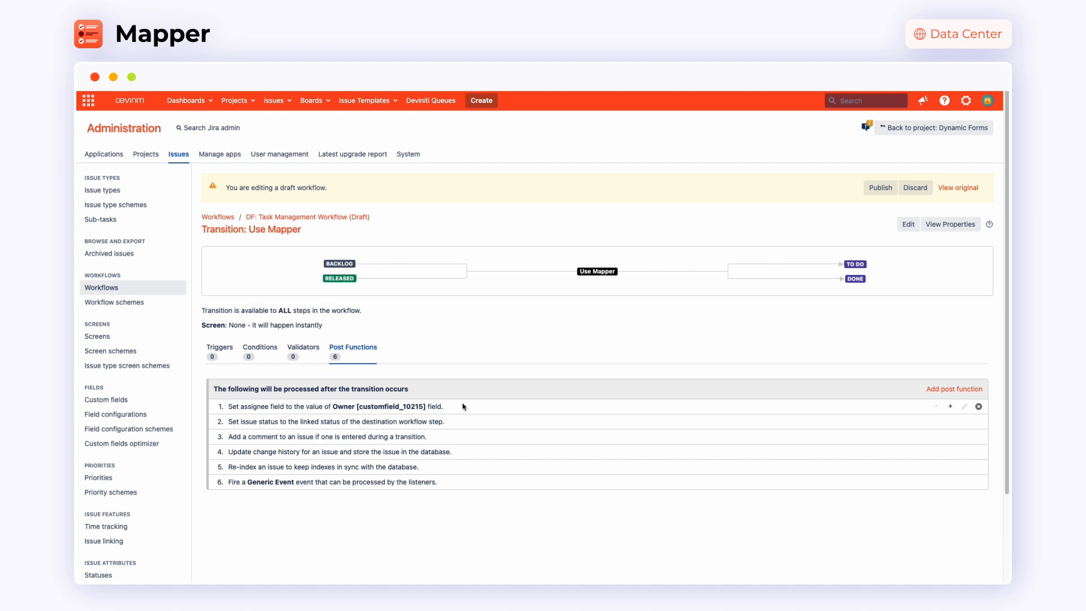
mouse_move(869, 199)
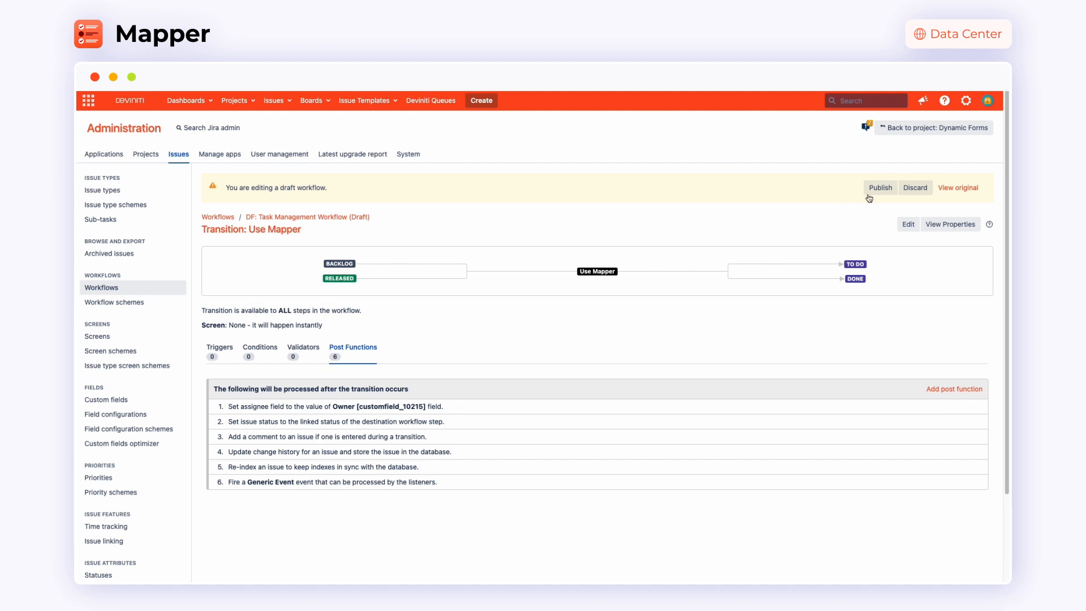
Step: Publish the draft Task Management Workflow and dismiss the success message
click(880, 187)
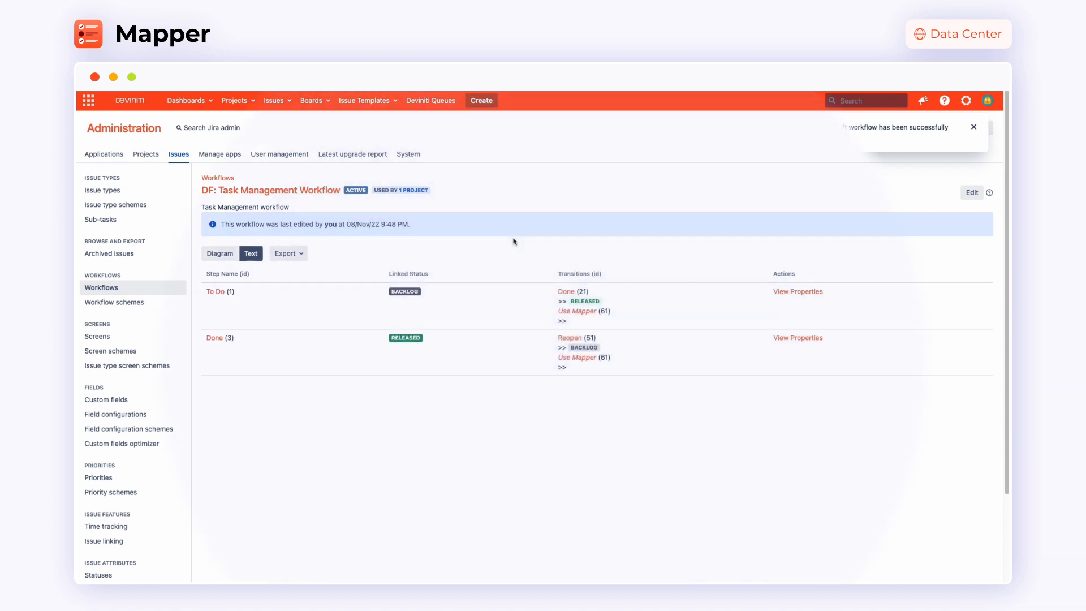
click(973, 127)
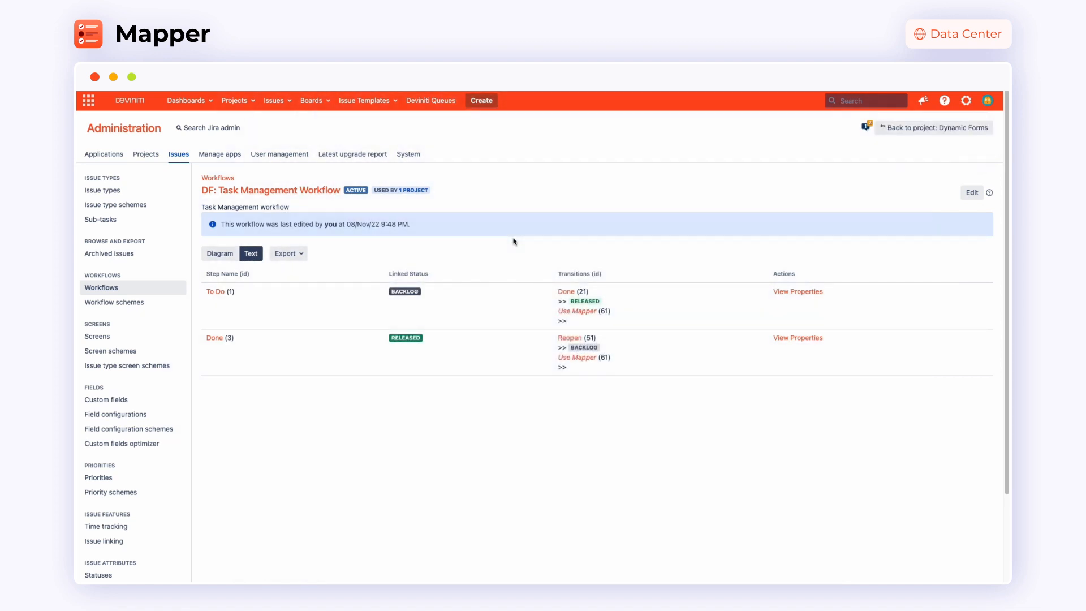
mouse_move(481, 101)
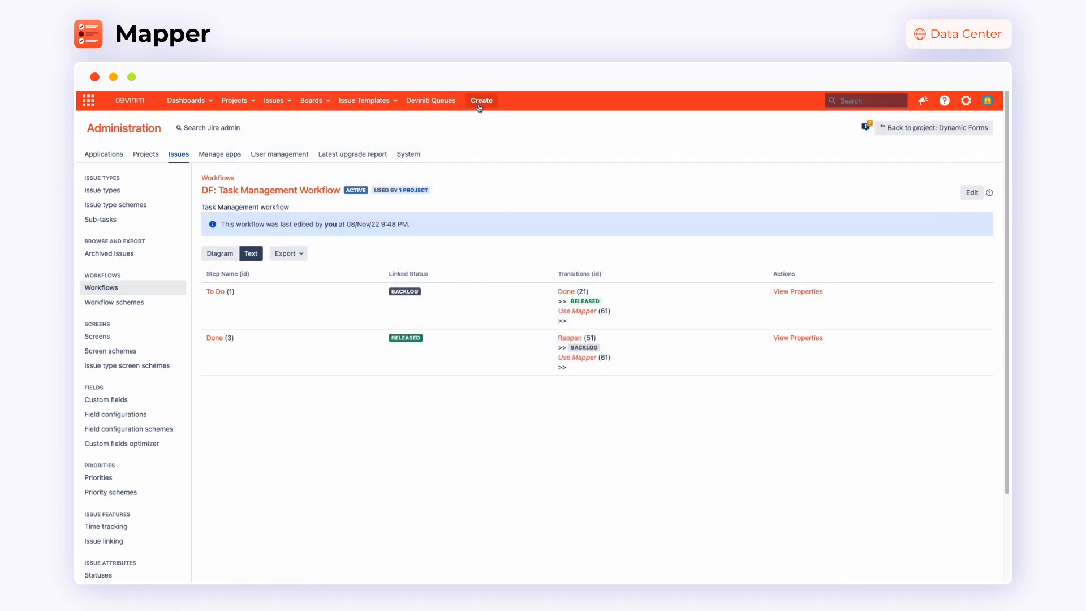
Step: Create the 'Mapper demo' task with Dynamic Forms as its Deviniti server app
click(481, 101)
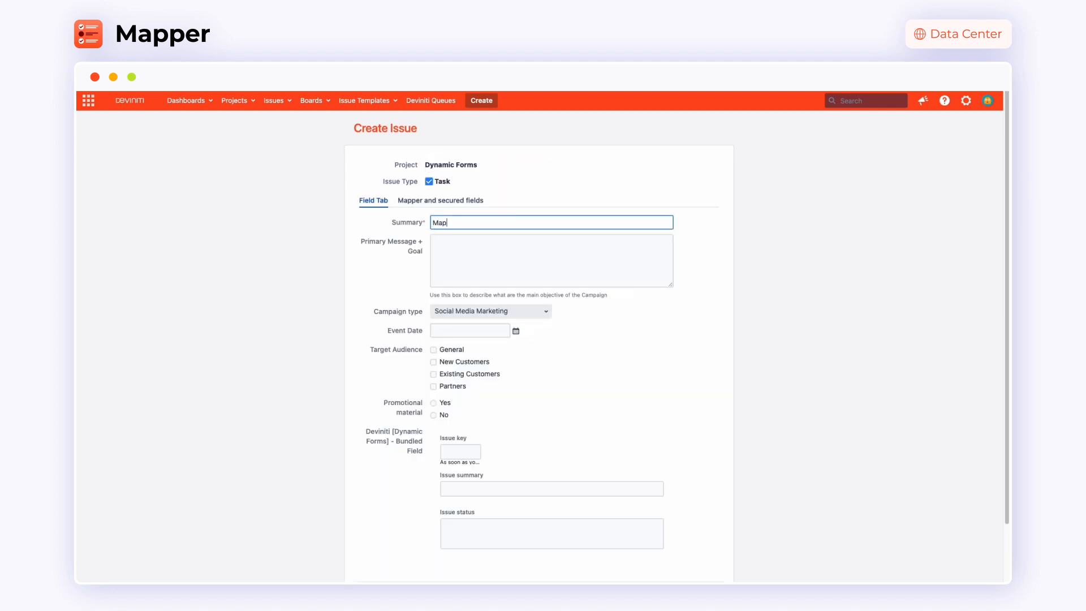
click(440, 200)
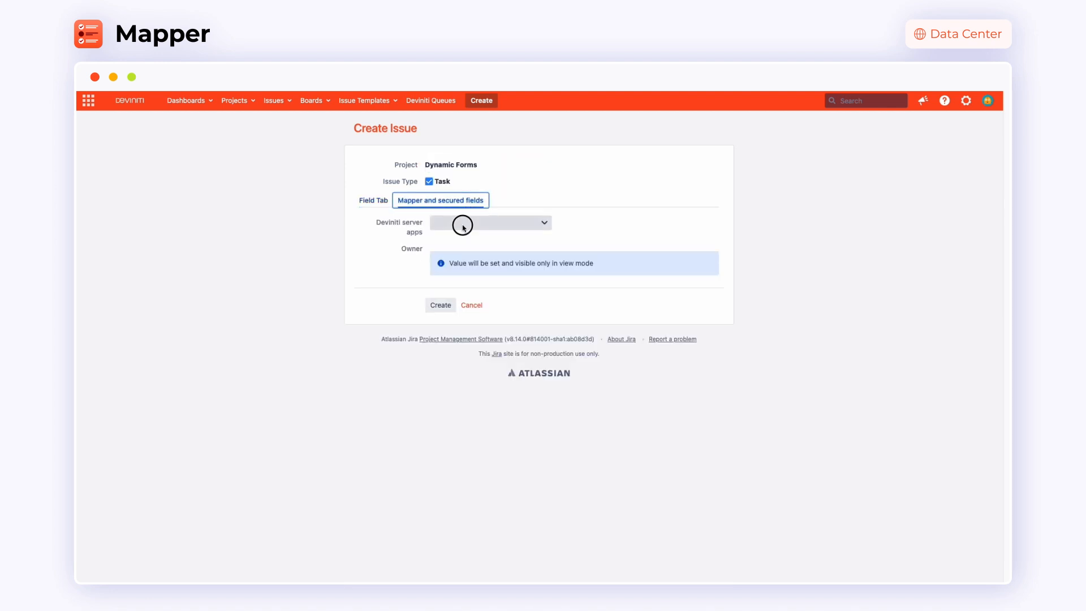
click(490, 223)
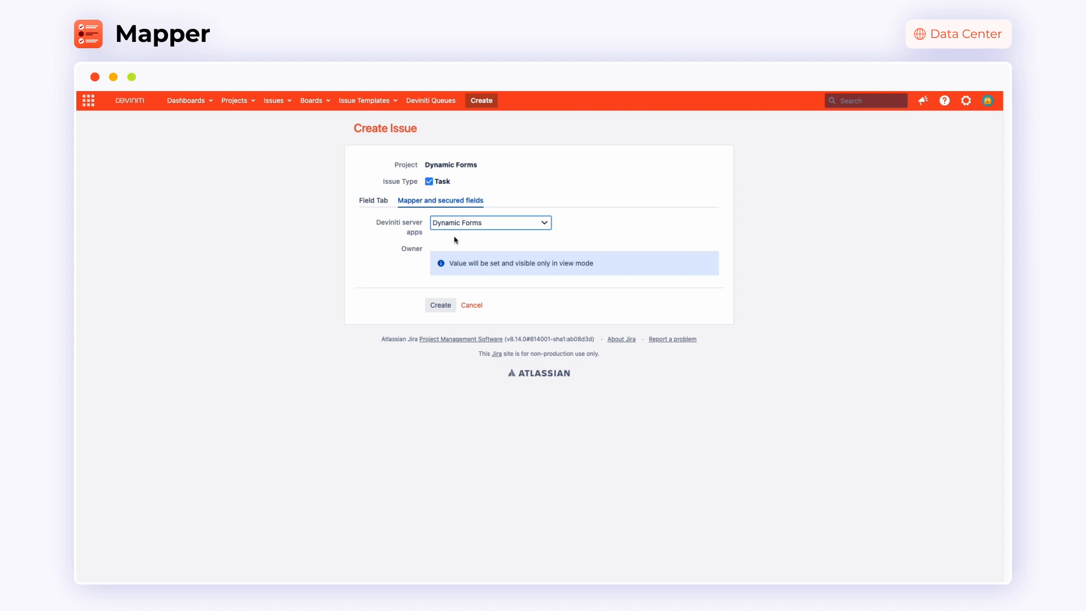
click(440, 304)
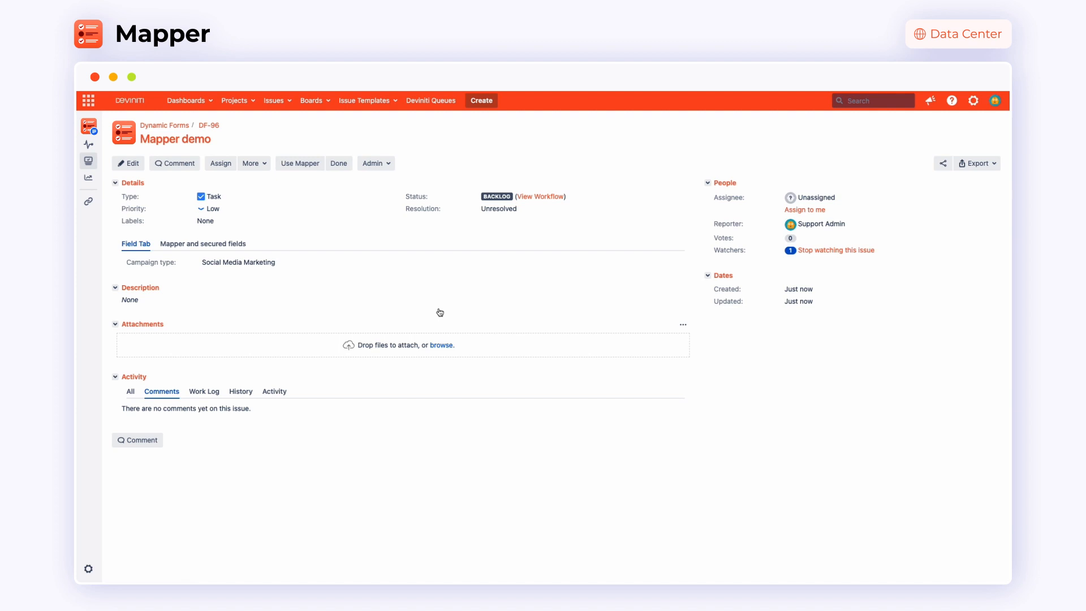
mouse_move(254, 277)
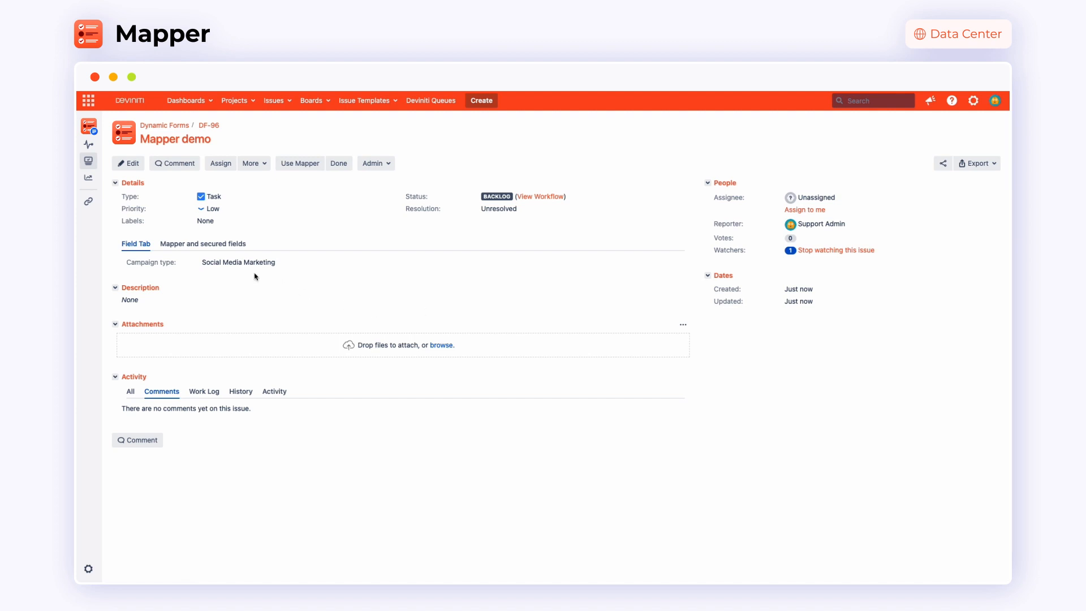
Step: Check DF-96's Owner value, then run the Use Mapper transition to assign it
click(202, 243)
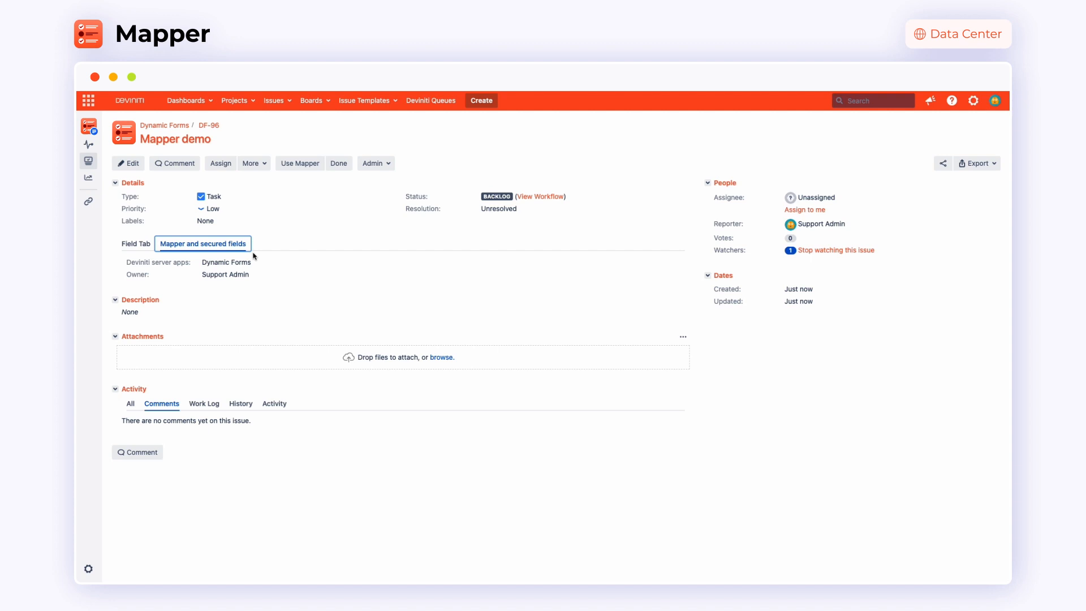
mouse_move(621, 177)
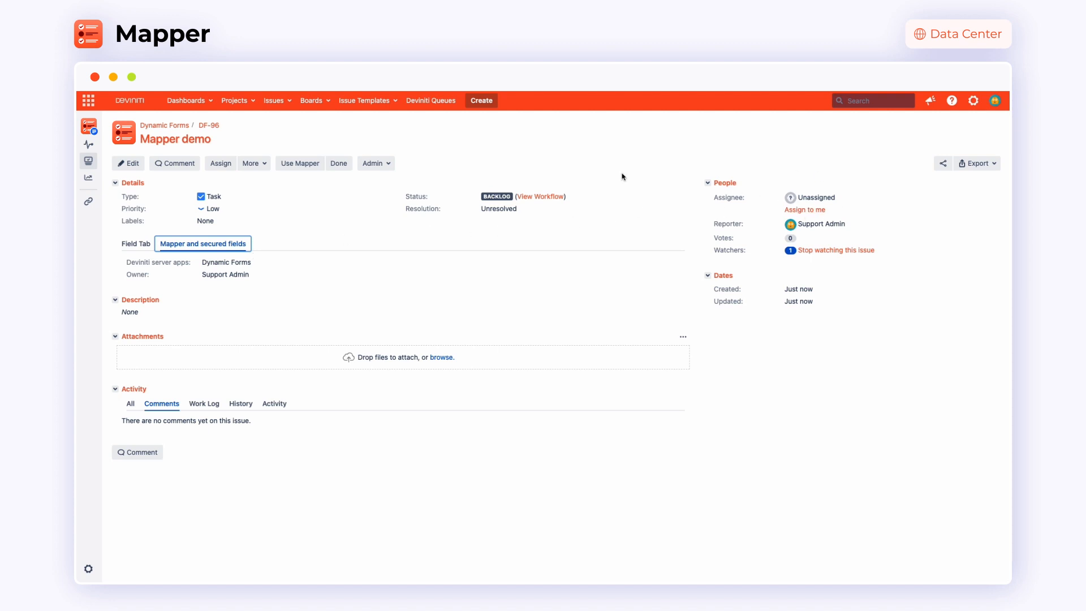
click(804, 209)
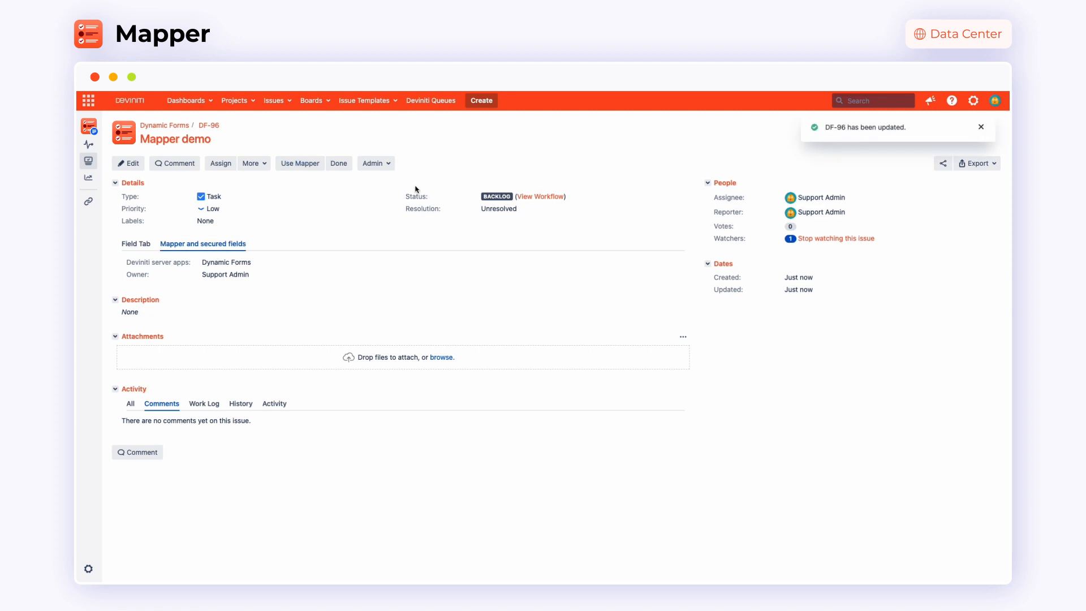
mouse_move(834, 180)
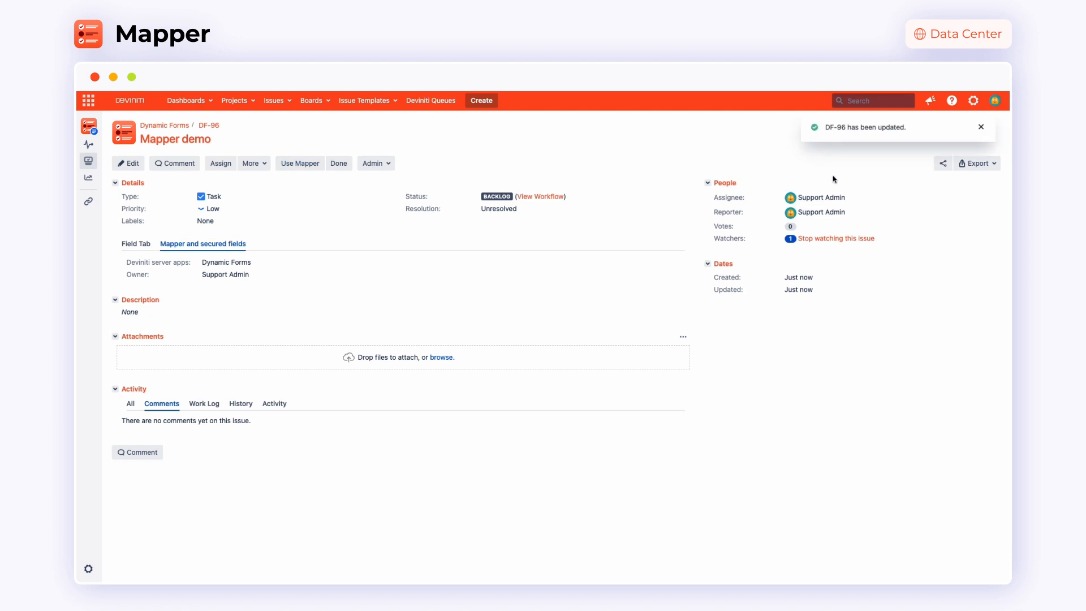
mouse_move(855, 204)
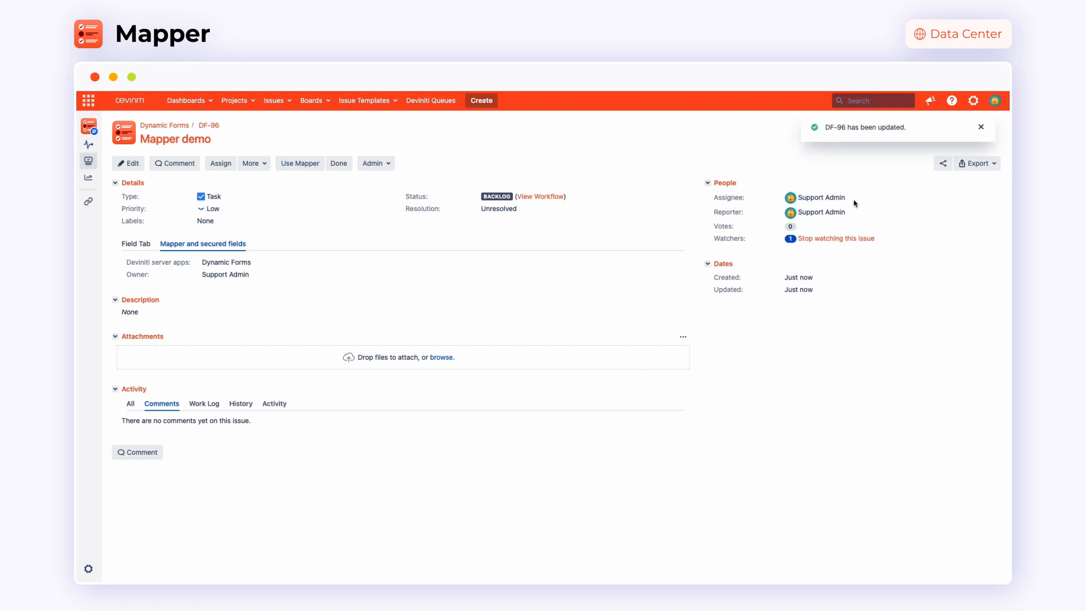